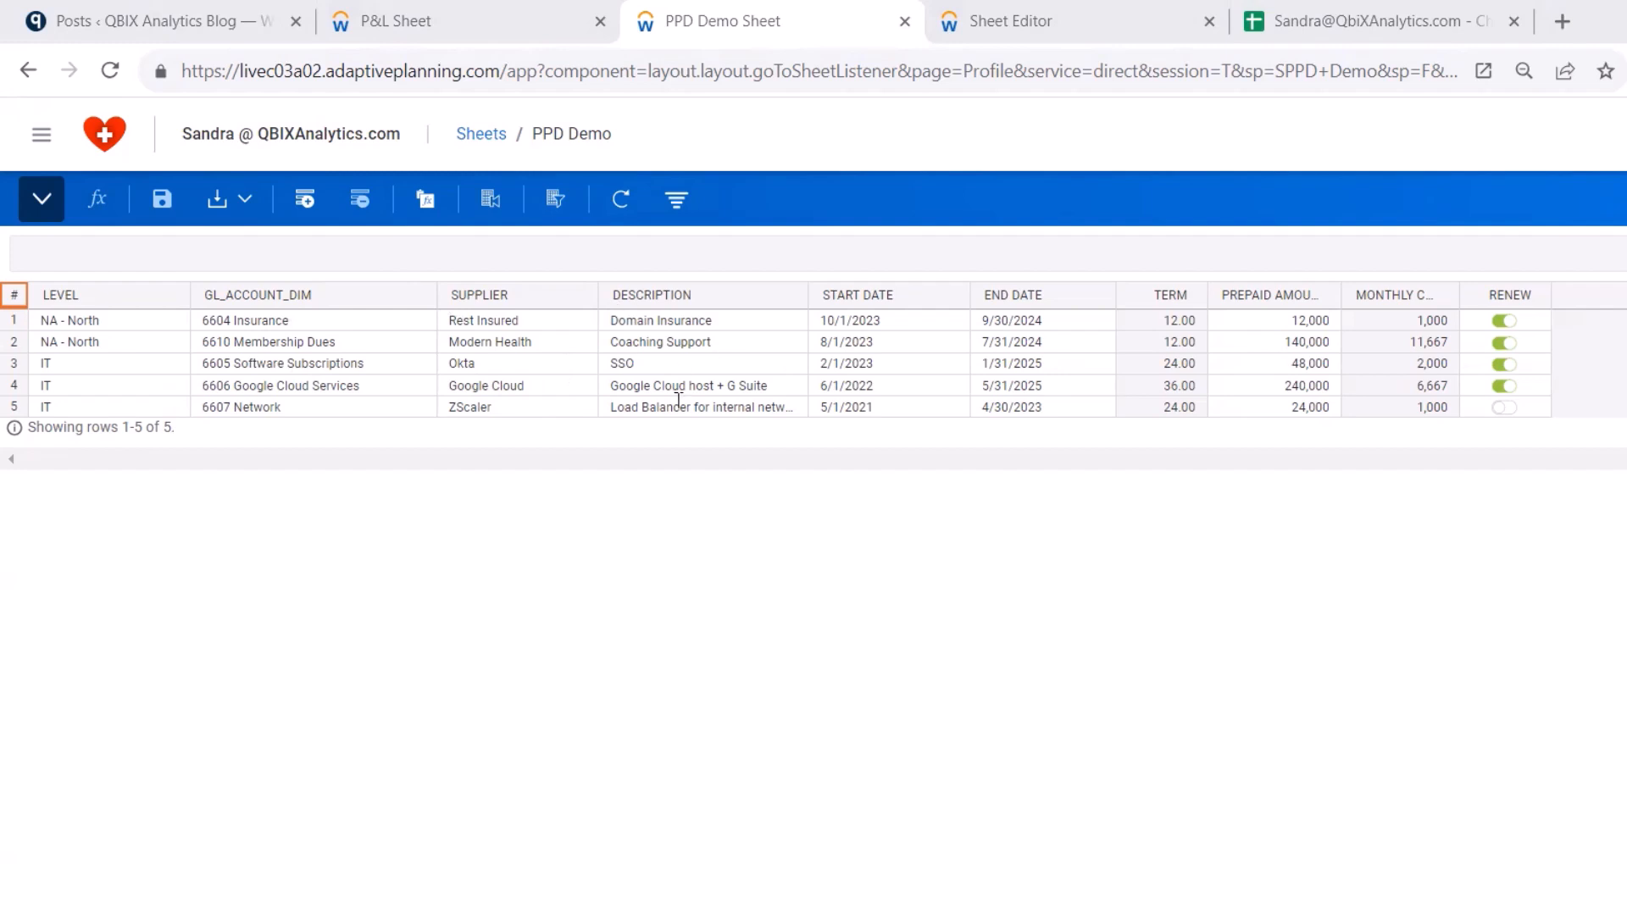
Navigate to the Modeling > Sheets list from the global navigation.
left_click(861, 341)
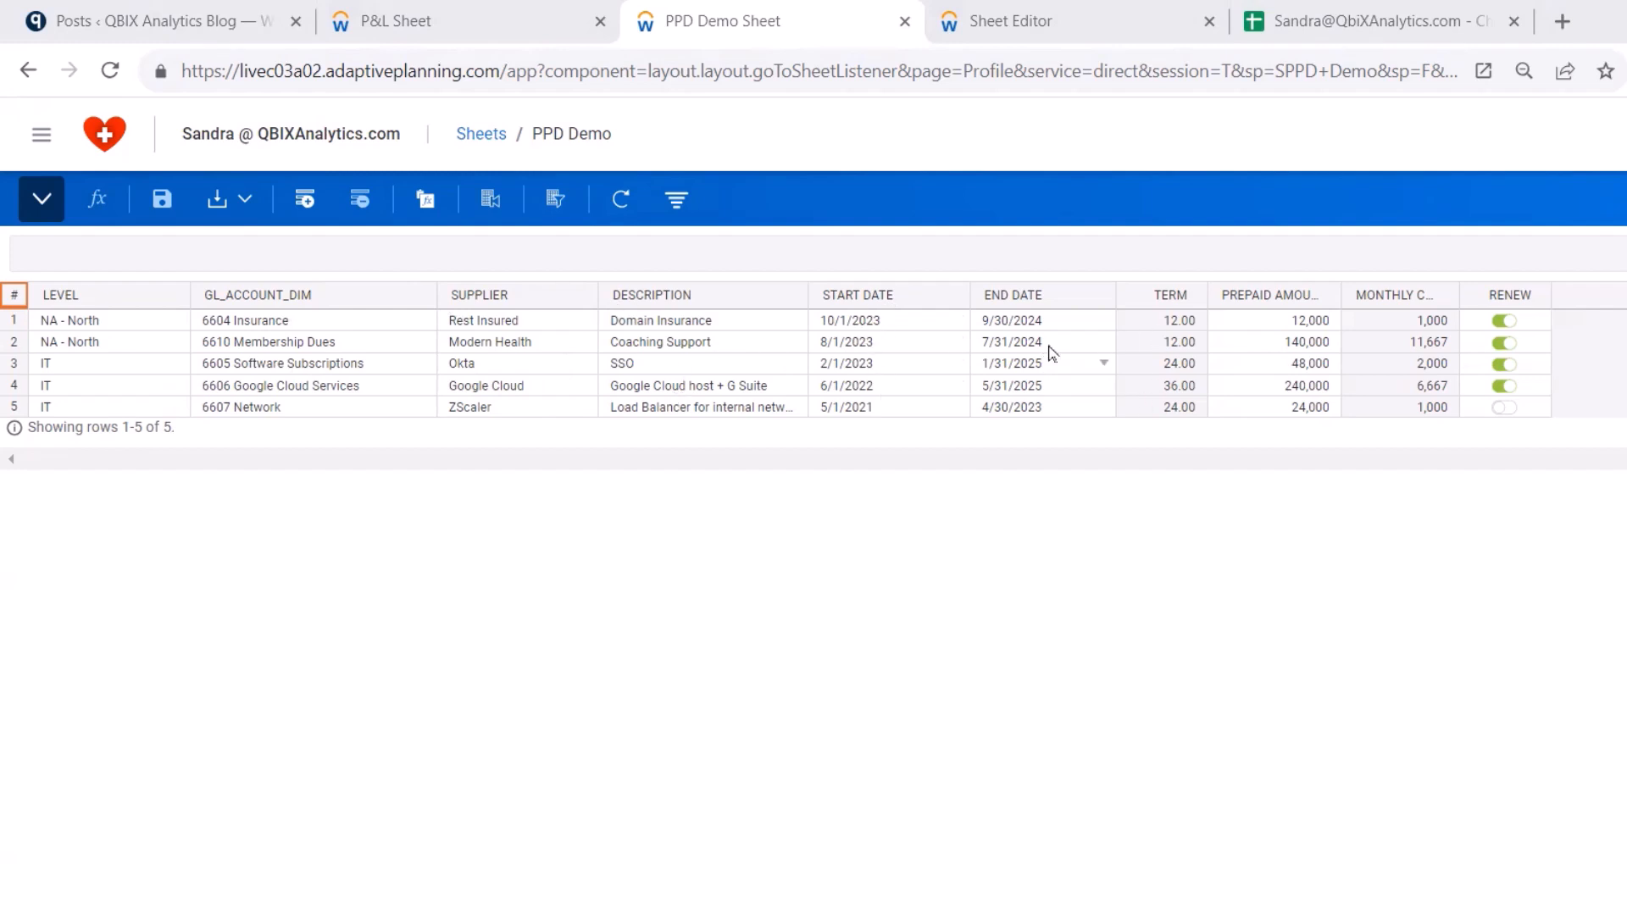
mouse_move(1162, 407)
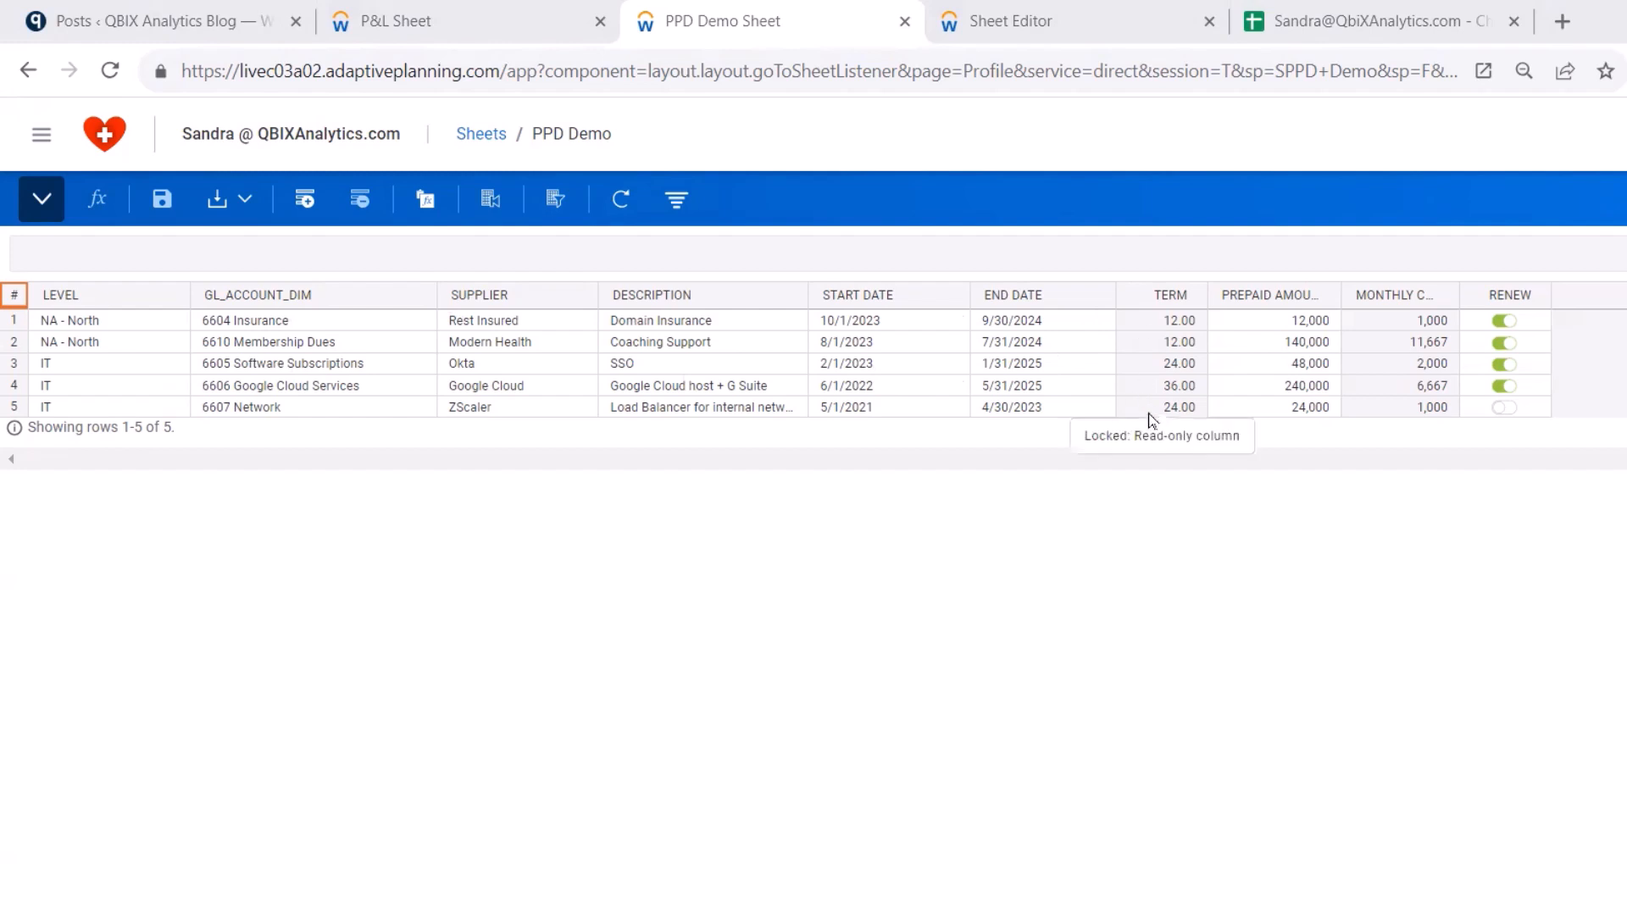
mouse_move(1393, 339)
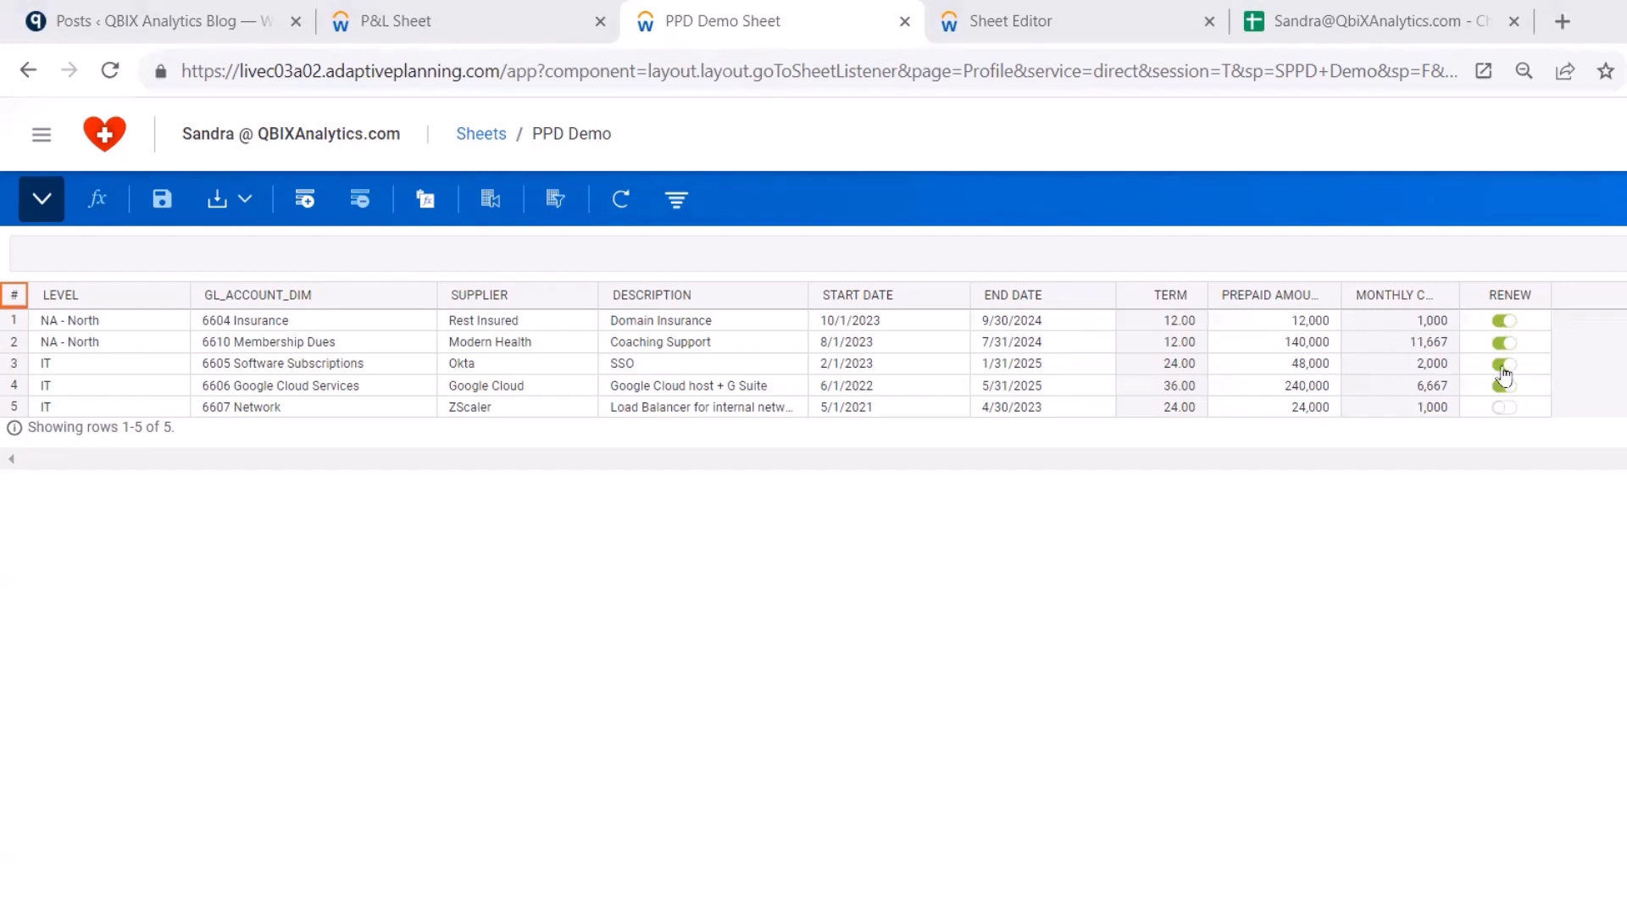
mouse_move(40, 136)
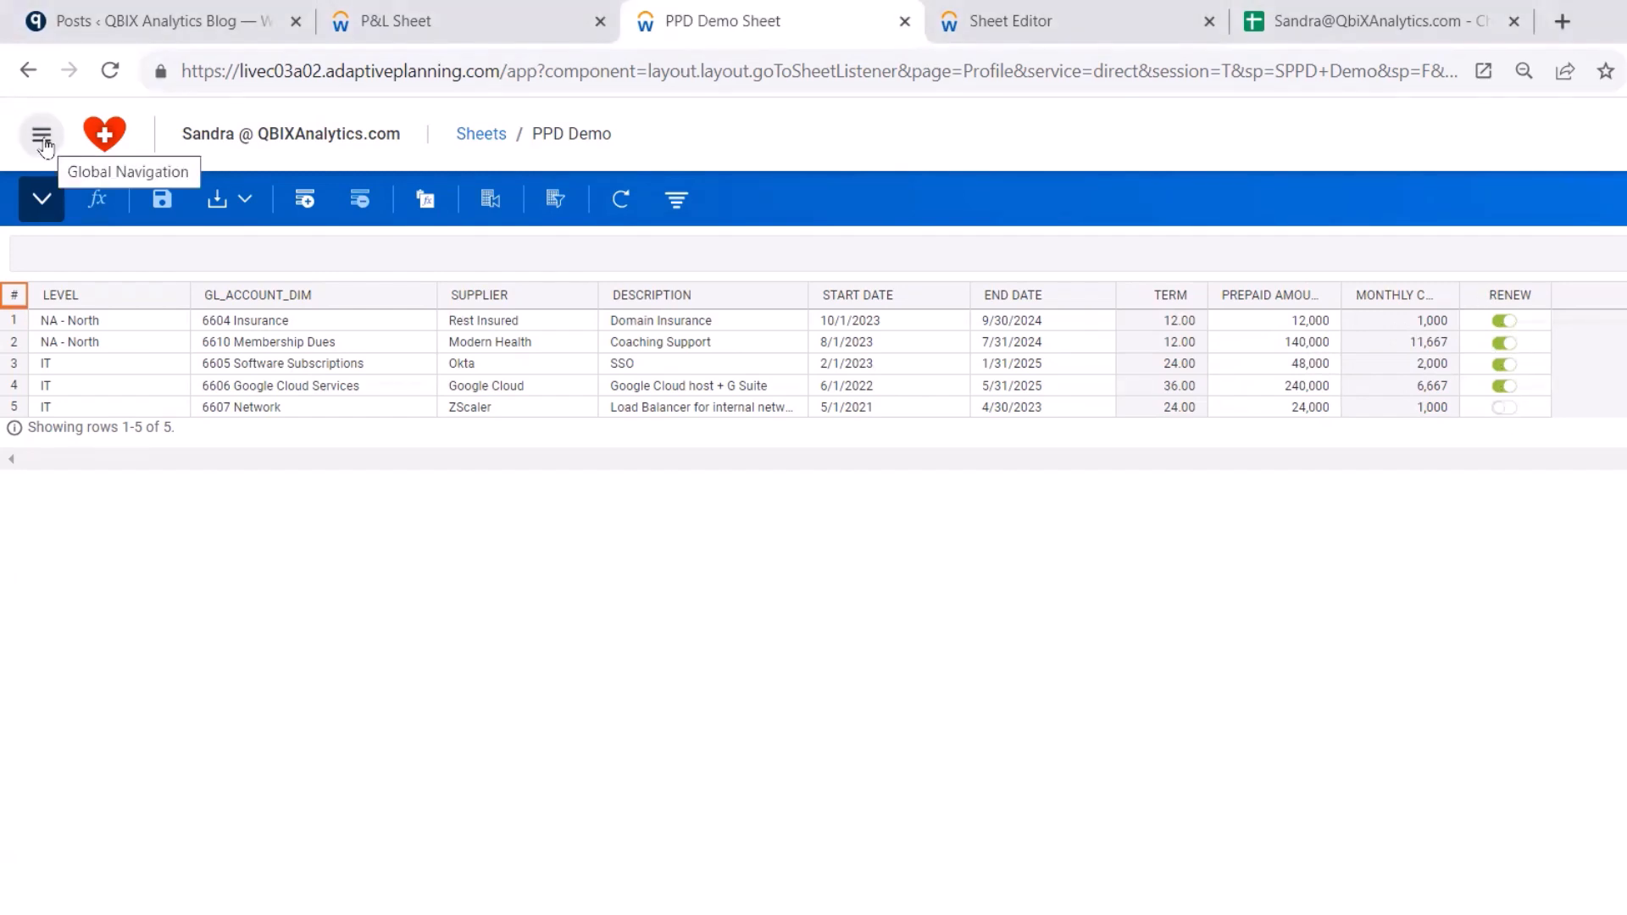
left_click(41, 132)
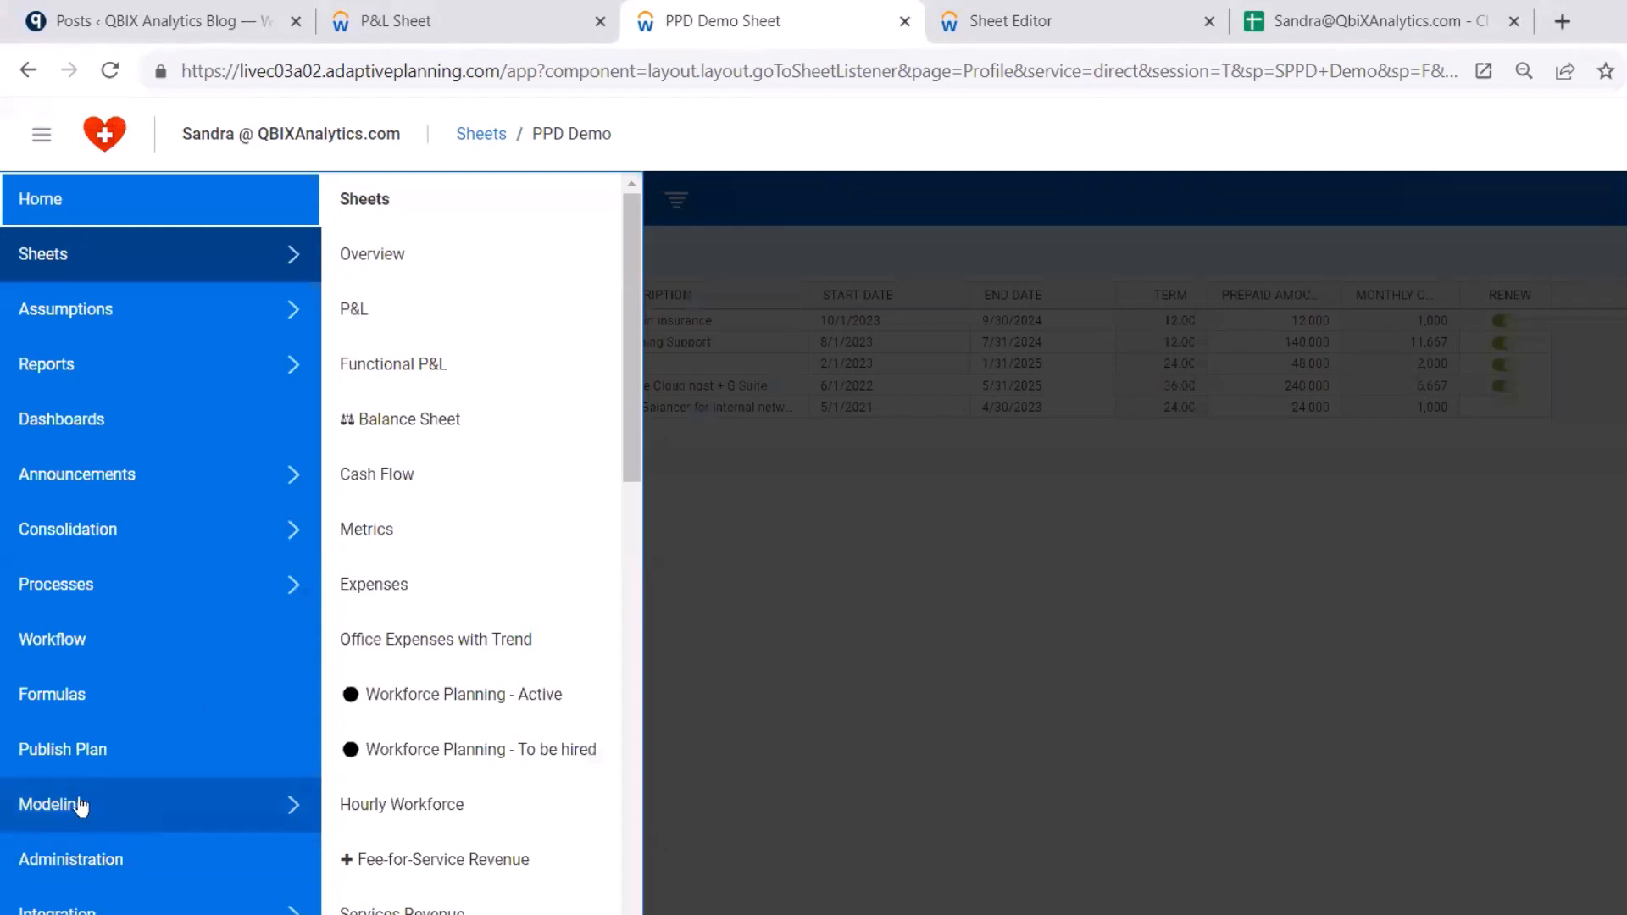
left_click(66, 805)
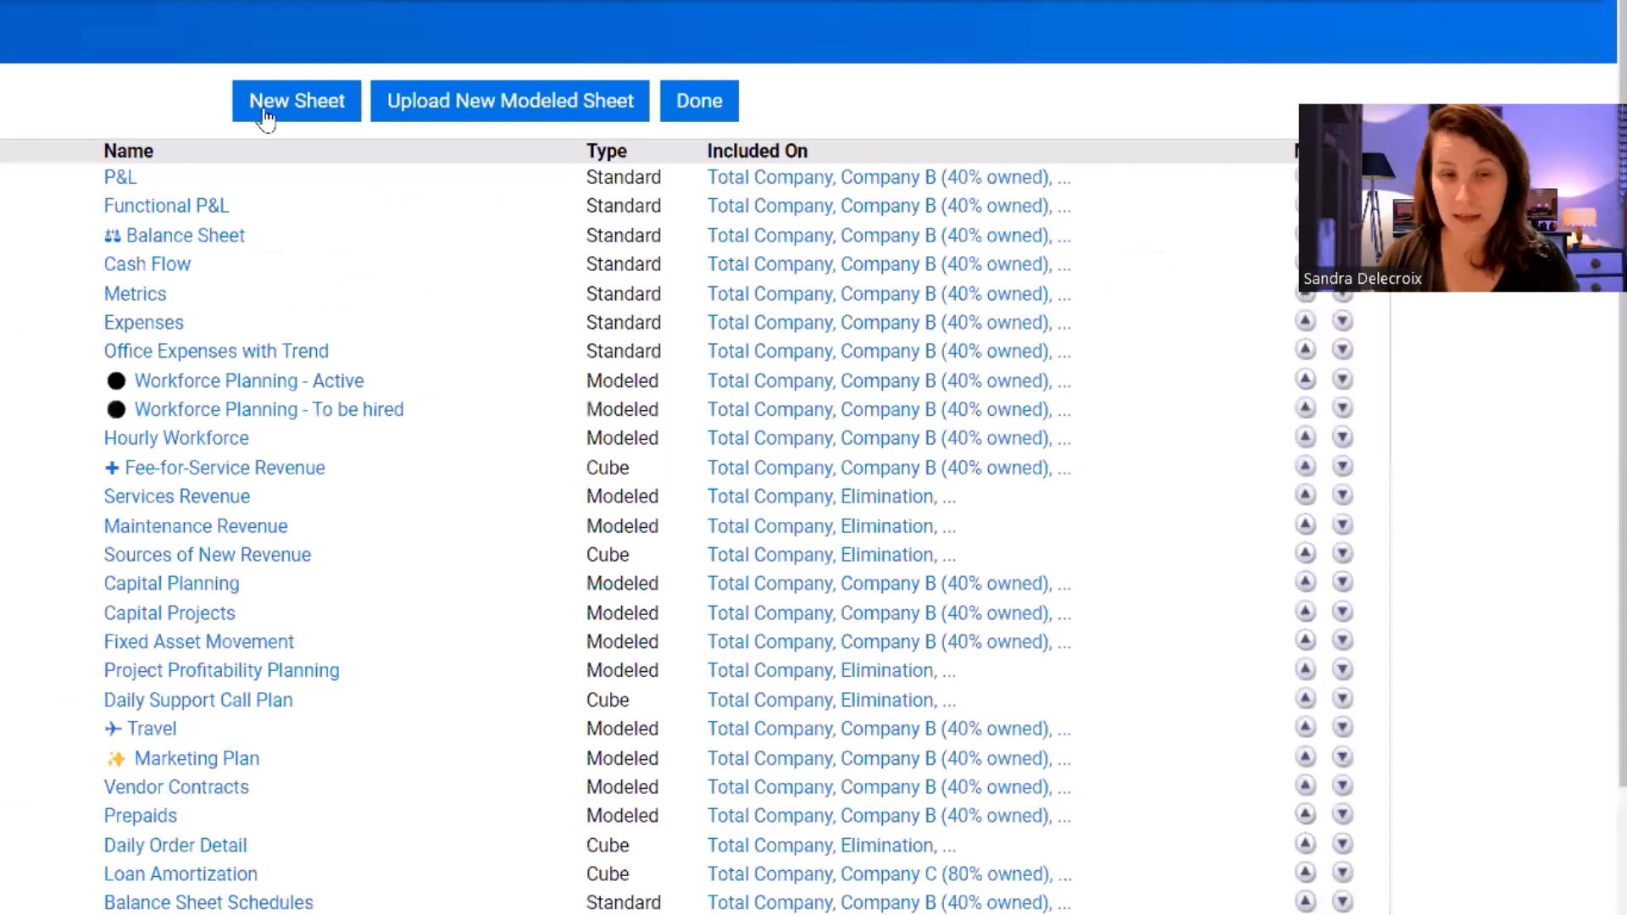
Create a blank modeled sheet named PREPAID EXAMPLE with account code prefix PPDEXAMPLE.
left_click(295, 100)
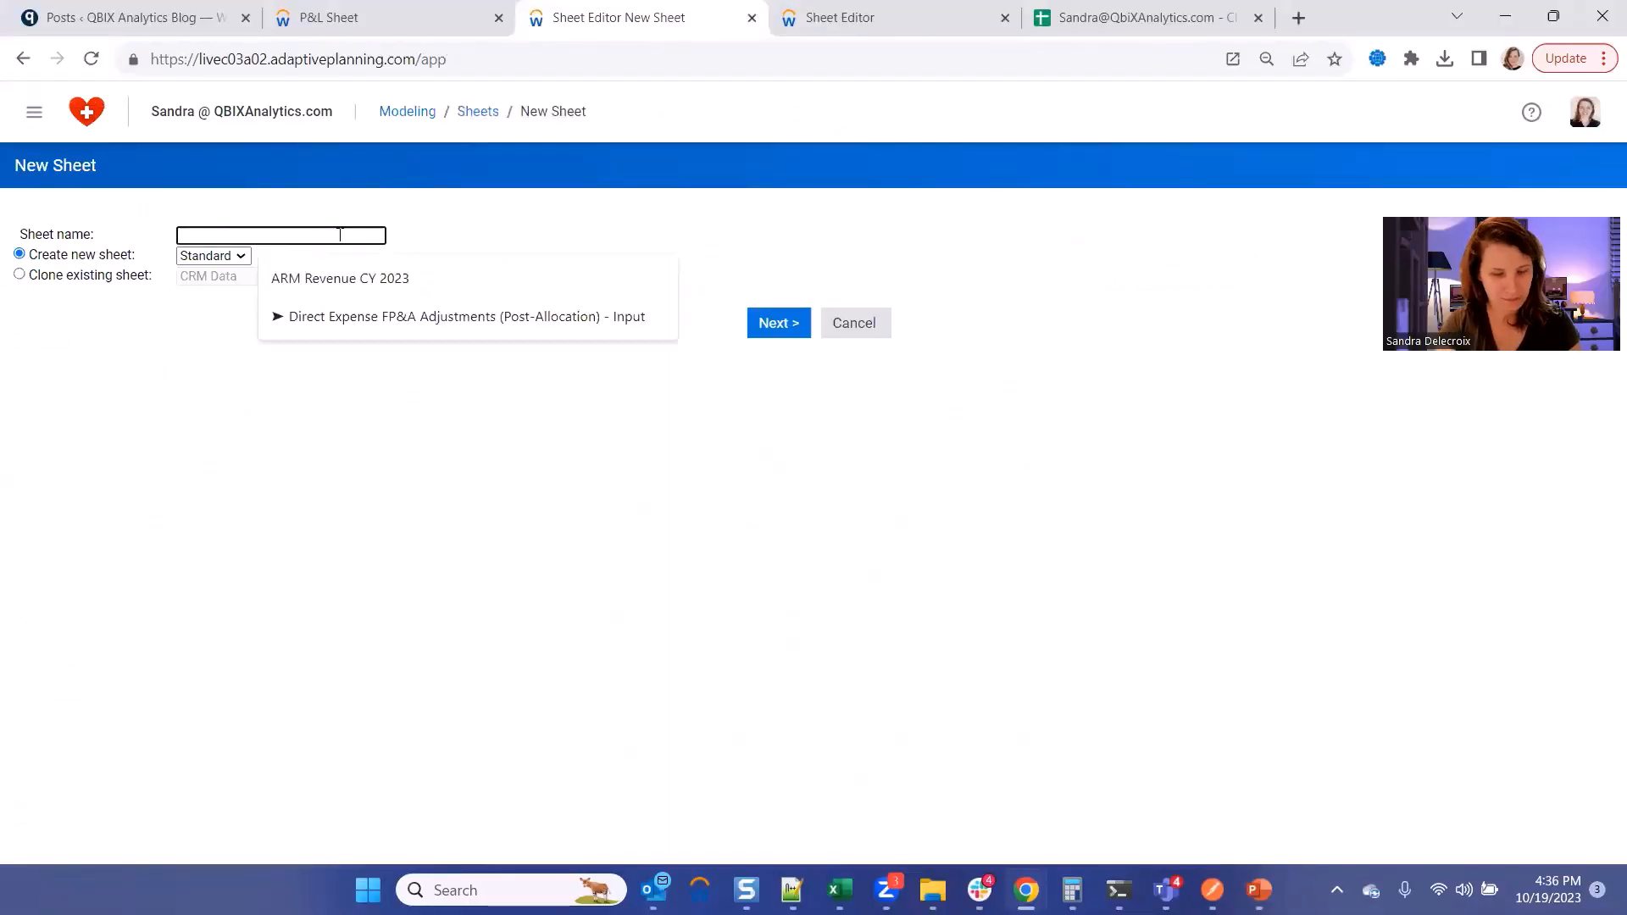
type("PREPAID EXAMPLE")
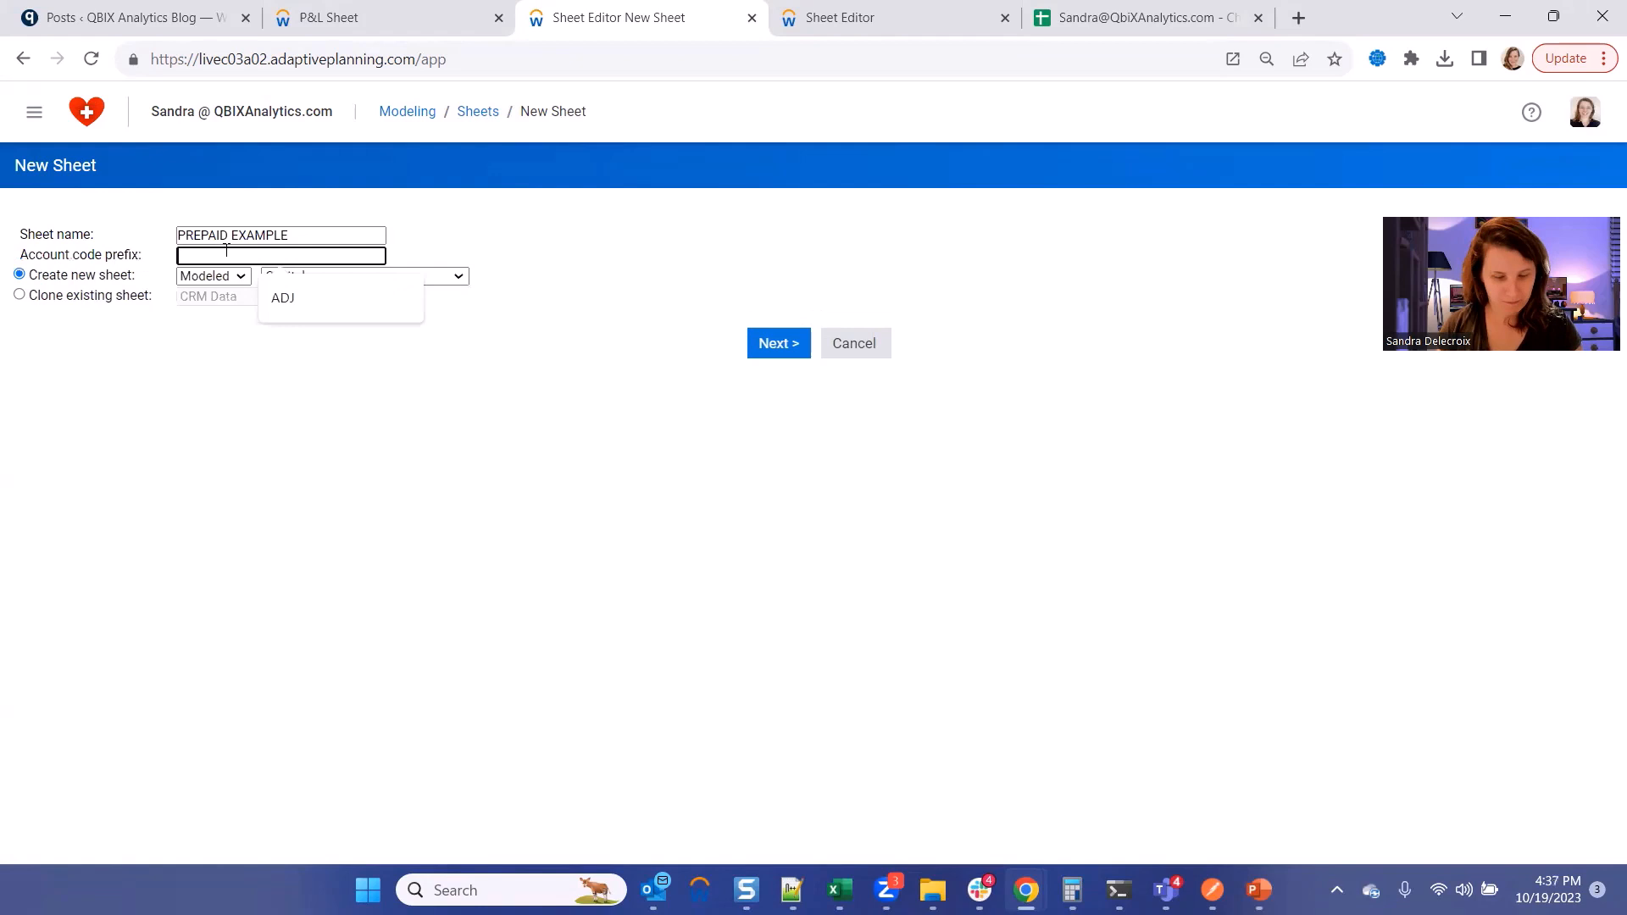
type("PPDEXAMPLE")
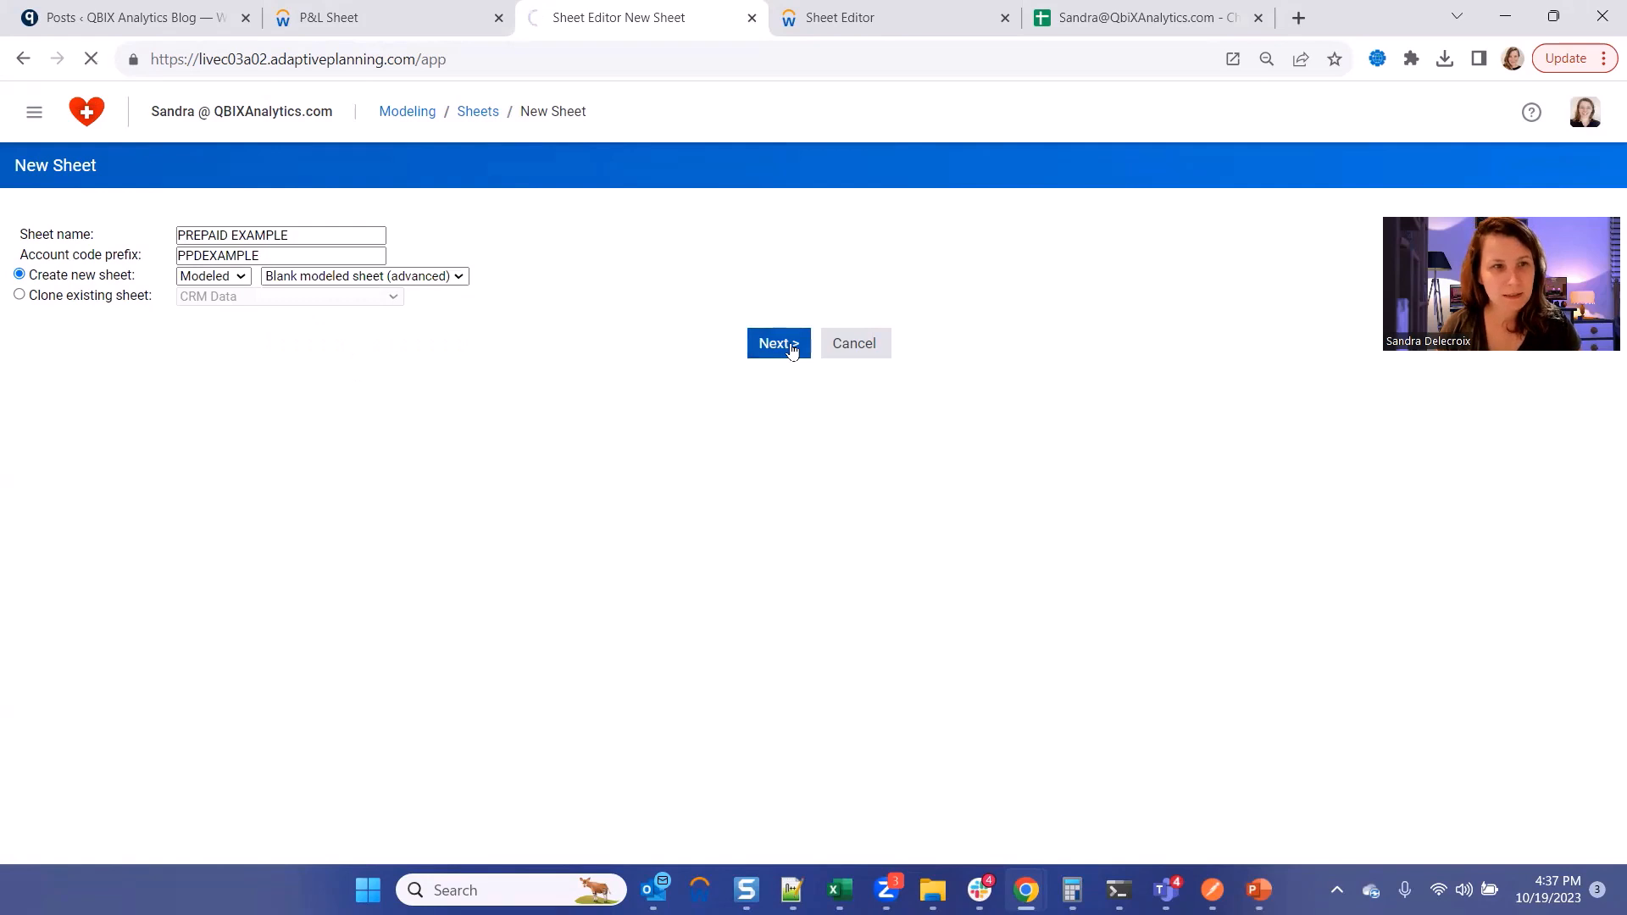
left_click(778, 344)
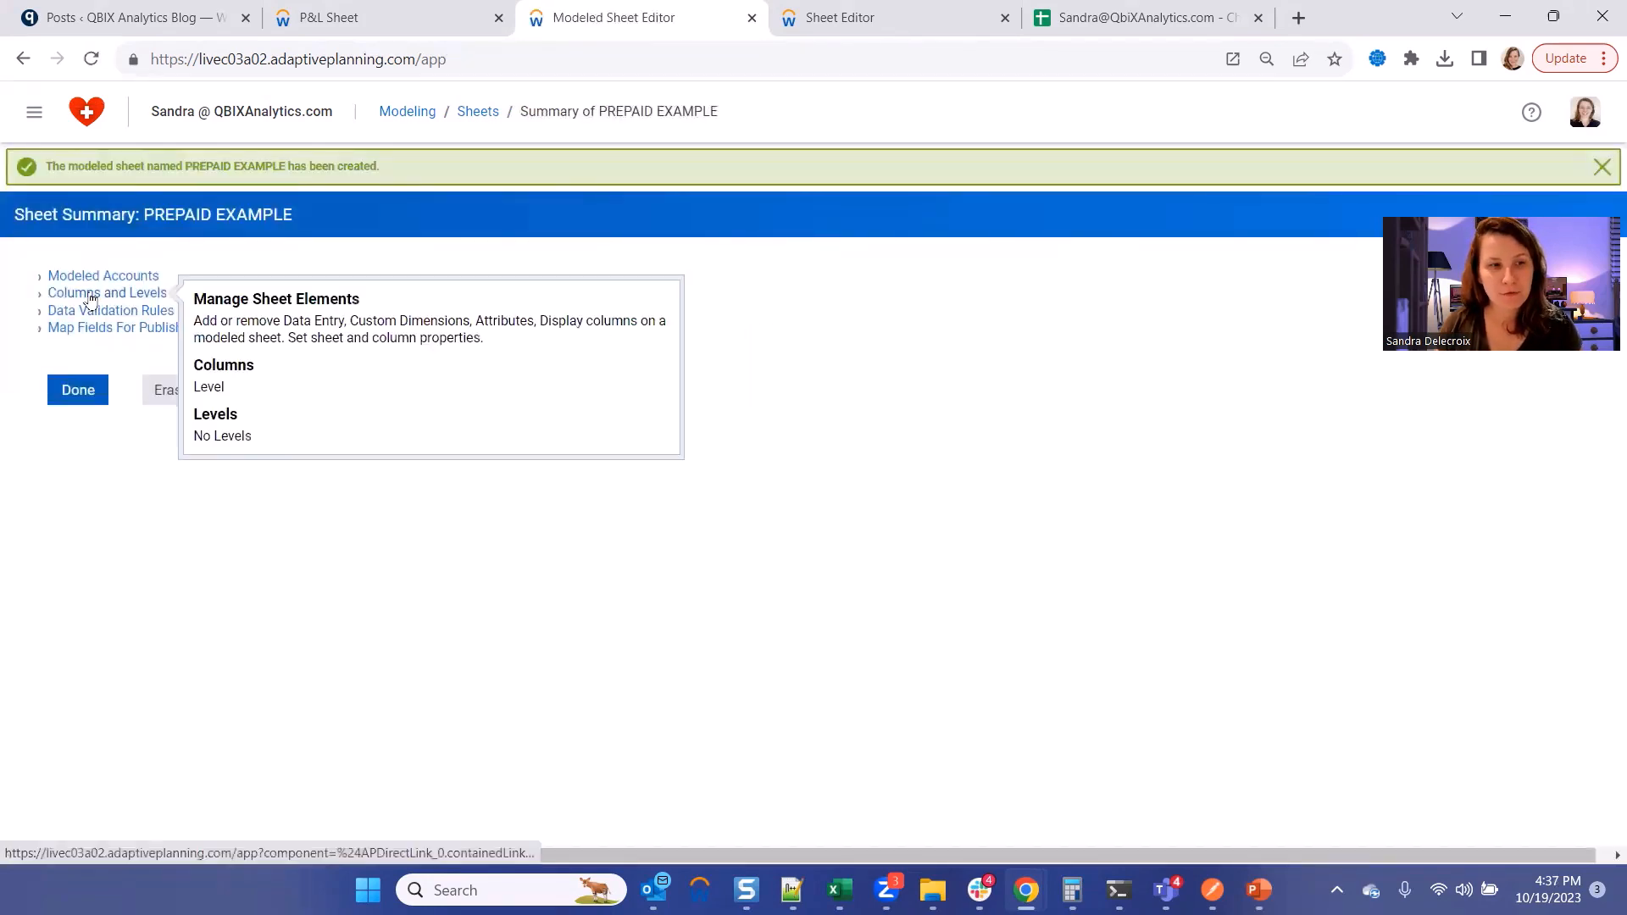
In Columns and Levels, include all levels and bring up the dimensions to add GL account and supplier.
left_click(105, 293)
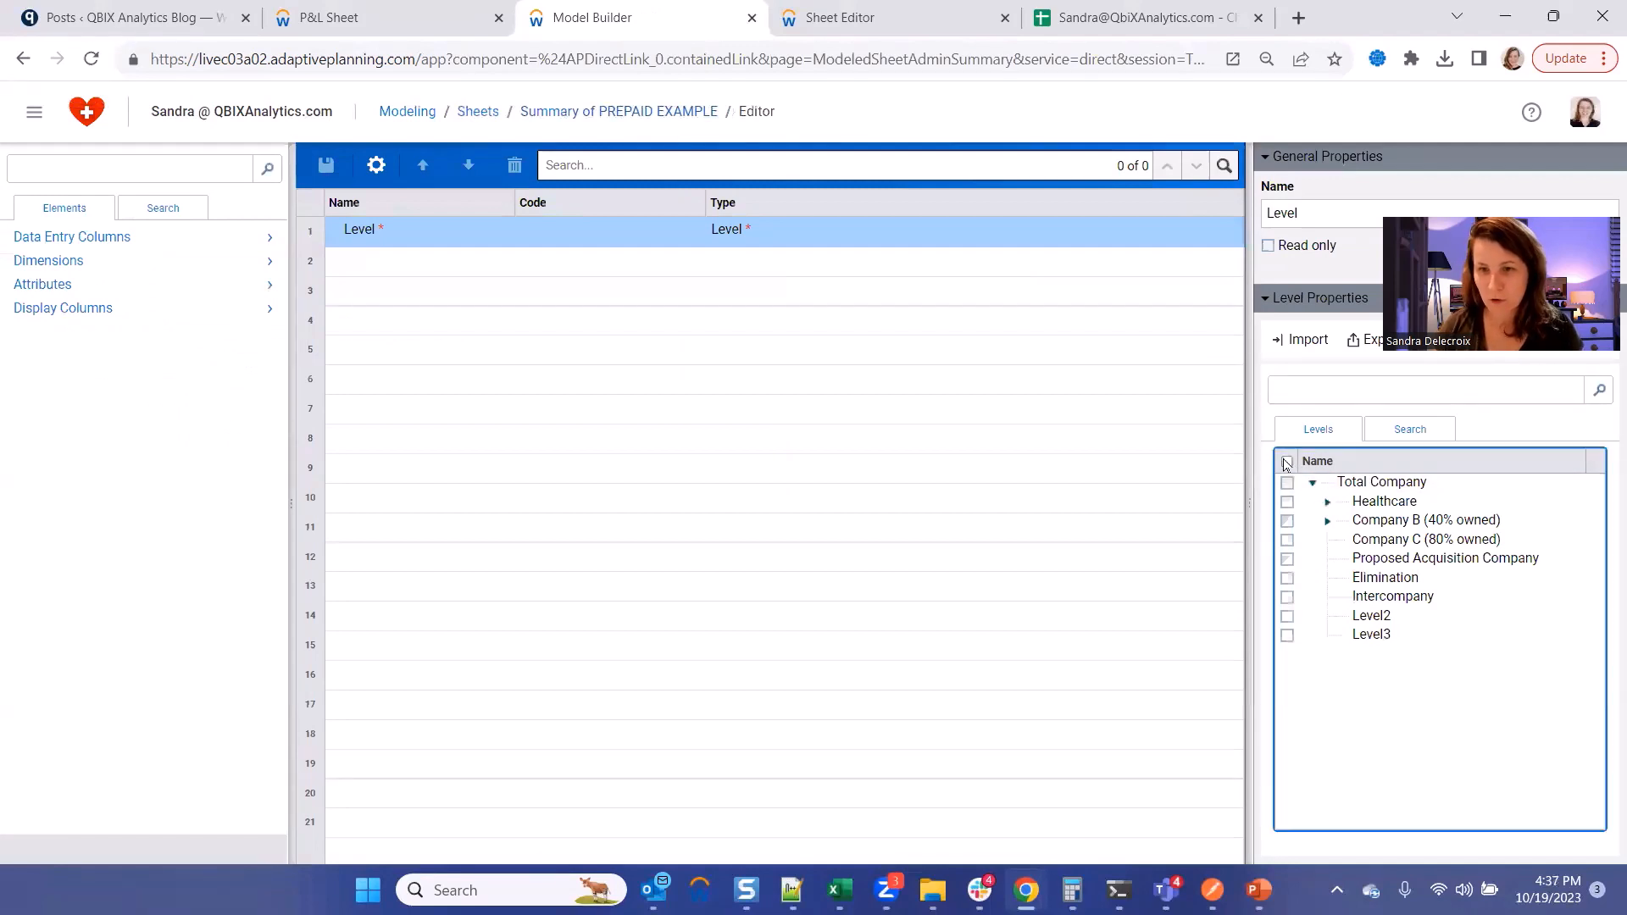
left_click(1286, 461)
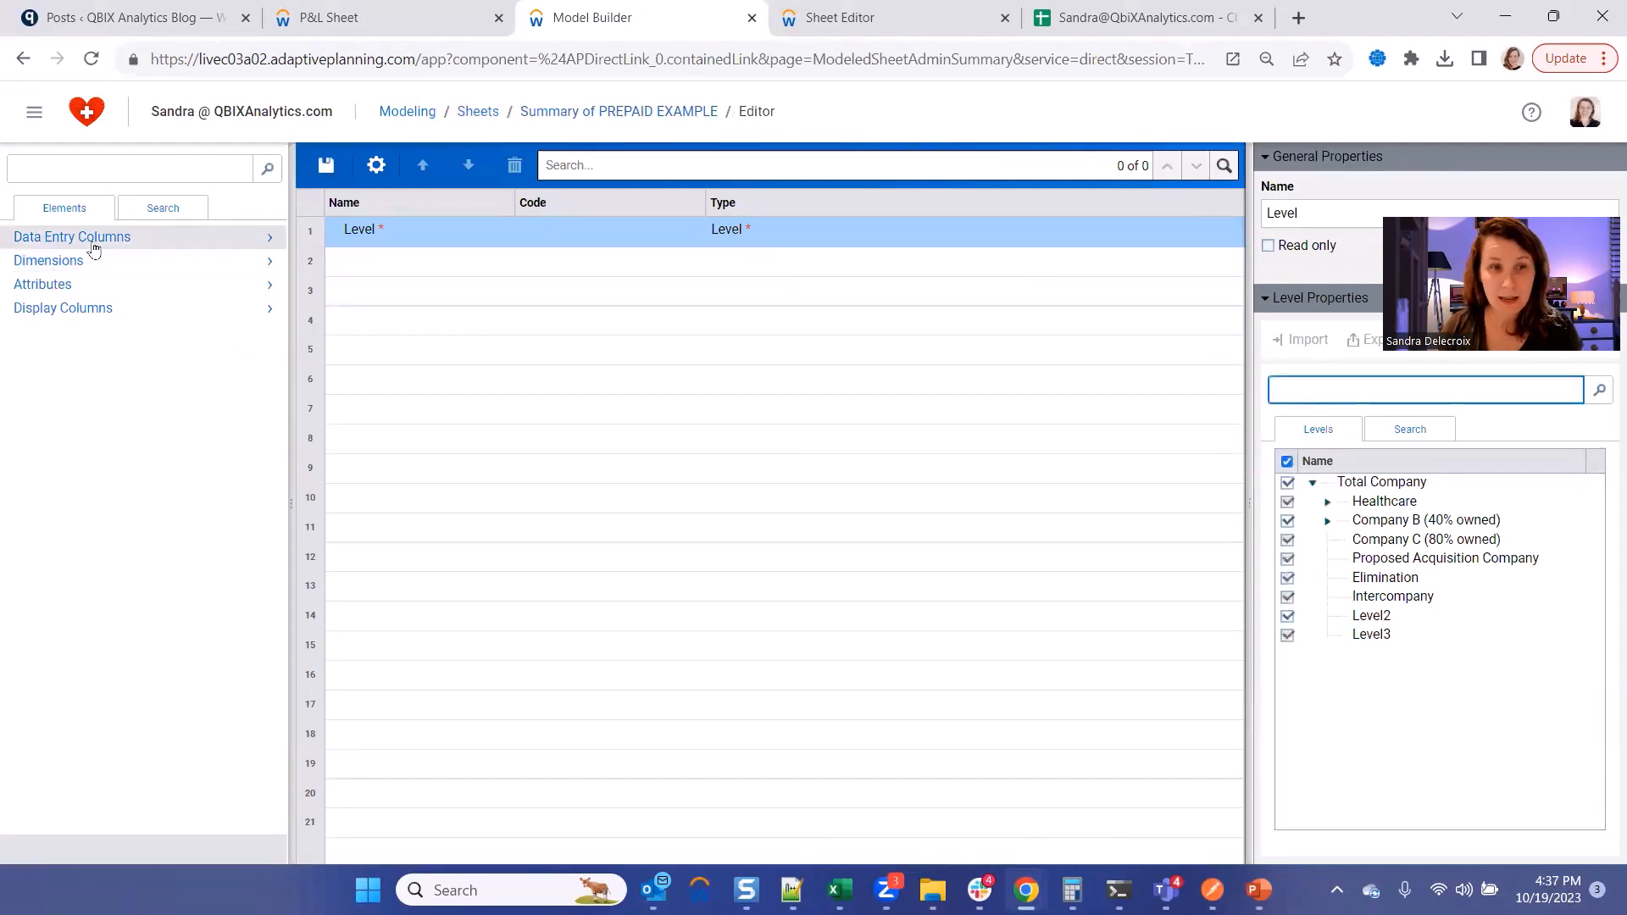
left_click(48, 261)
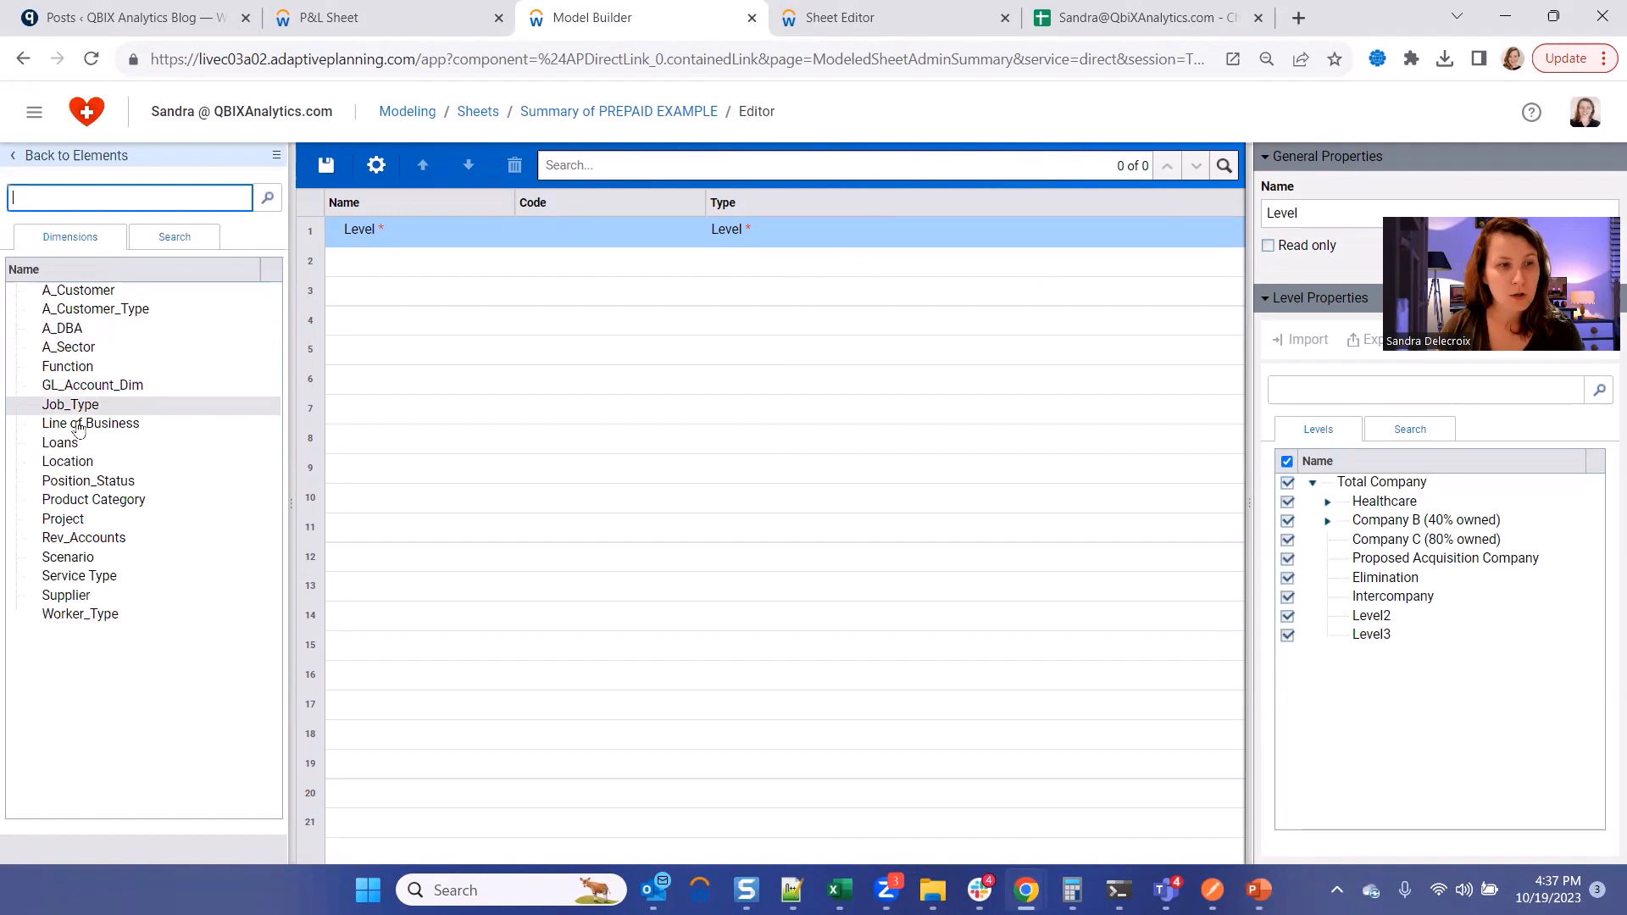
mouse_move(91, 385)
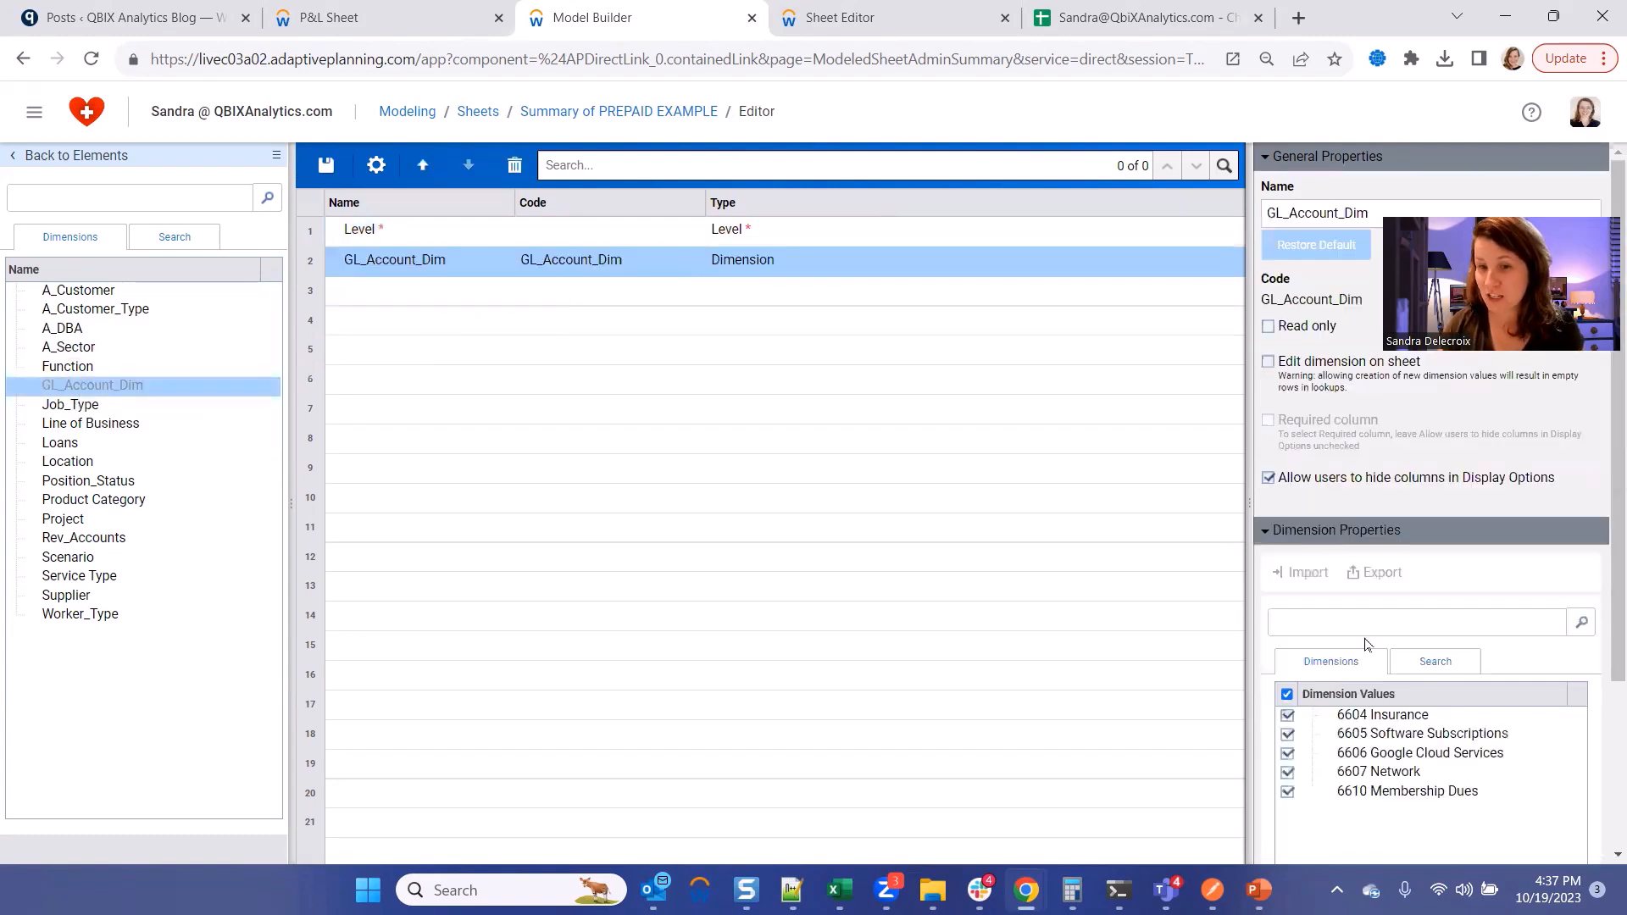
mouse_move(264, 334)
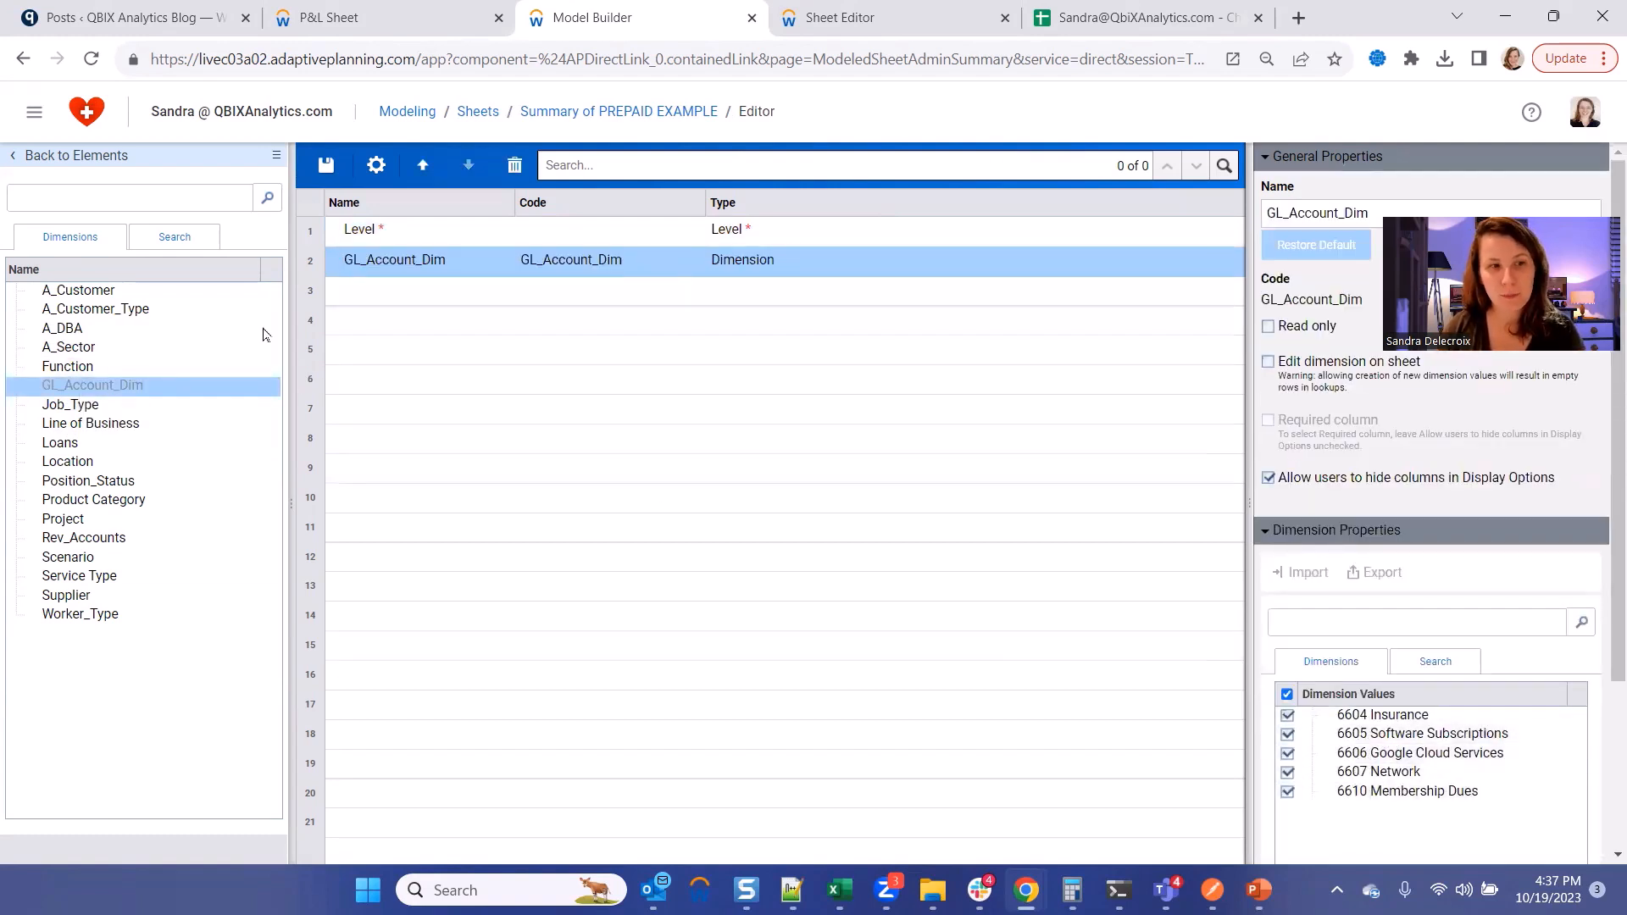
mouse_move(66, 595)
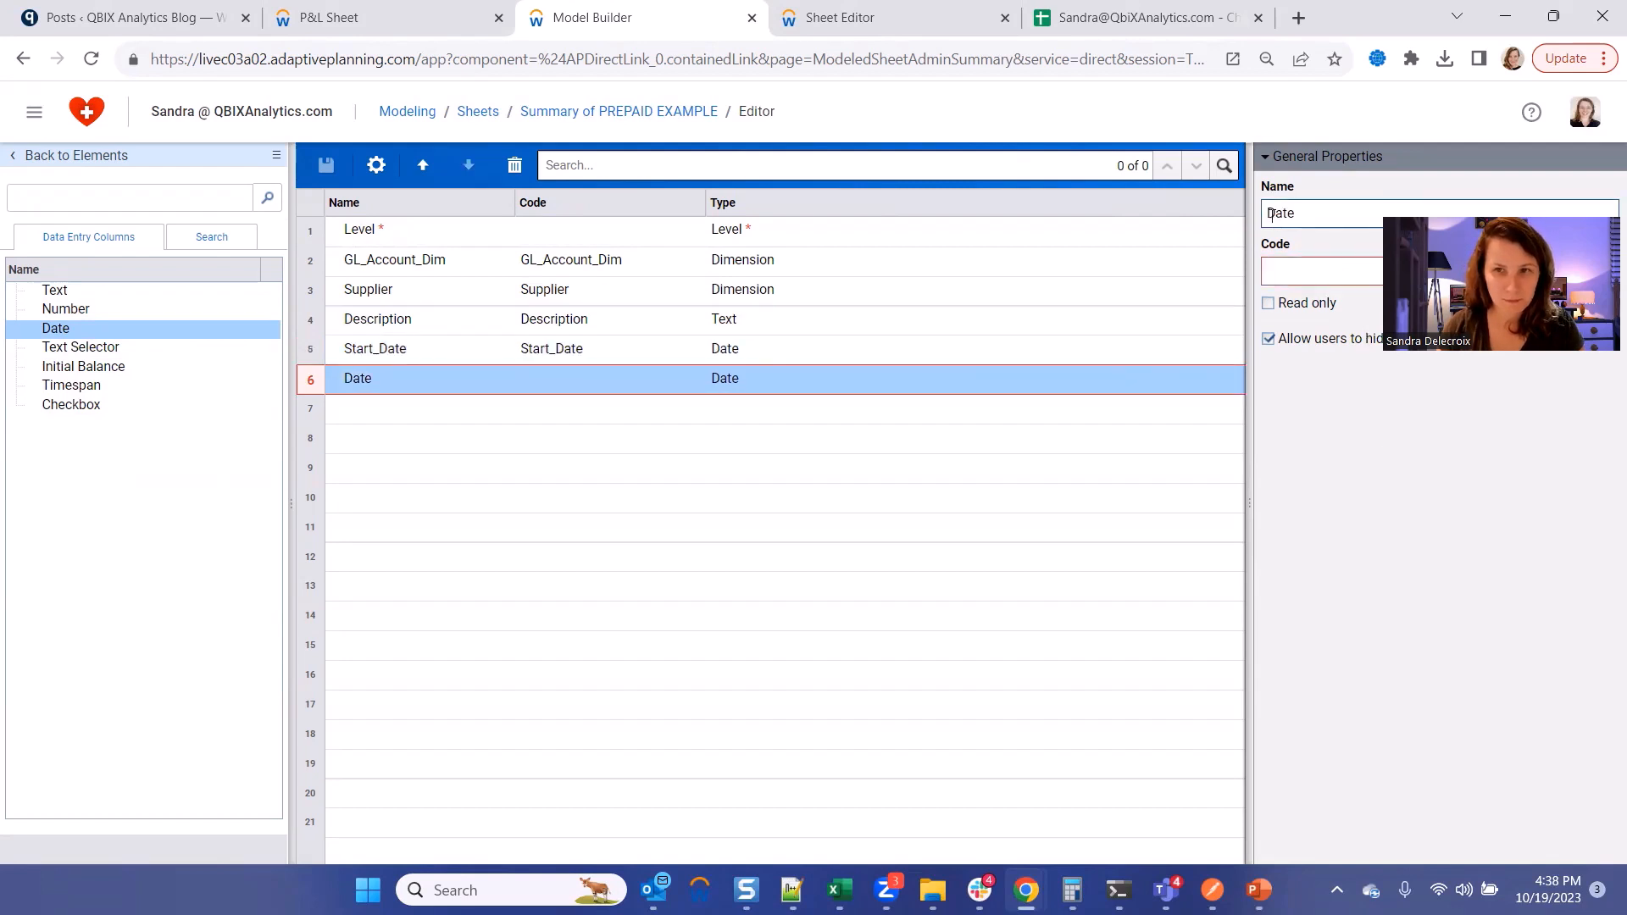
Add an End_Date date column, a Ppd Amt initial balance column and a Renew toggle checkbox.
type("End_Date")
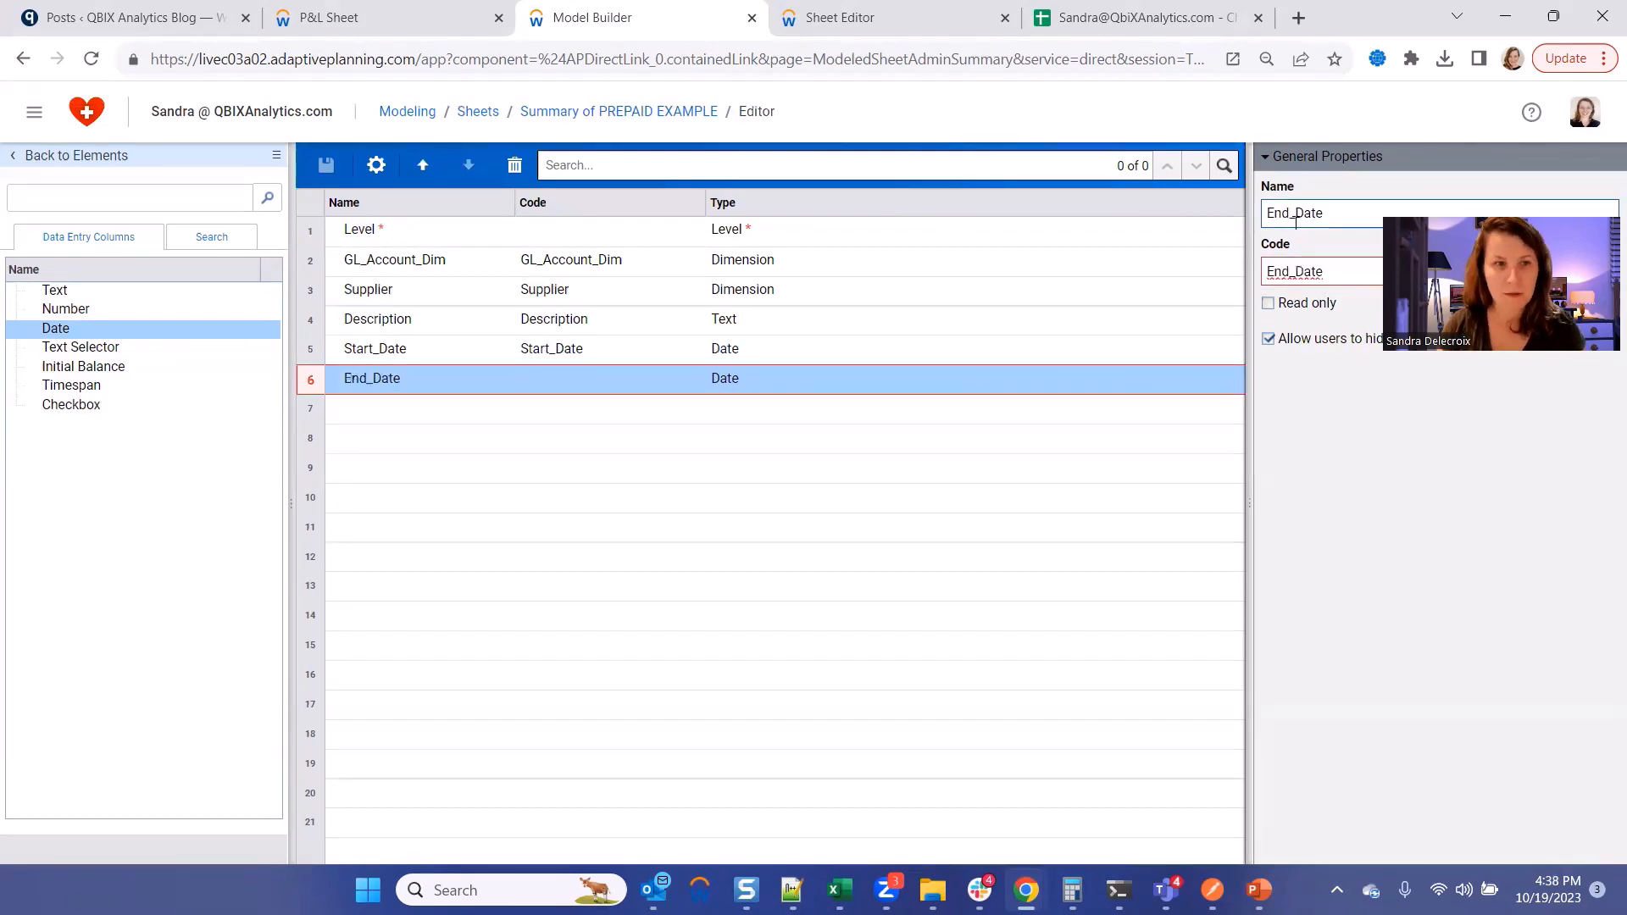
left_click(357, 229)
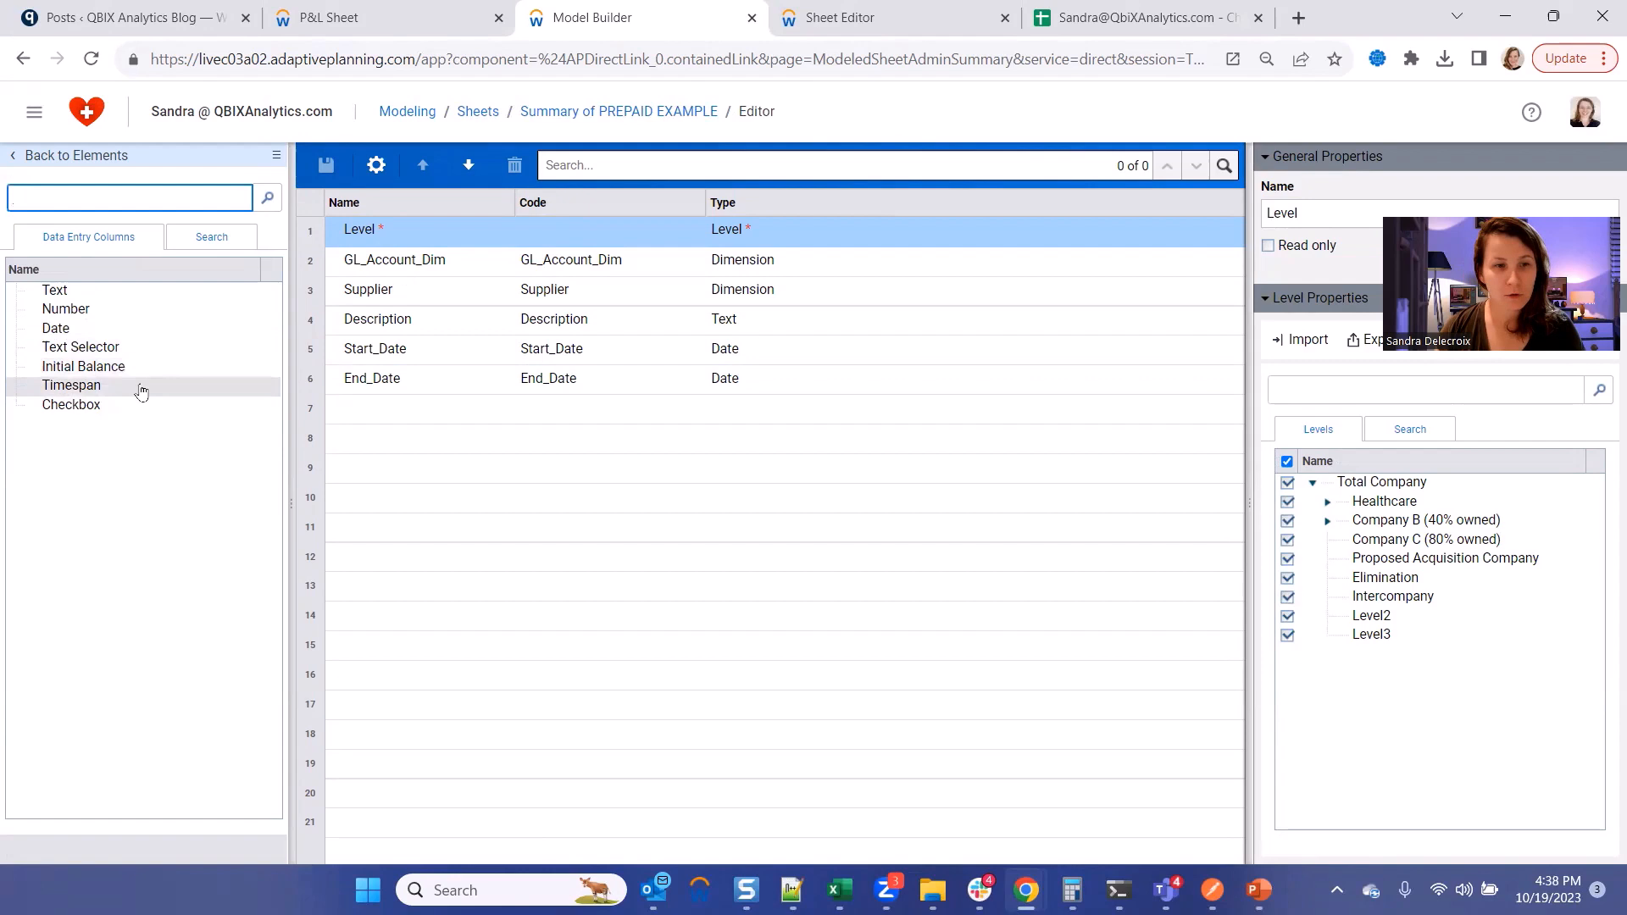
left_click(83, 367)
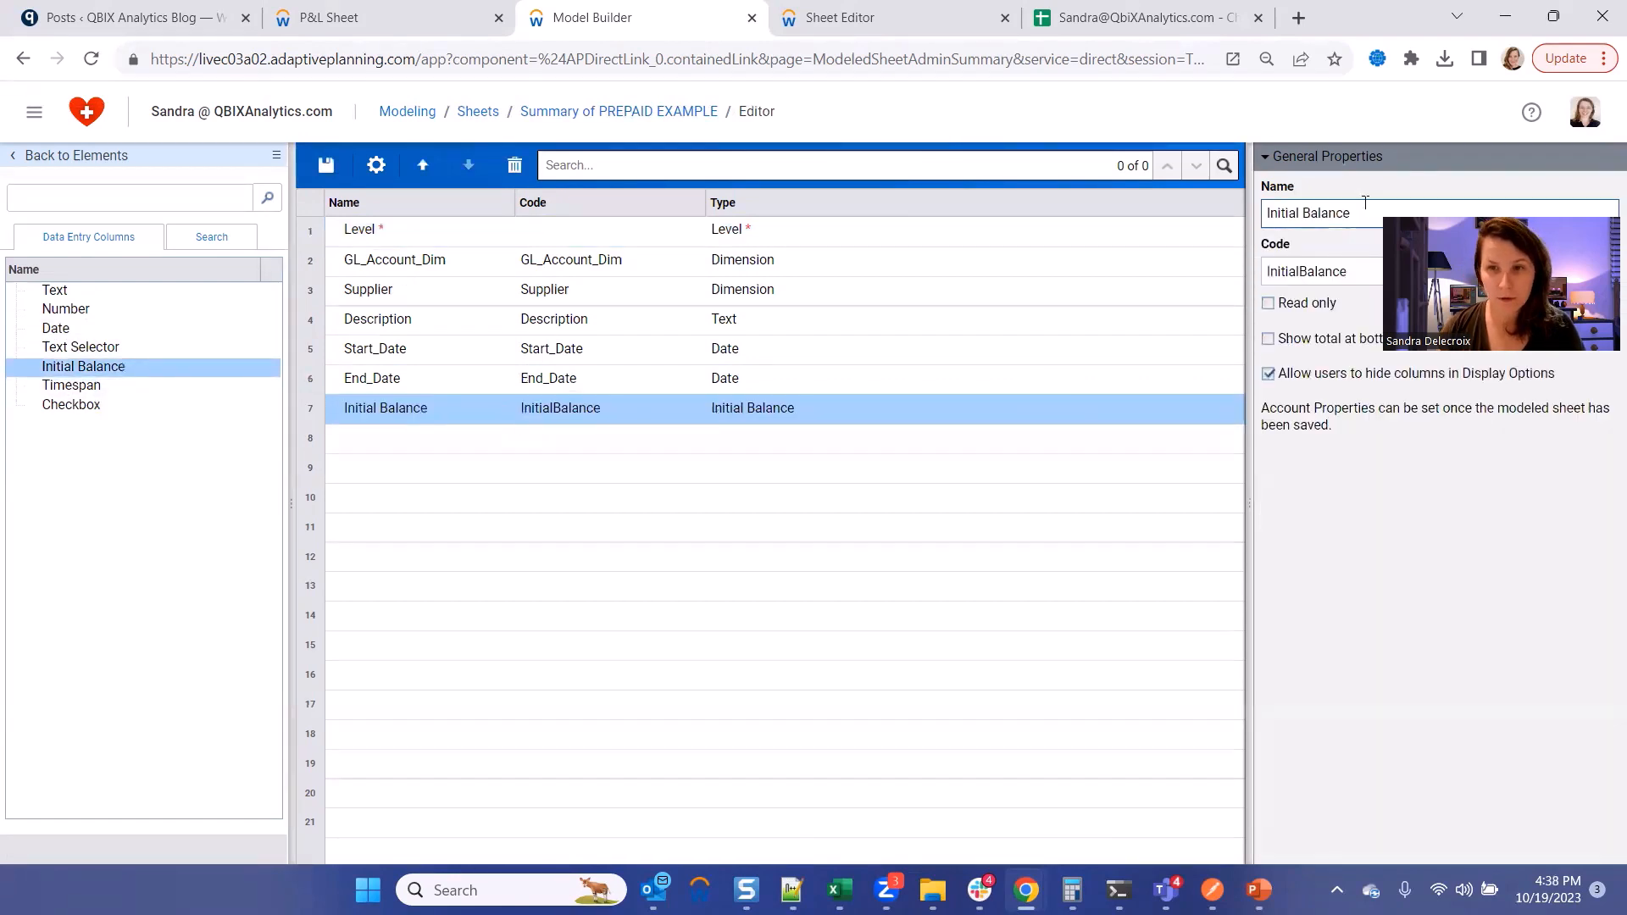
type("Ppd Amt")
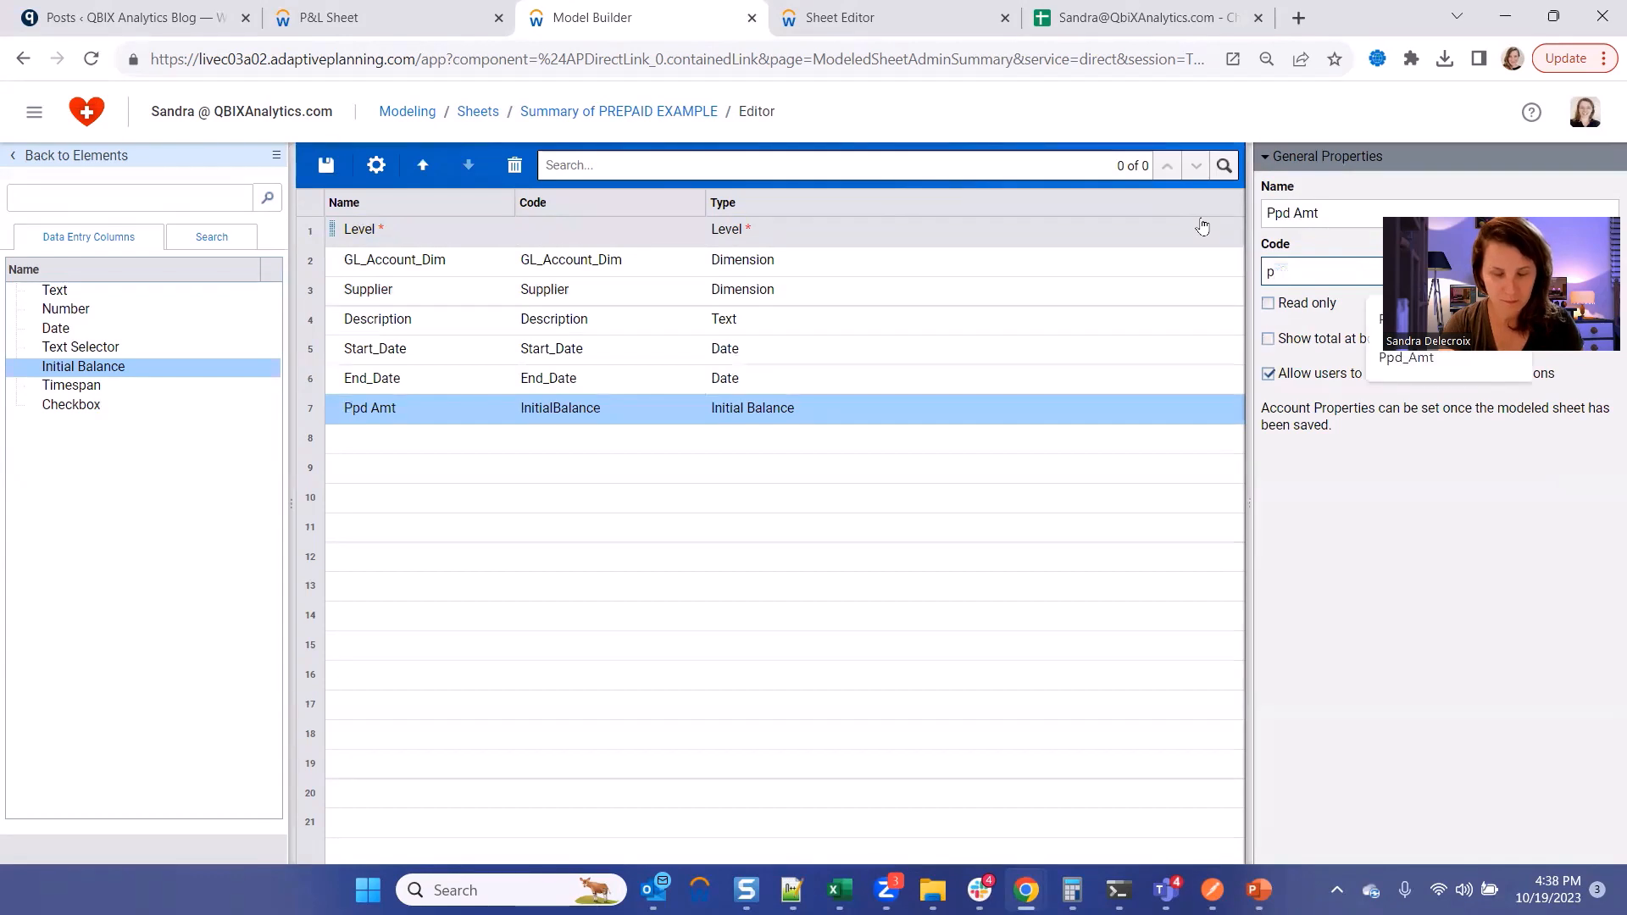
left_click(71, 406)
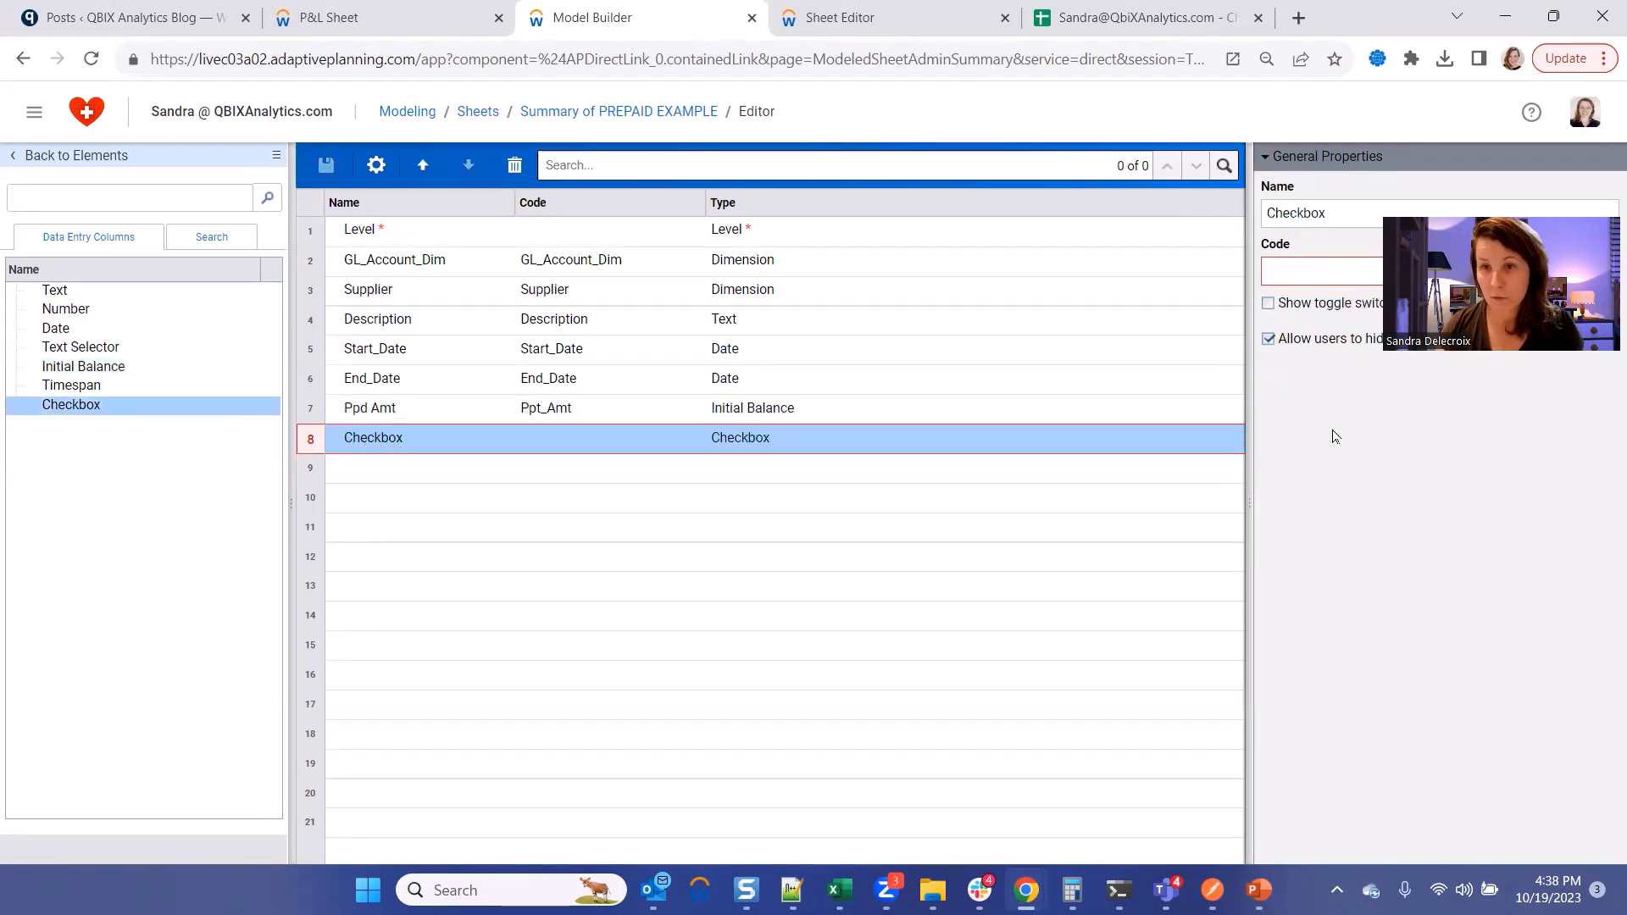
type("Renew")
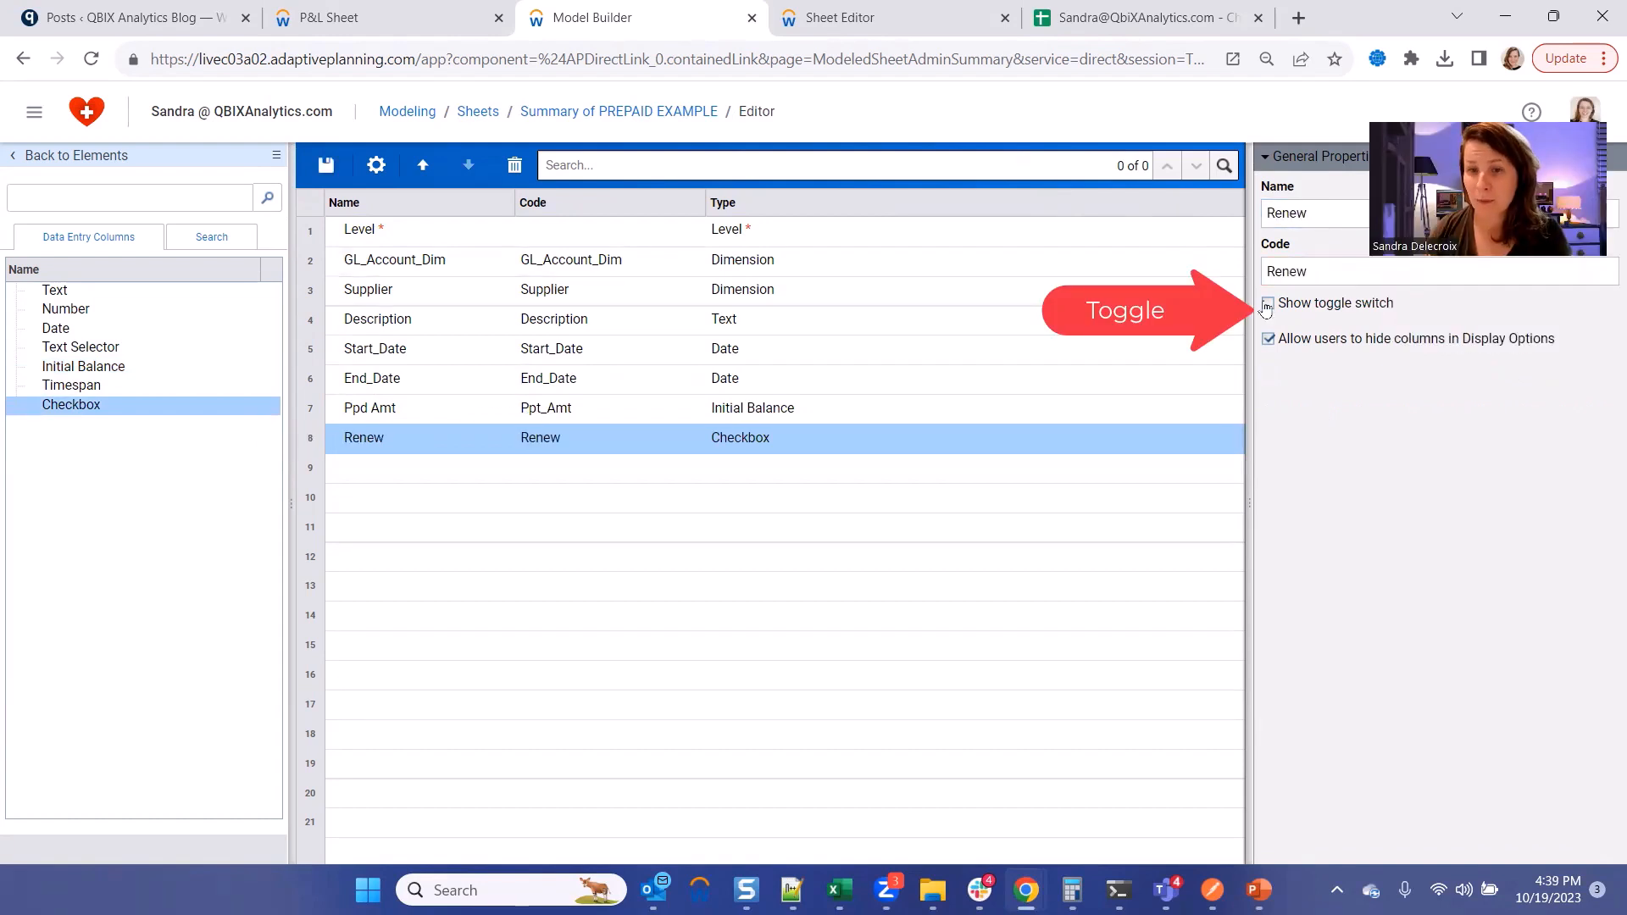
left_click(1268, 301)
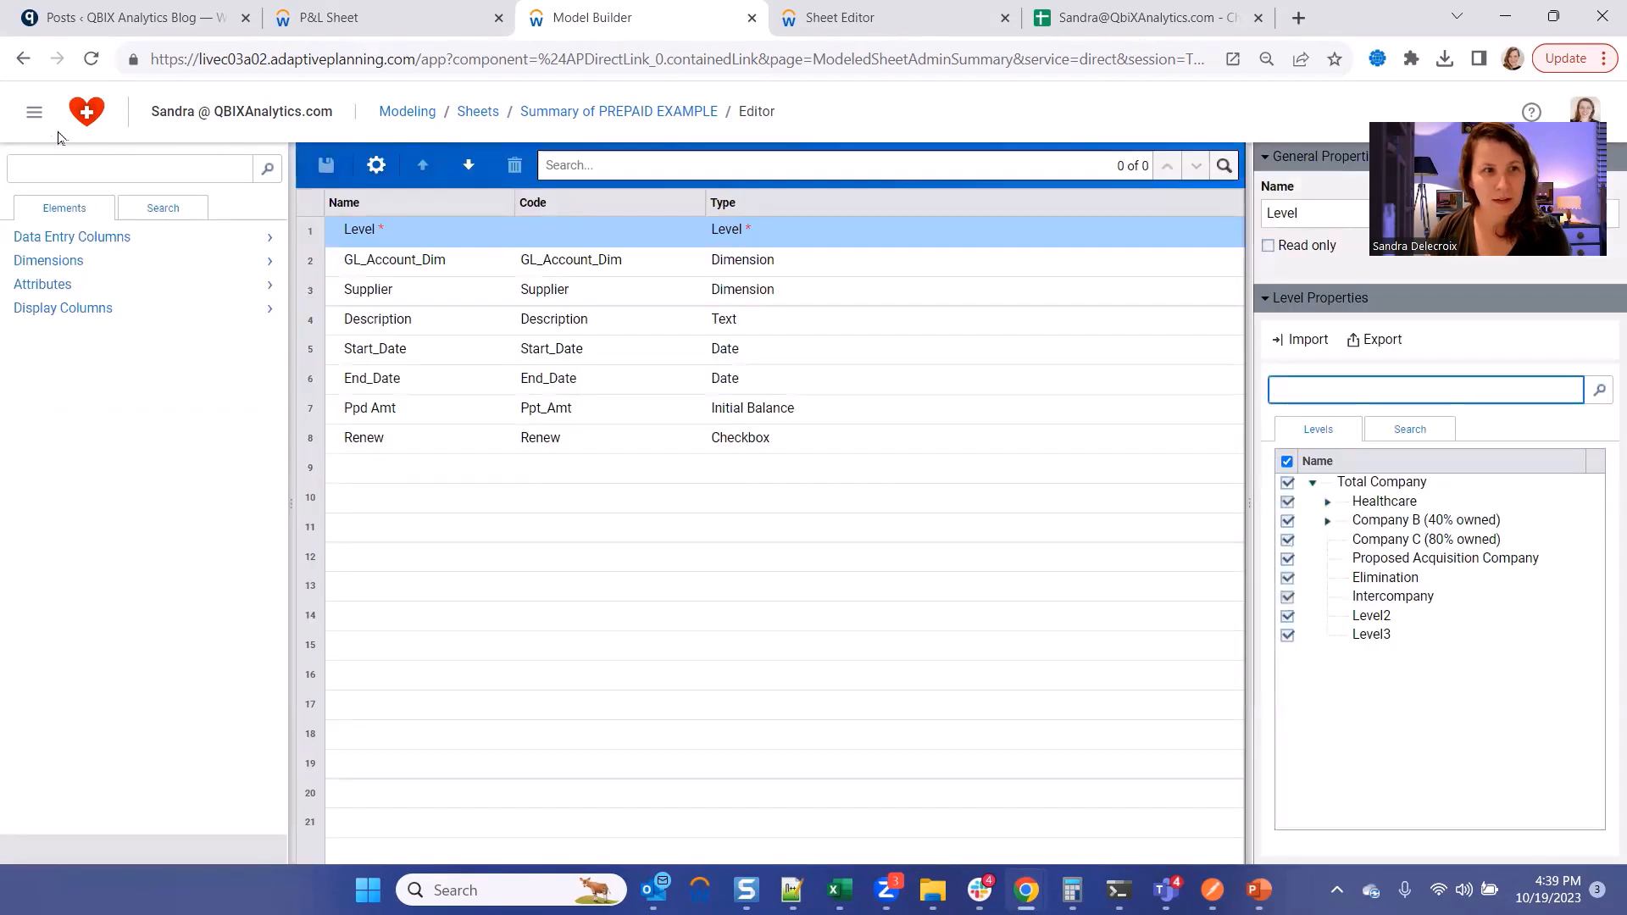
Open the empty PREPAID EXAMPLE sheet from the sheets overview.
left_click(34, 112)
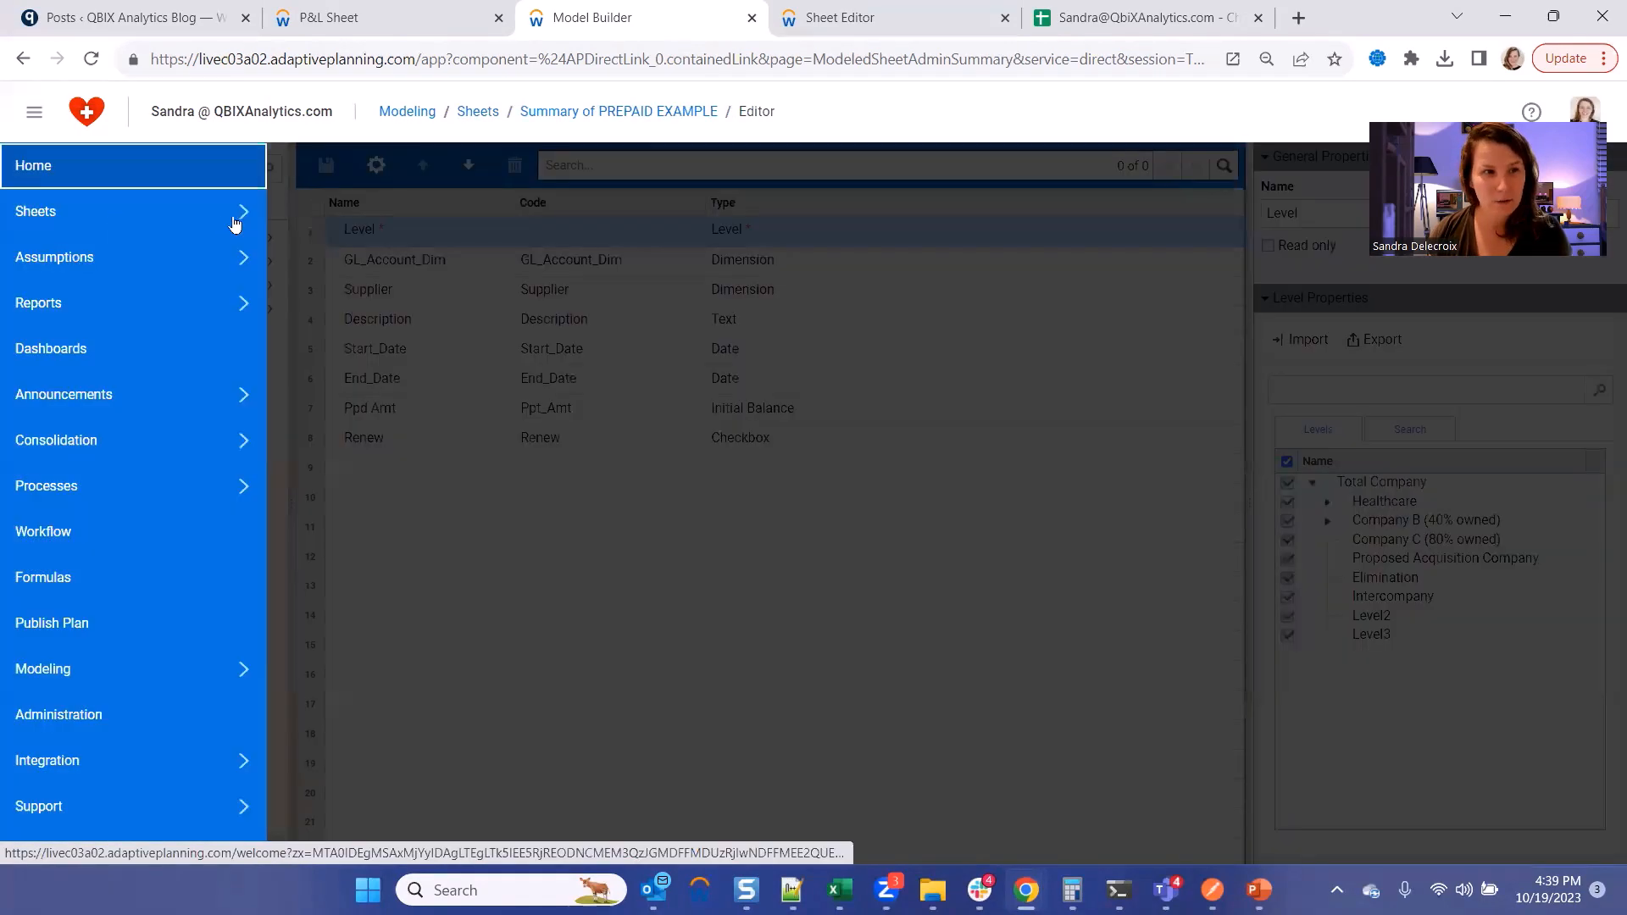
left_click(35, 210)
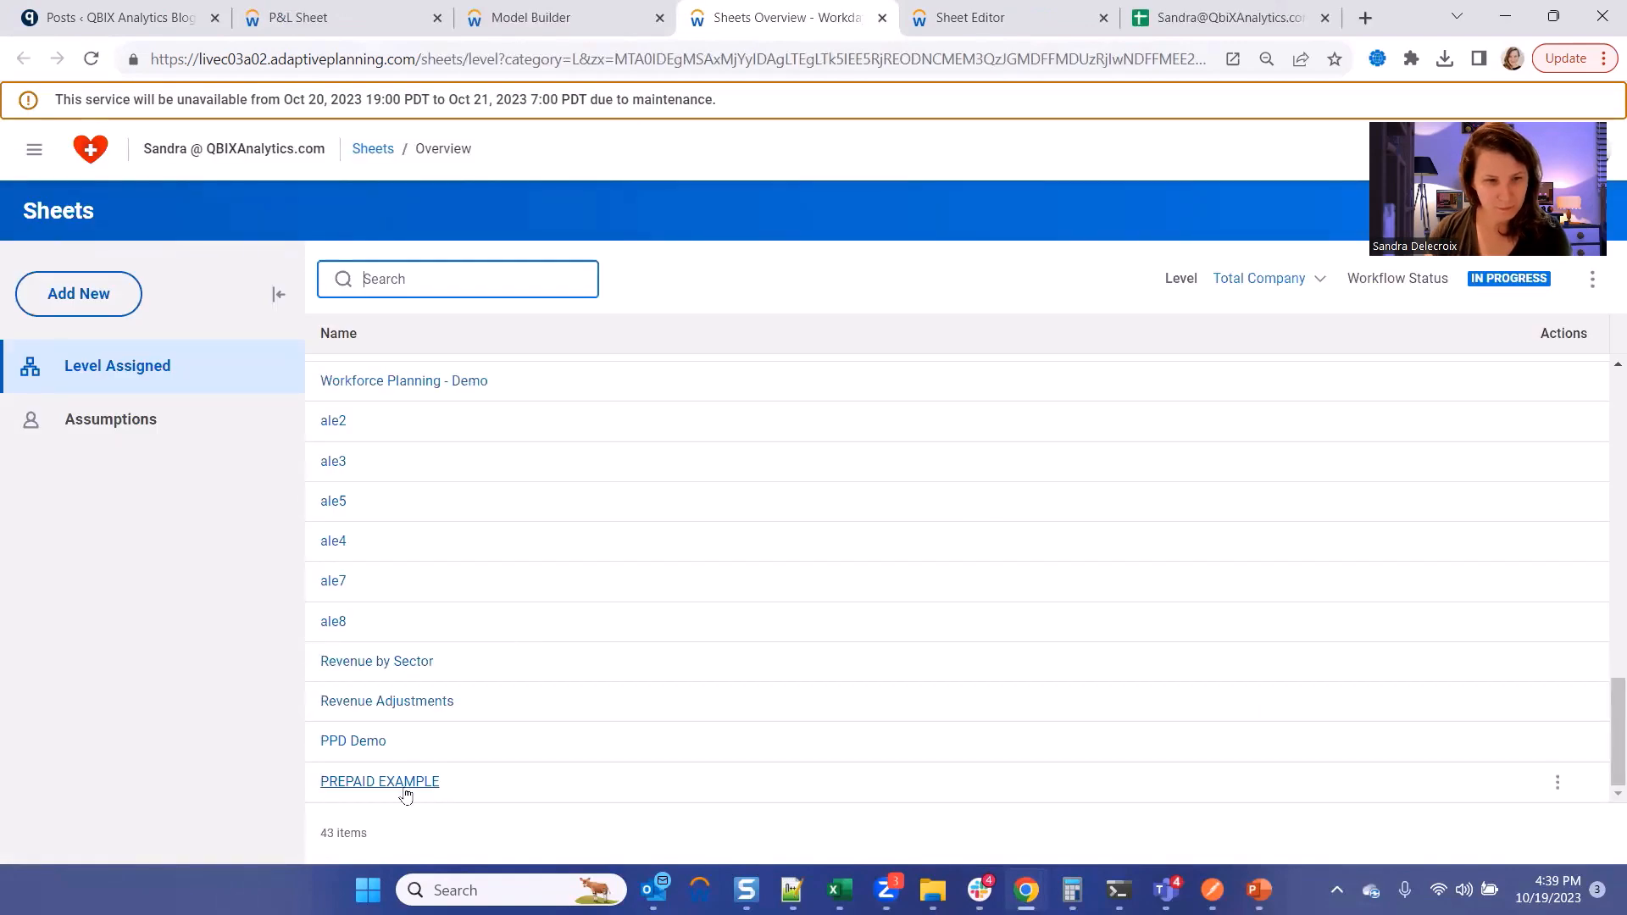
left_click(378, 781)
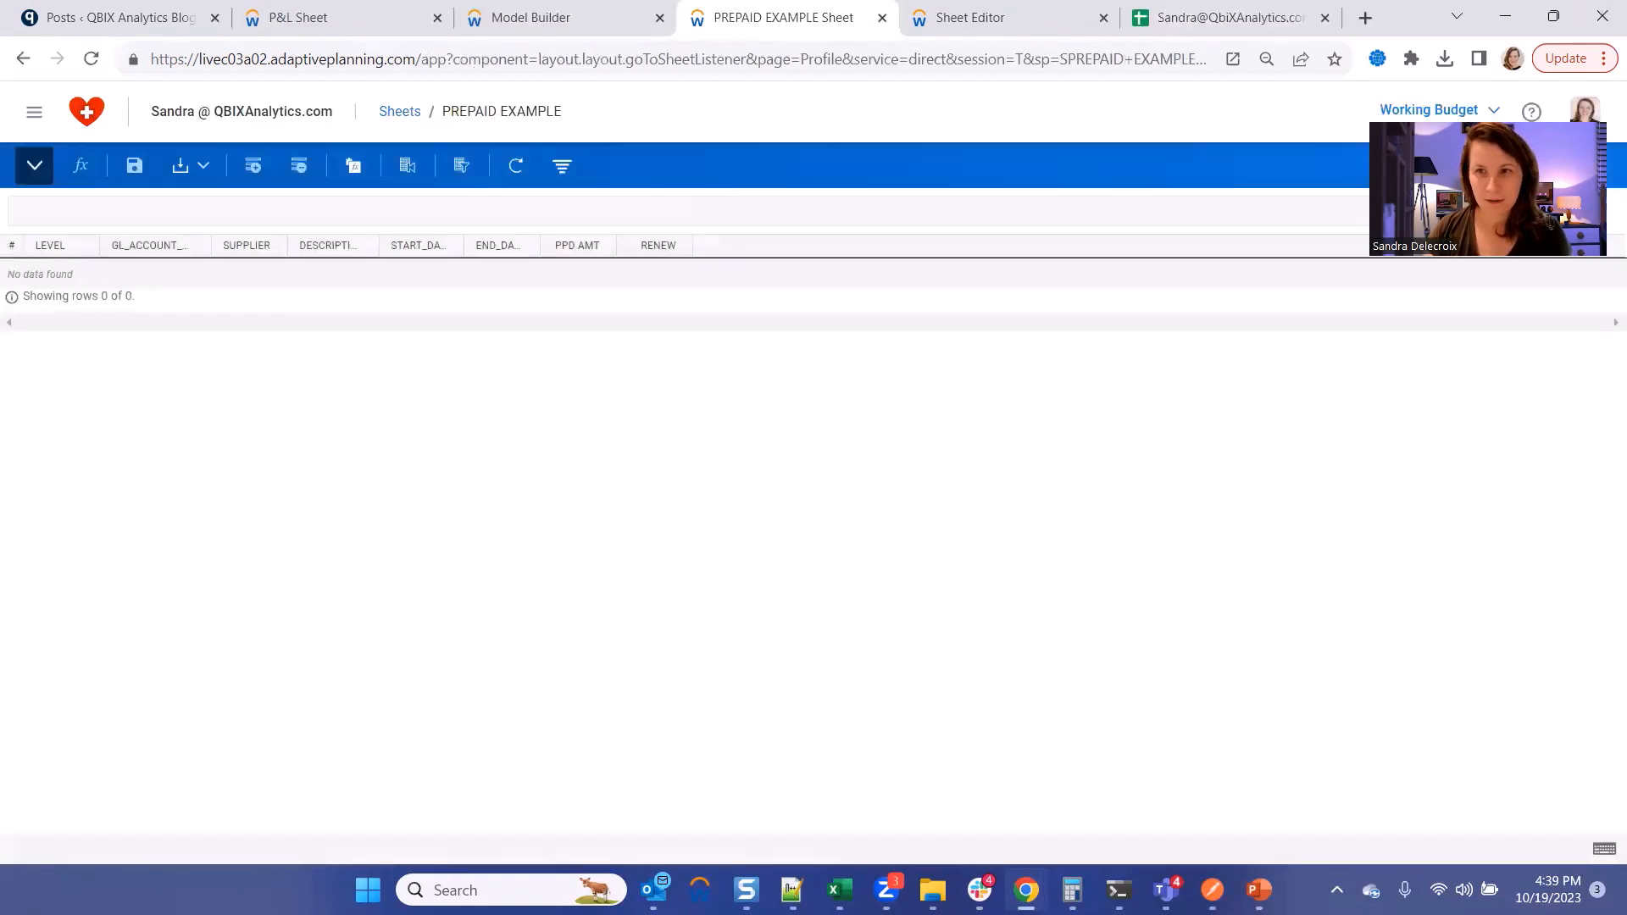
mouse_move(1332, 288)
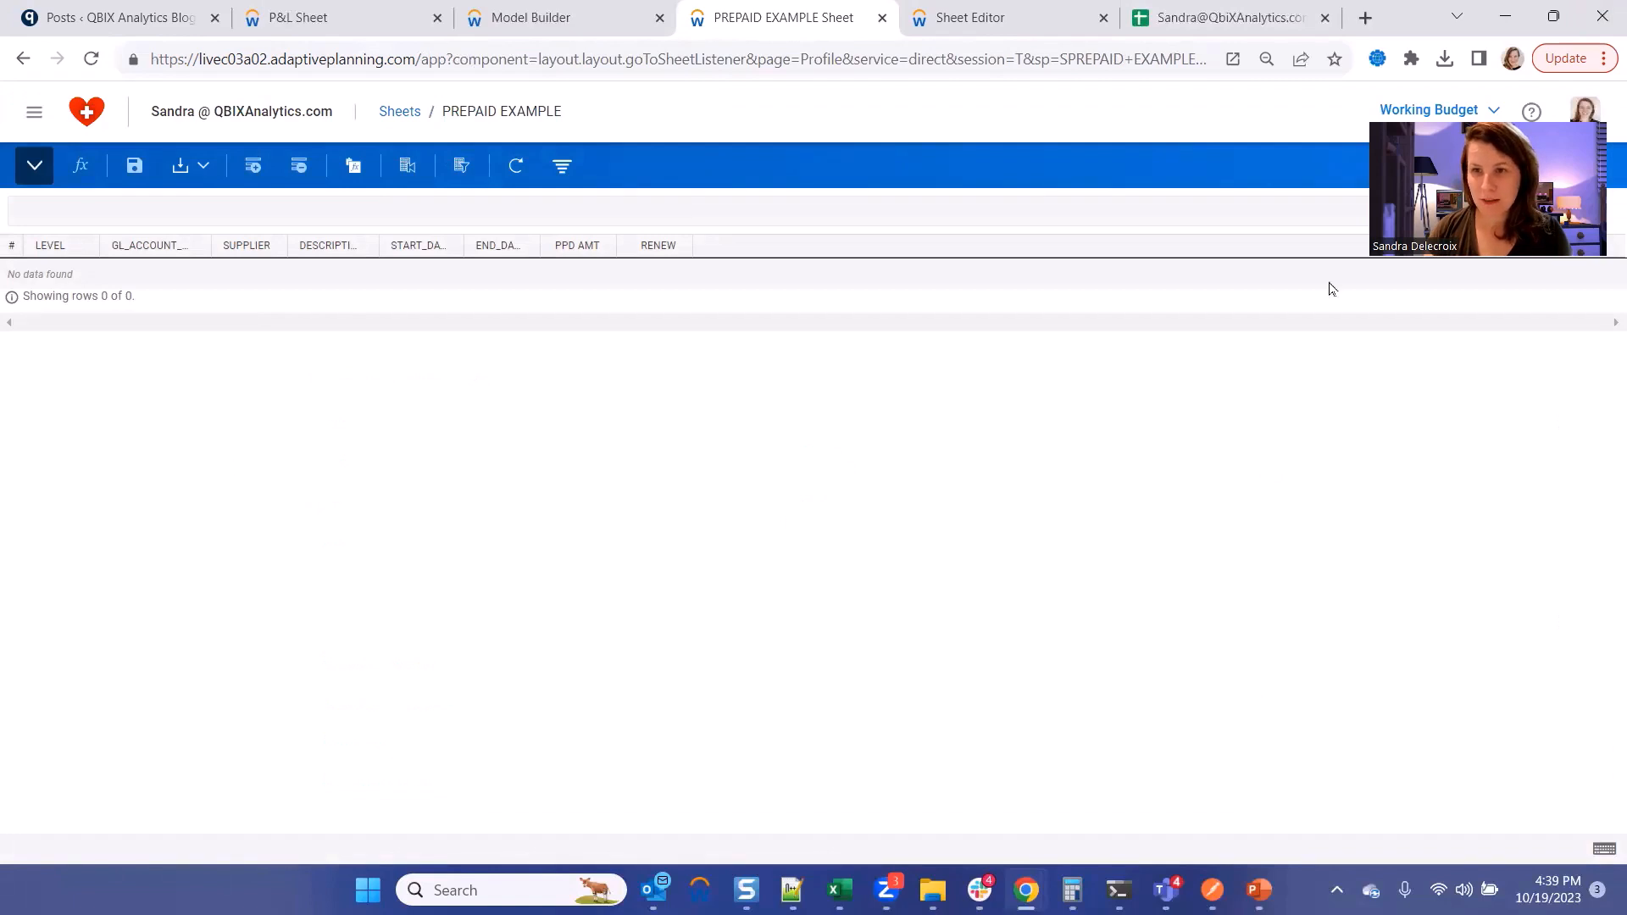
Switch to the IT level and enter a Google Cloud Services prepaid row ending 12/31/2023.
left_click(1469, 165)
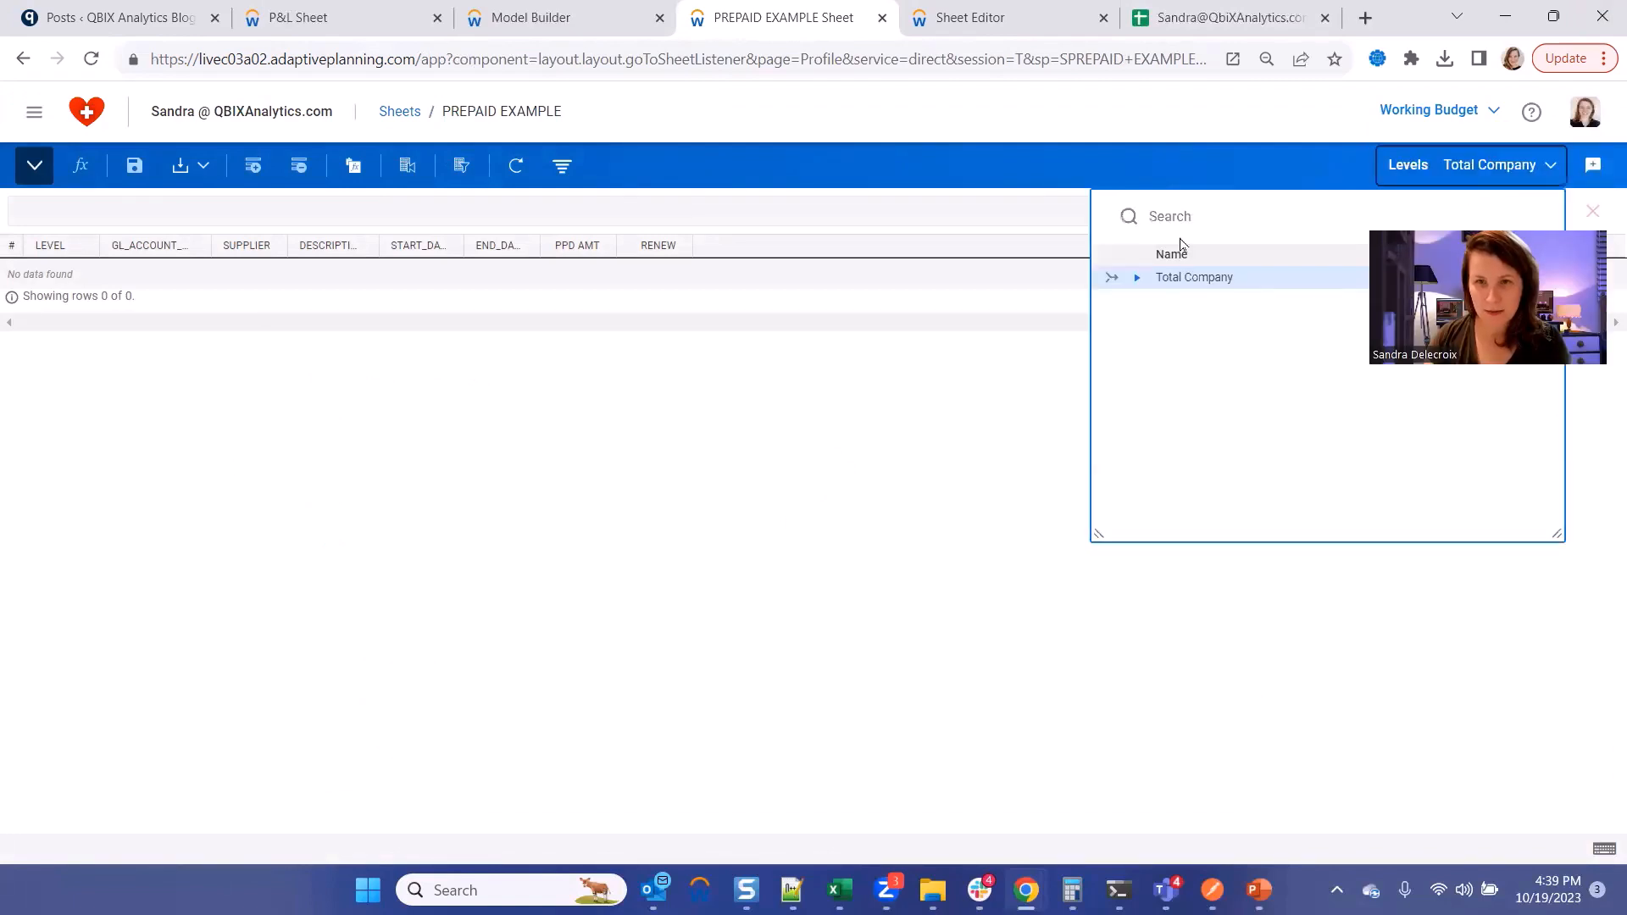
type("IT")
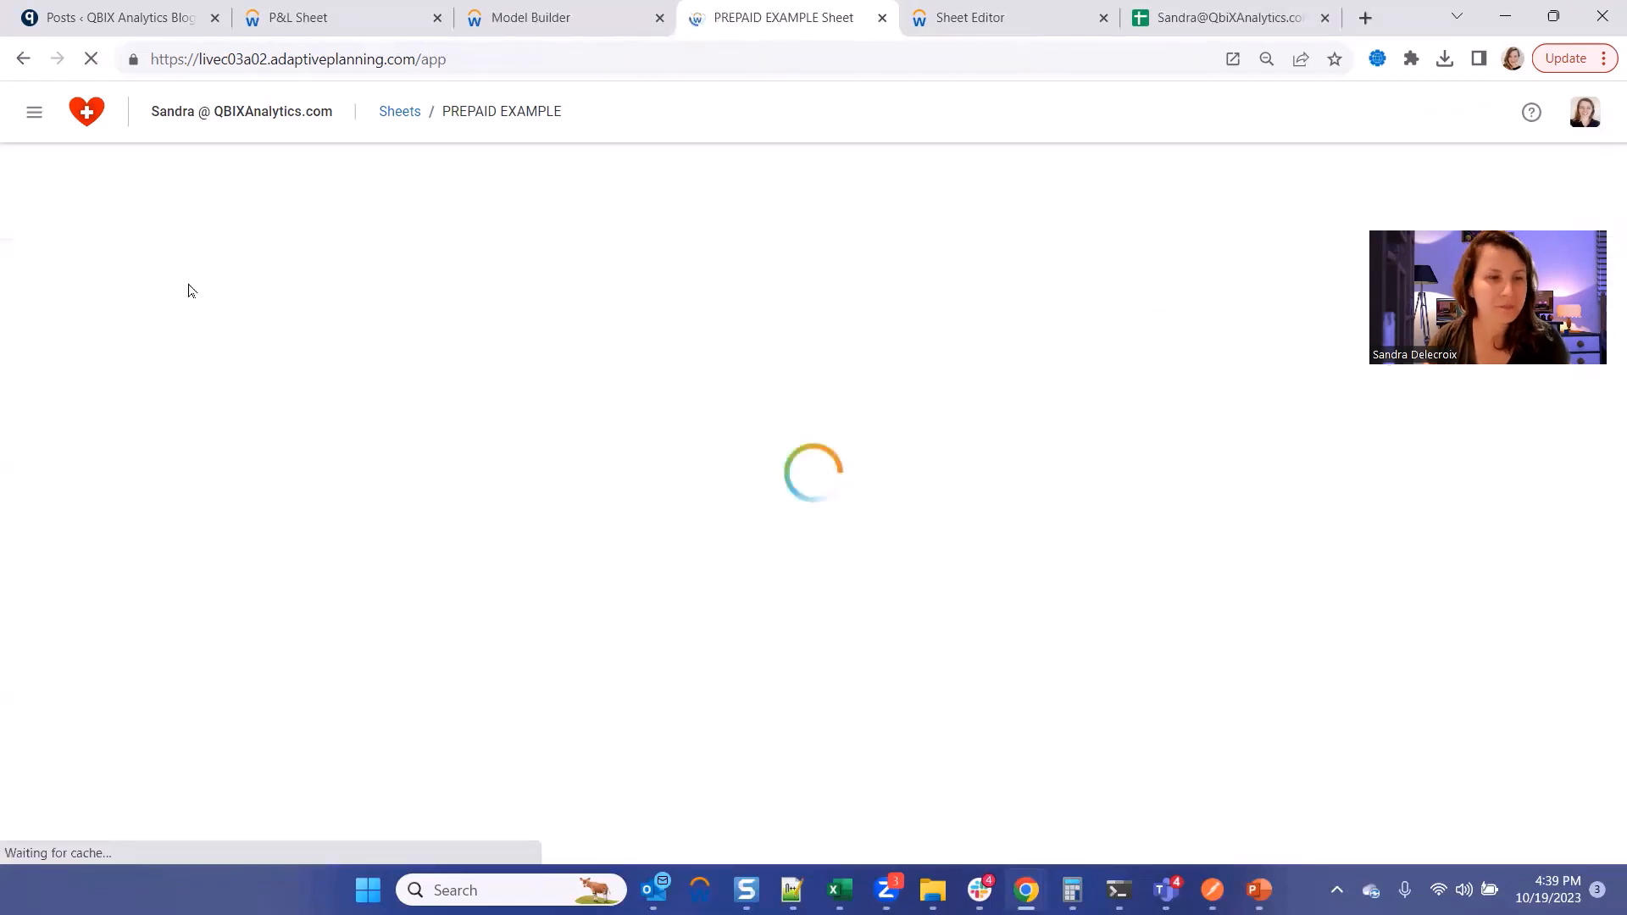
left_click(200, 266)
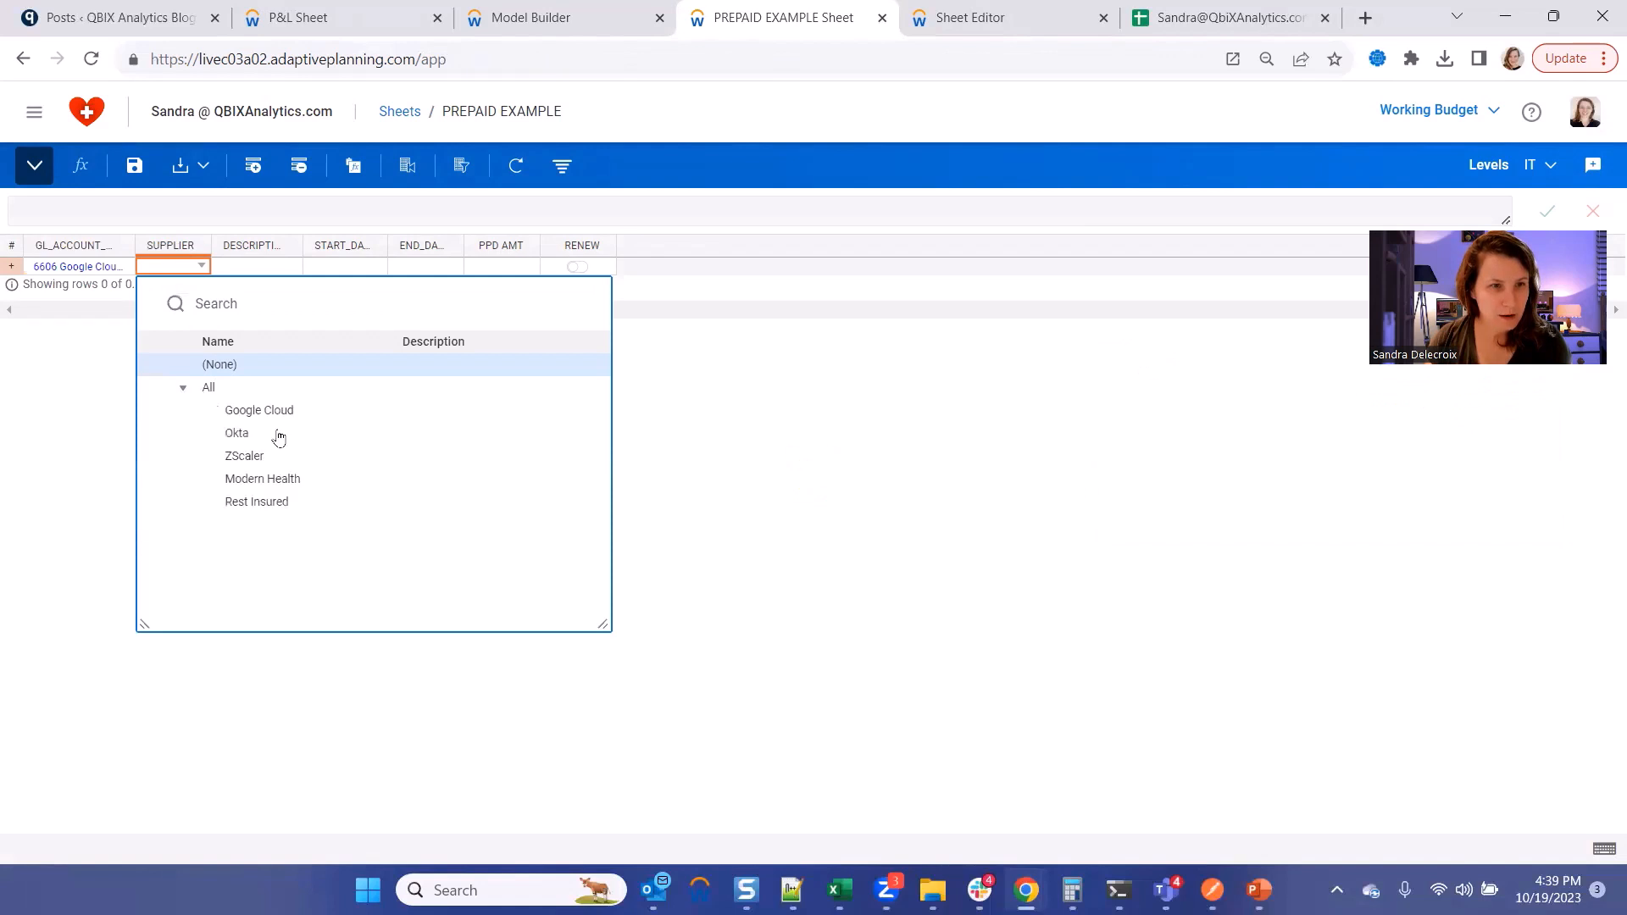
left_click(257, 409)
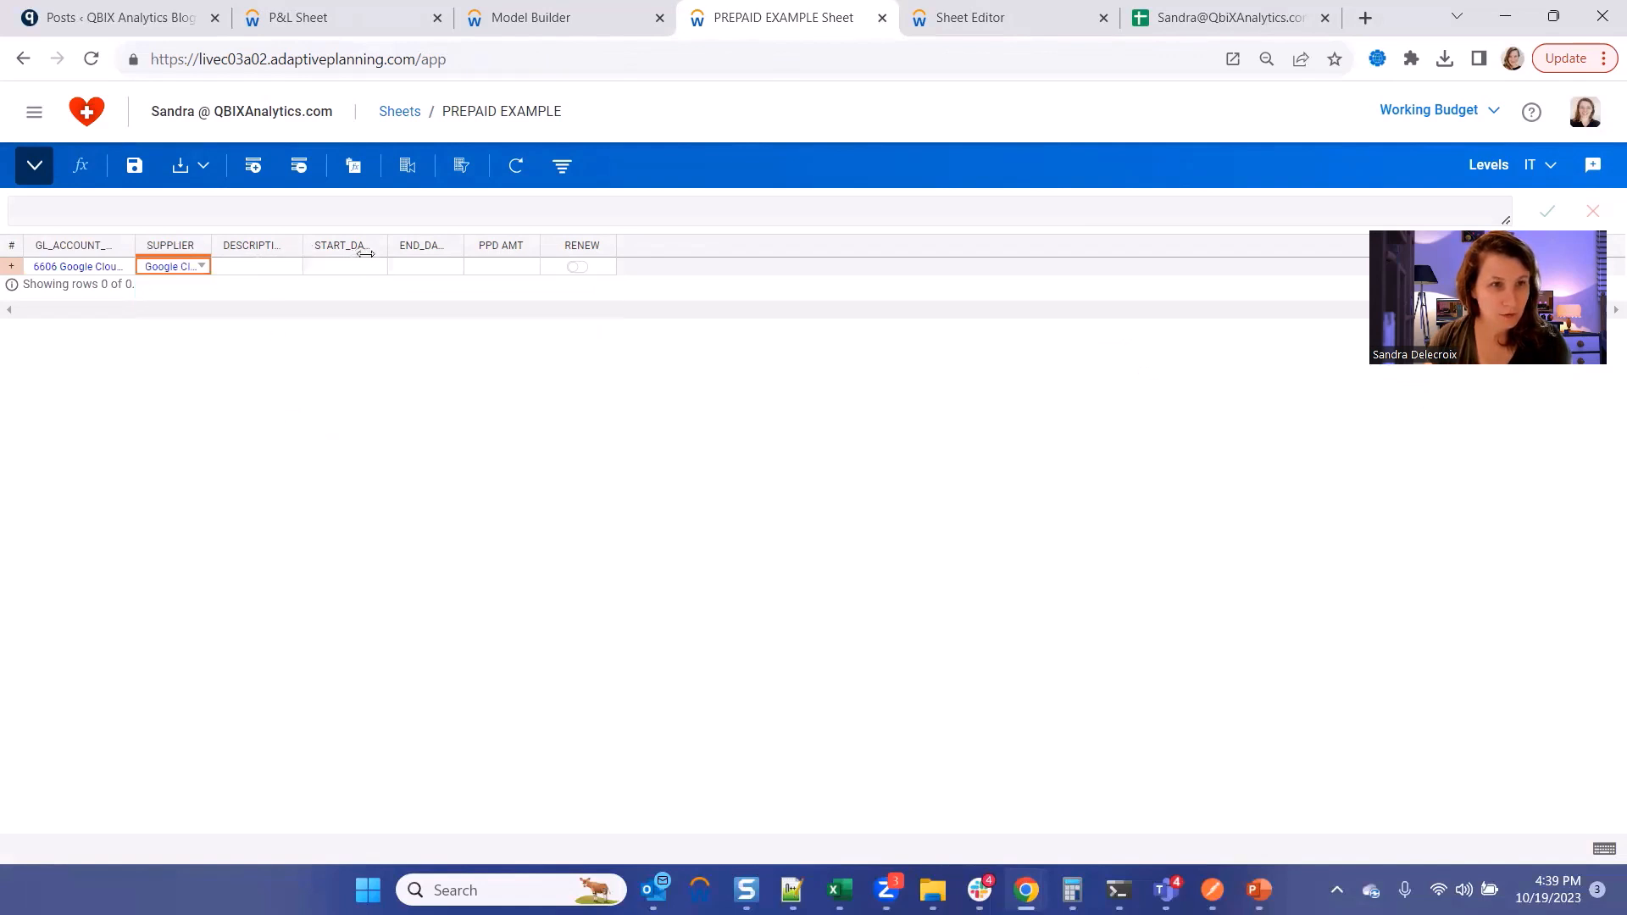
type("Google Cloud Services + G...")
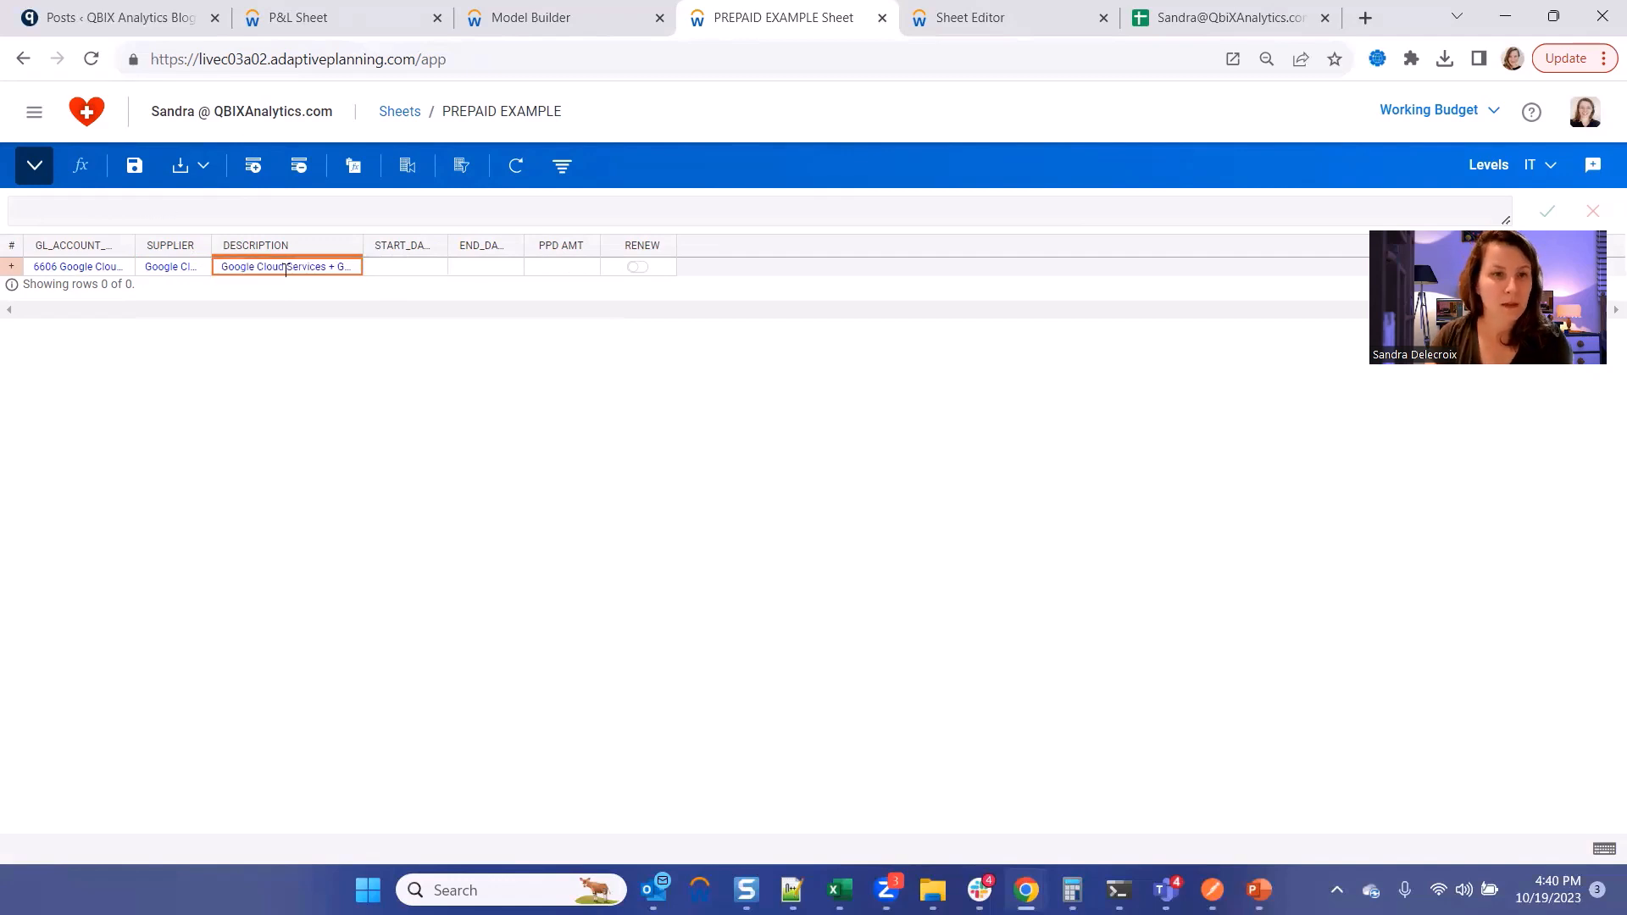
left_click(405, 266)
type("1/1/2022")
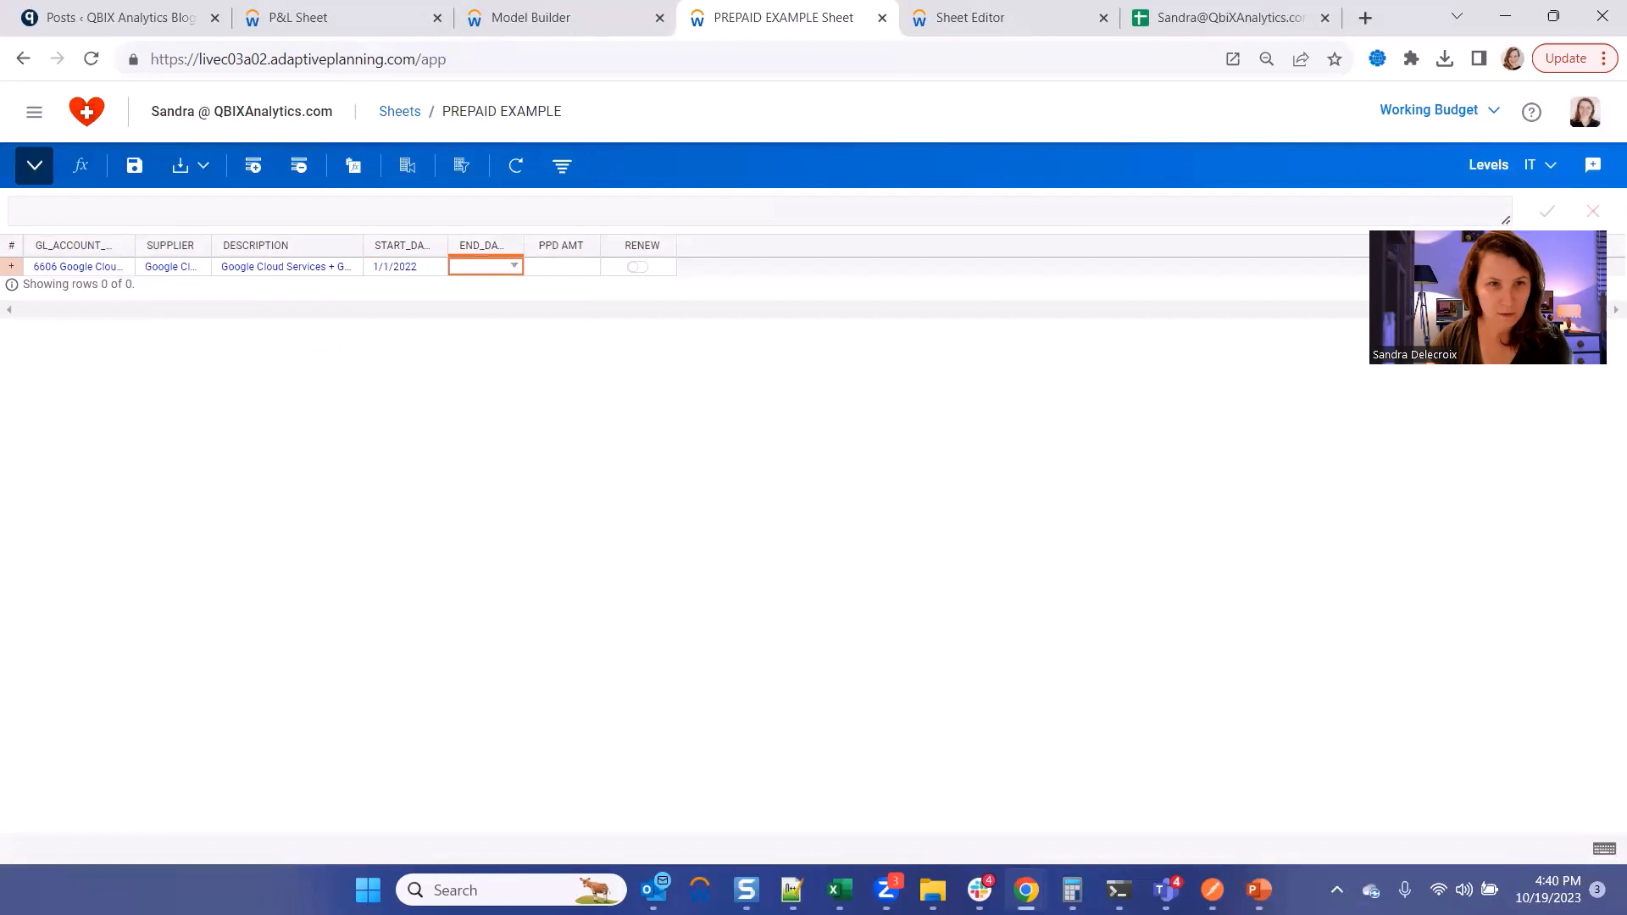
type("12/31/2023")
left_click(561, 267)
type("240,000")
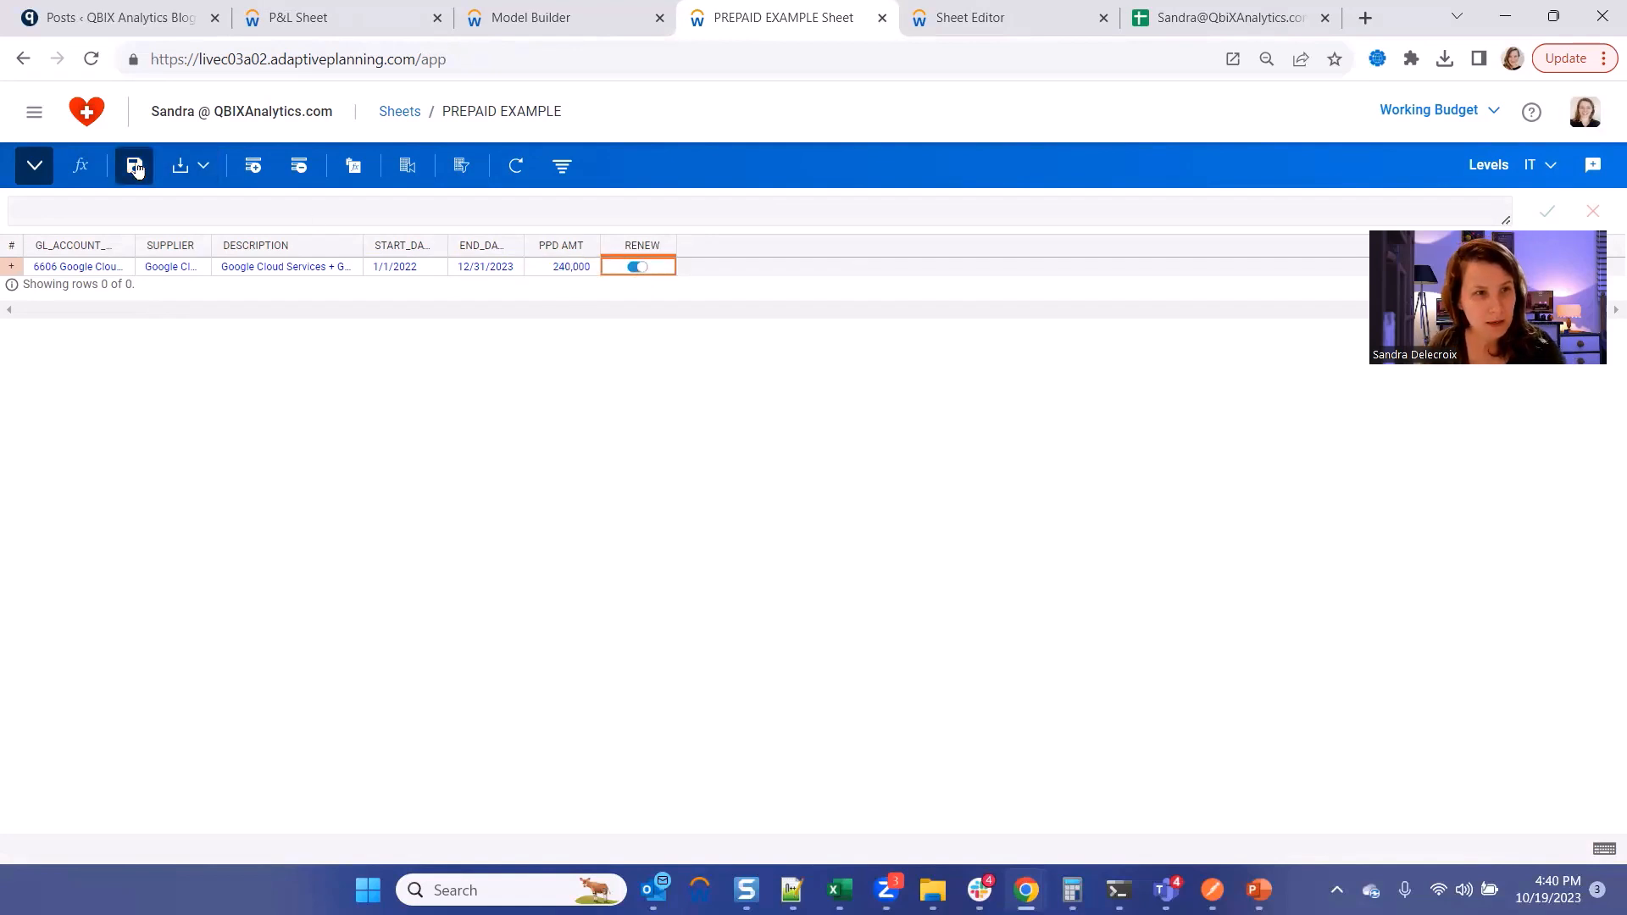
Save the new prepaid row and bring up the Ppd Amt account settings.
left_click(134, 166)
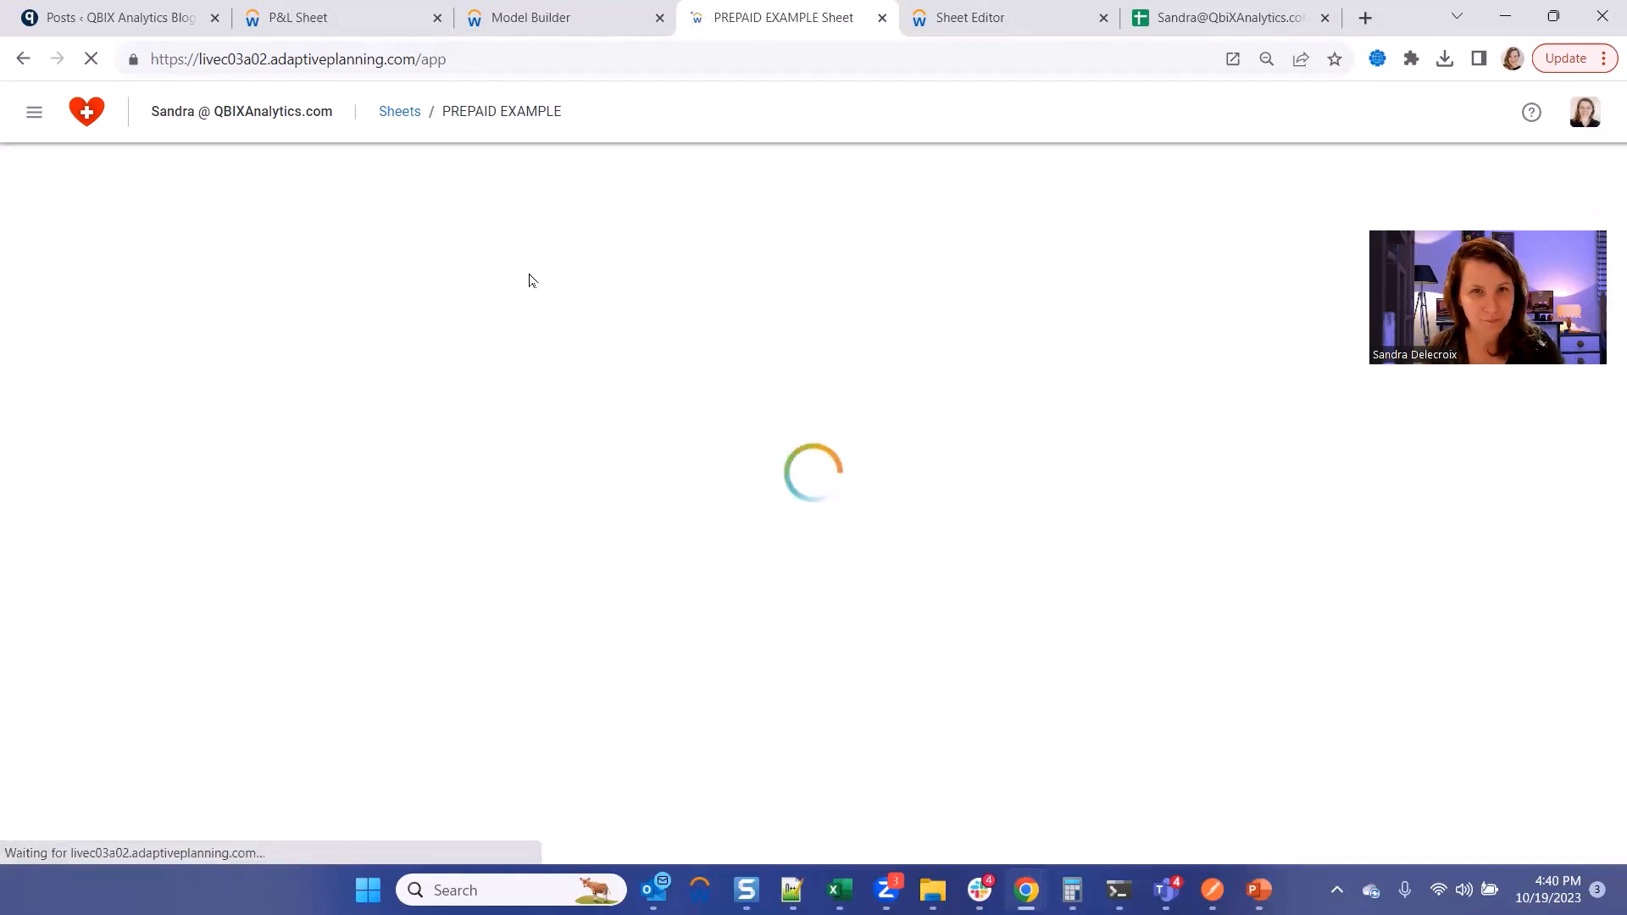
right_click(569, 266)
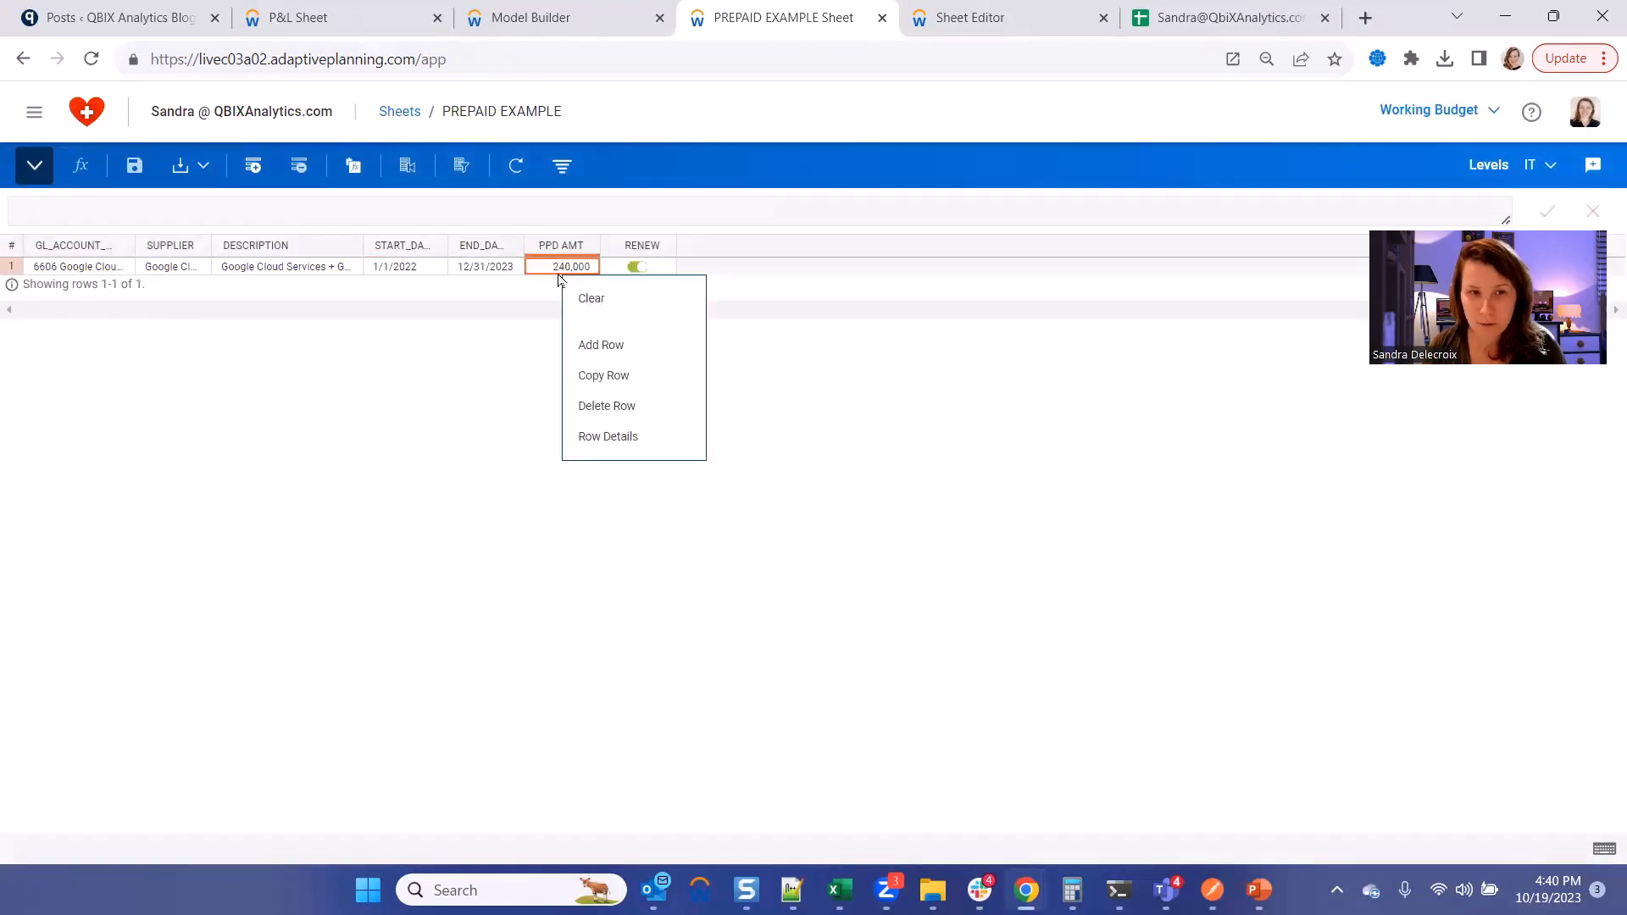
left_click(434, 441)
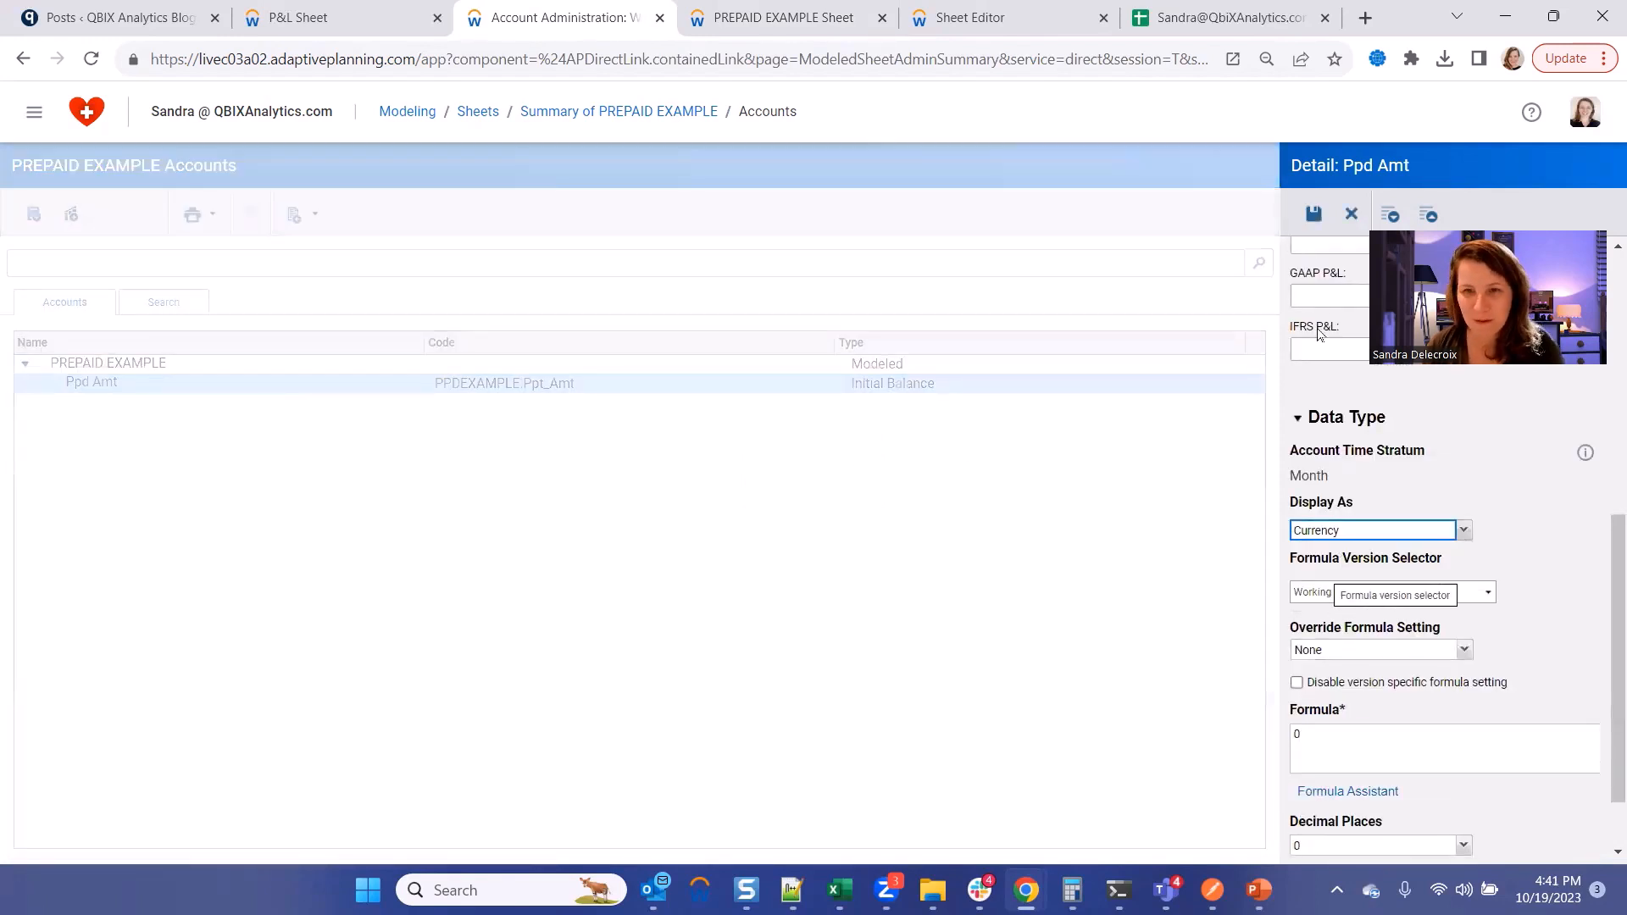
Create a calculated Partial Count number account with formula timefraction(ROW.Start_Date, ROW.End_Date, this) and save it.
left_click(34, 214)
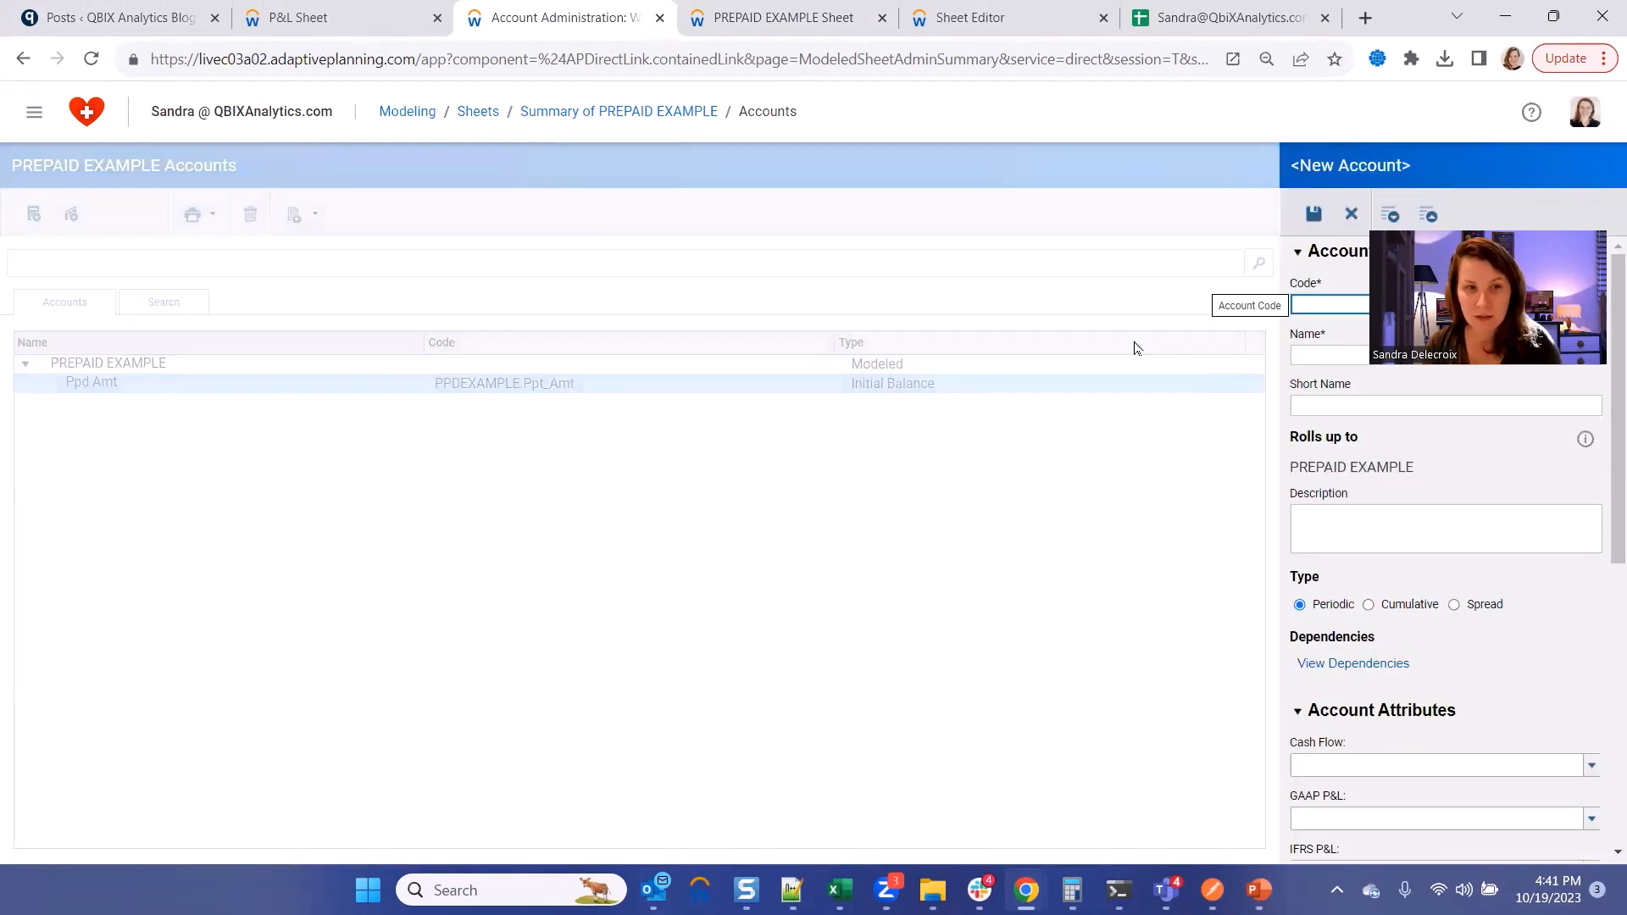
left_click(1332, 303)
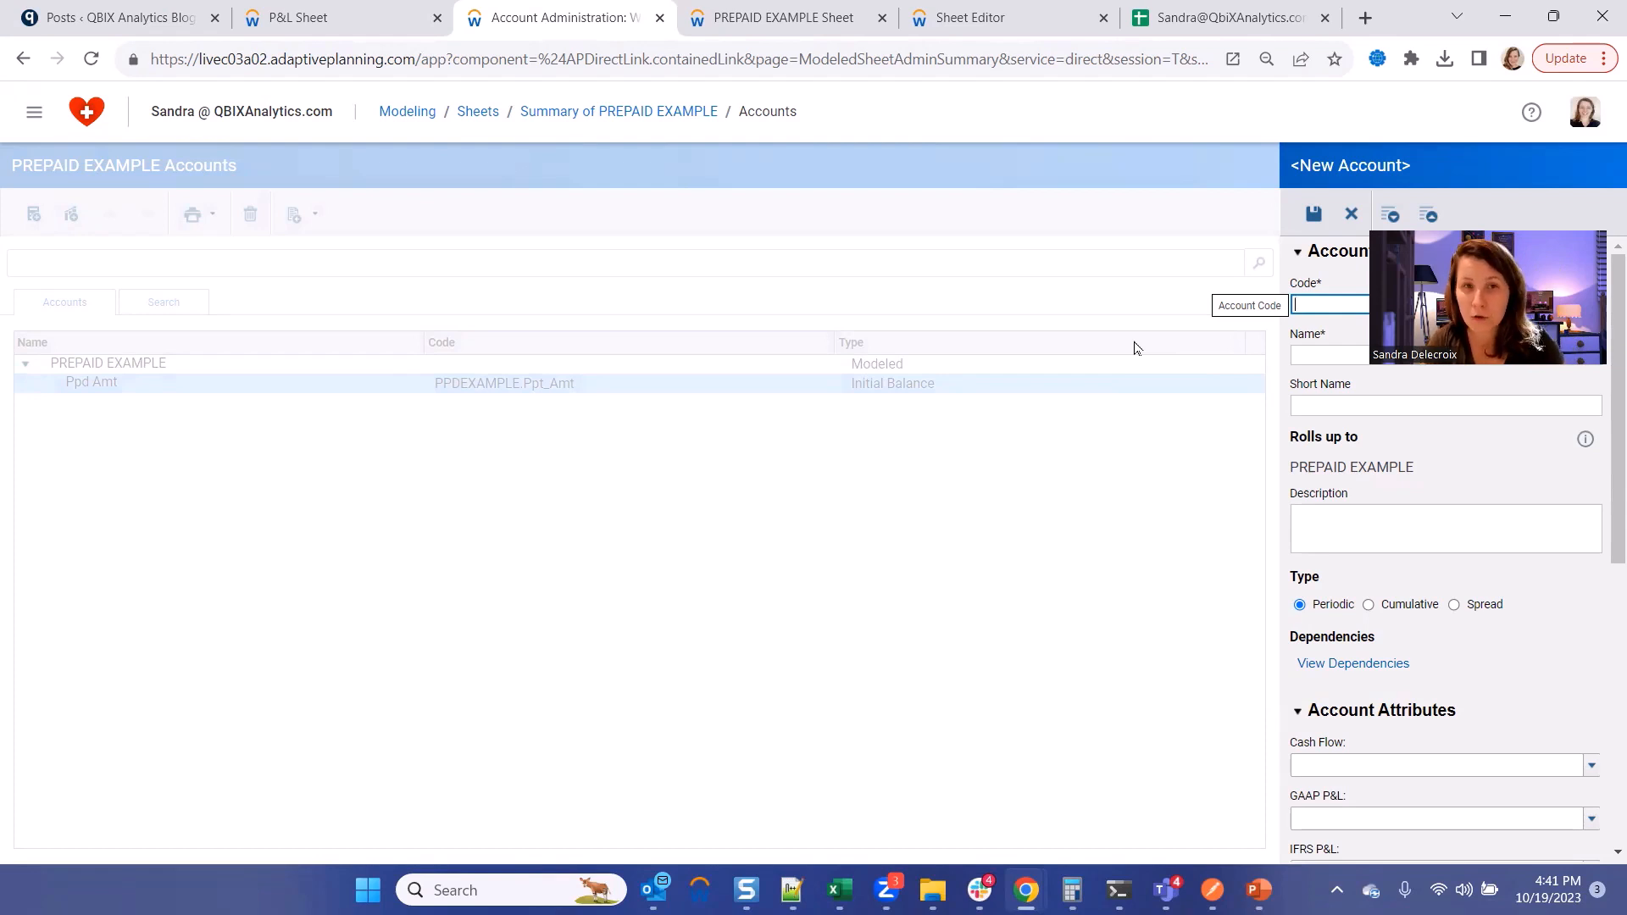
type("Partial Count")
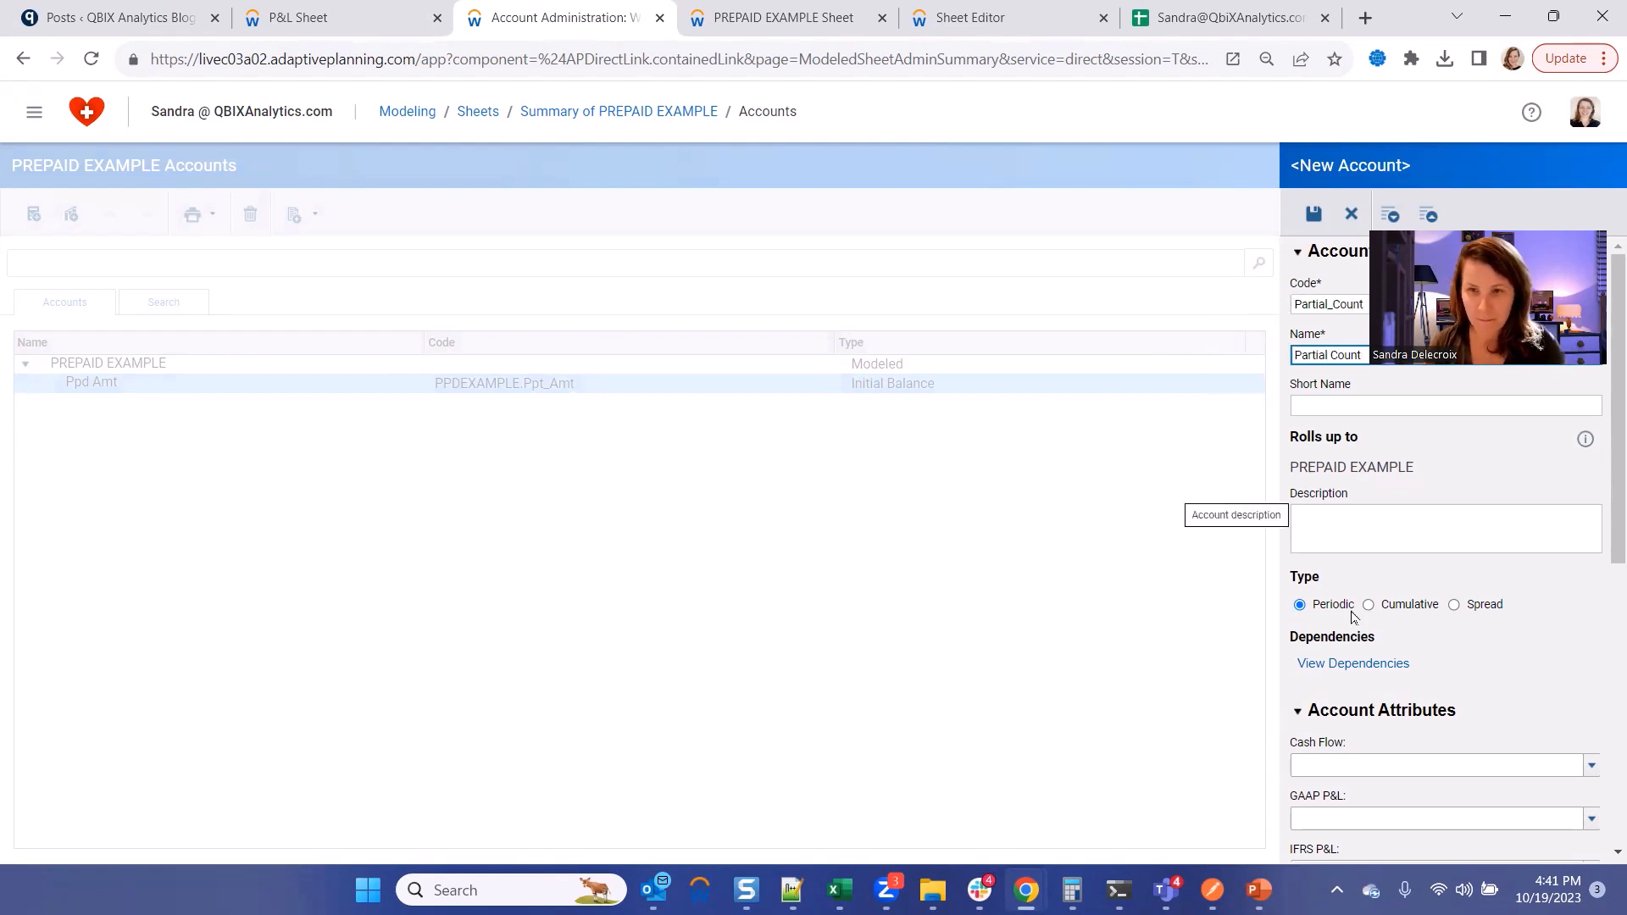
scroll("down", 3)
type("timefraction(row")
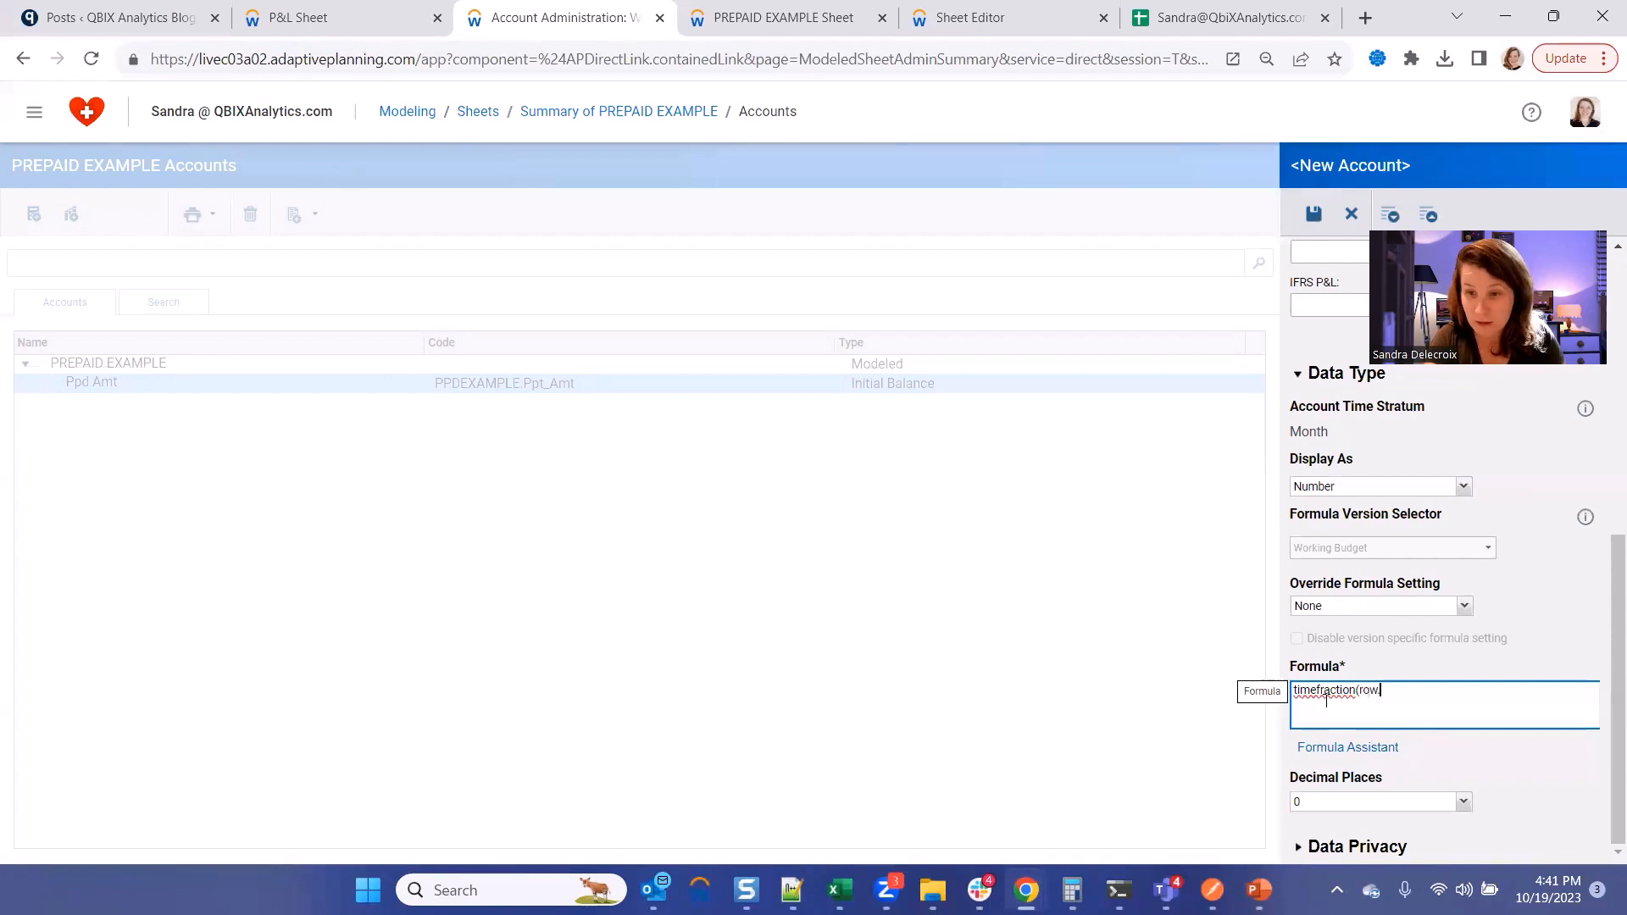
type(".Start_date, Row.End_D")
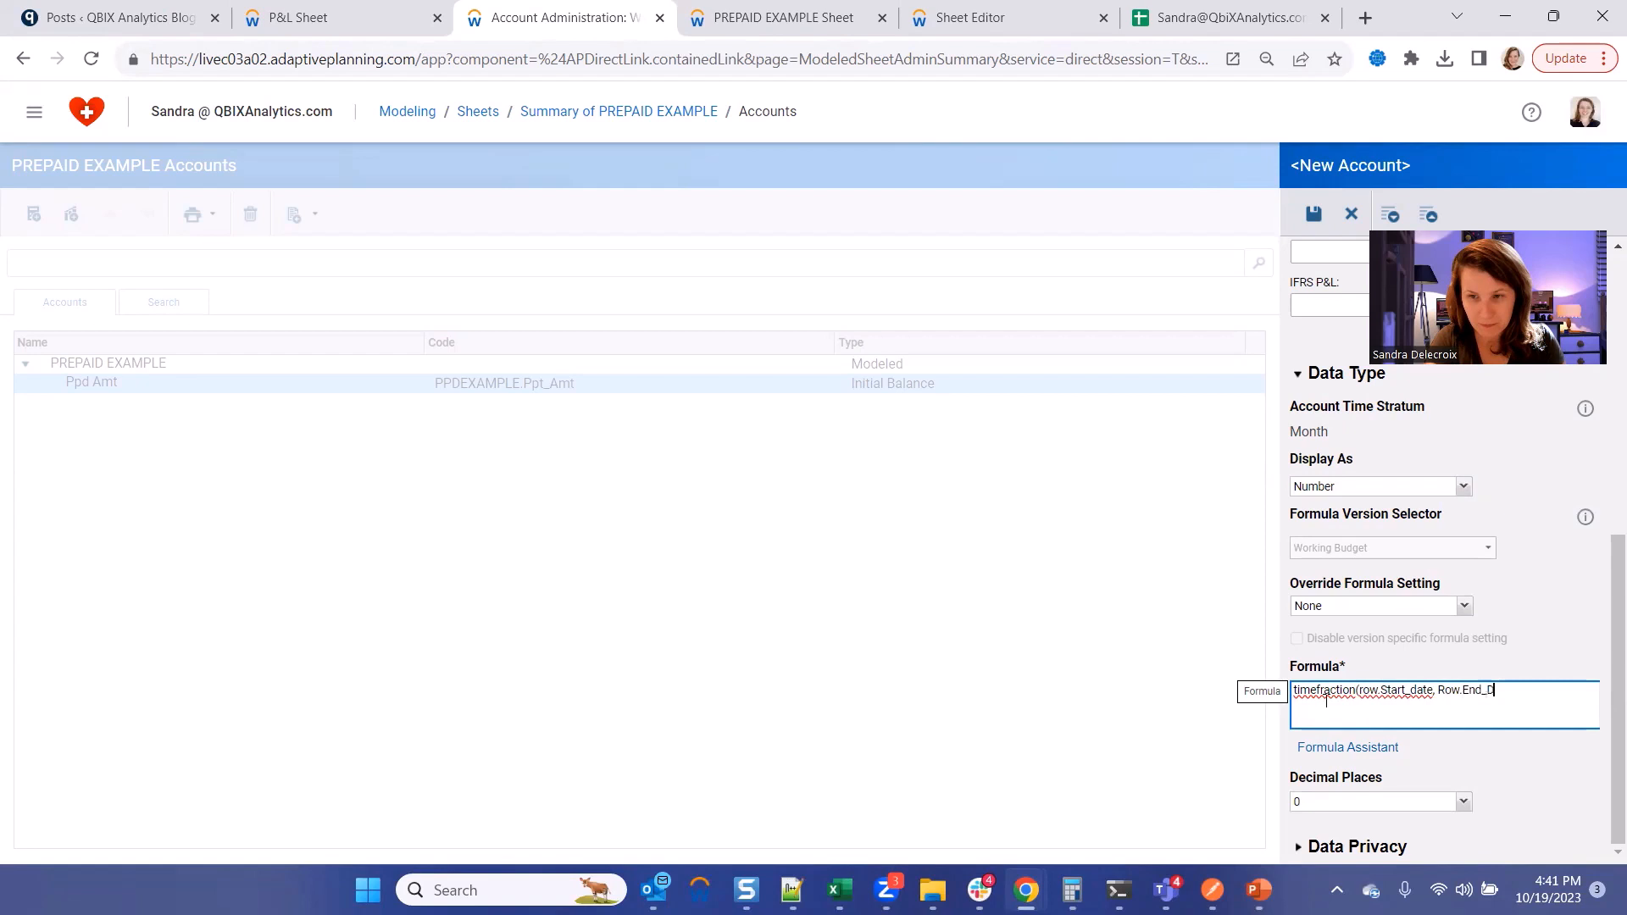
left_click(1311, 214)
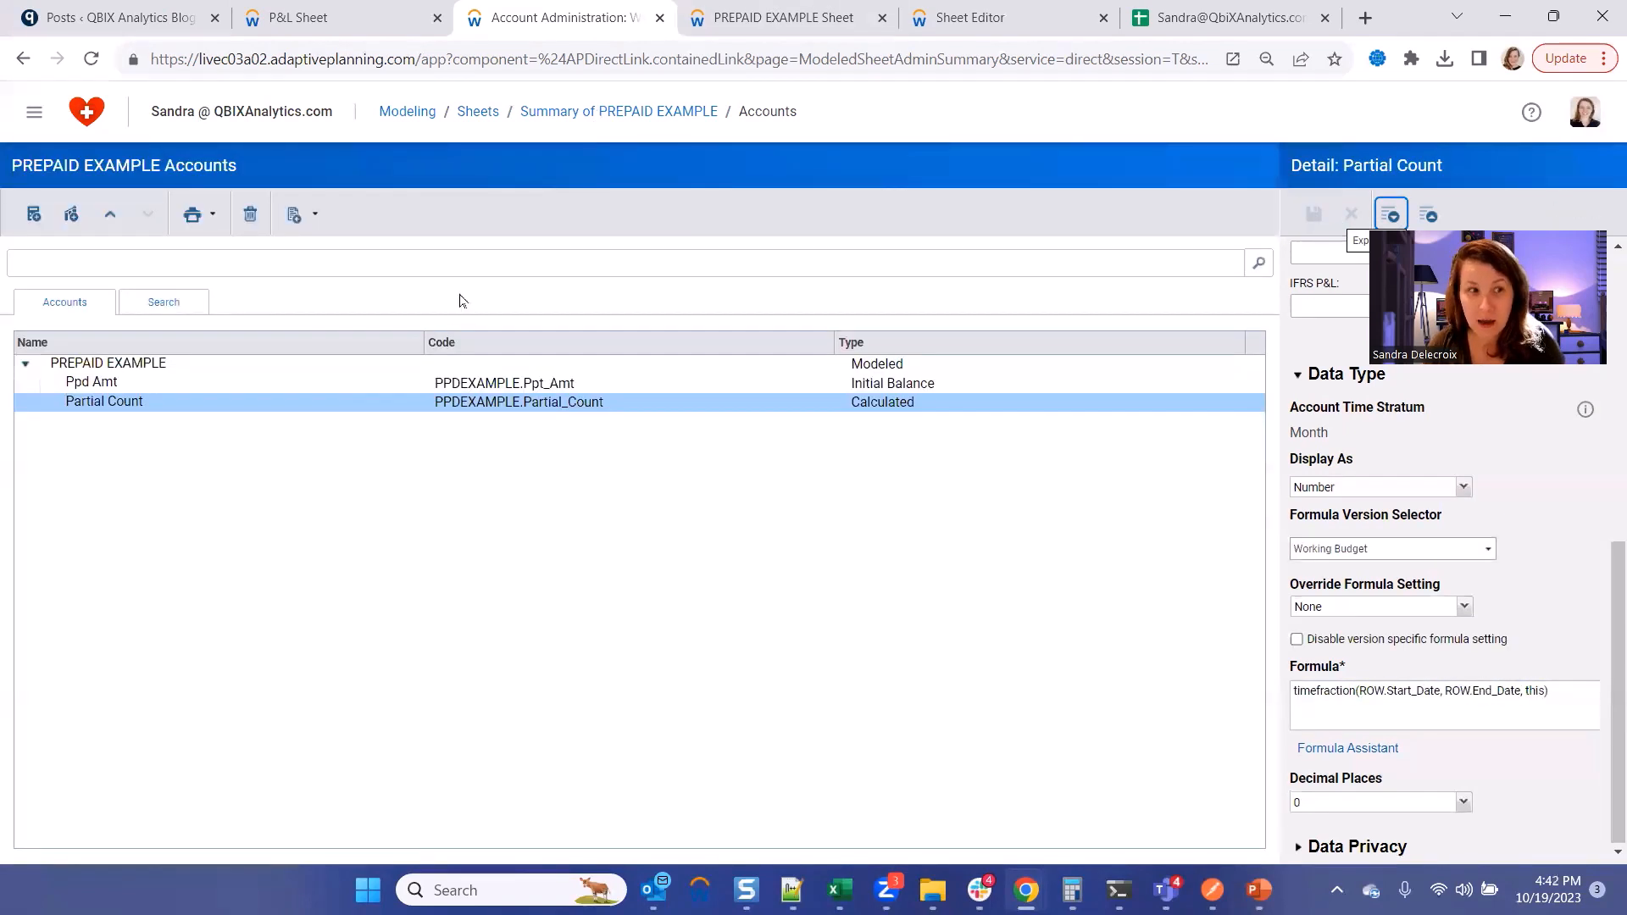
left_click(783, 17)
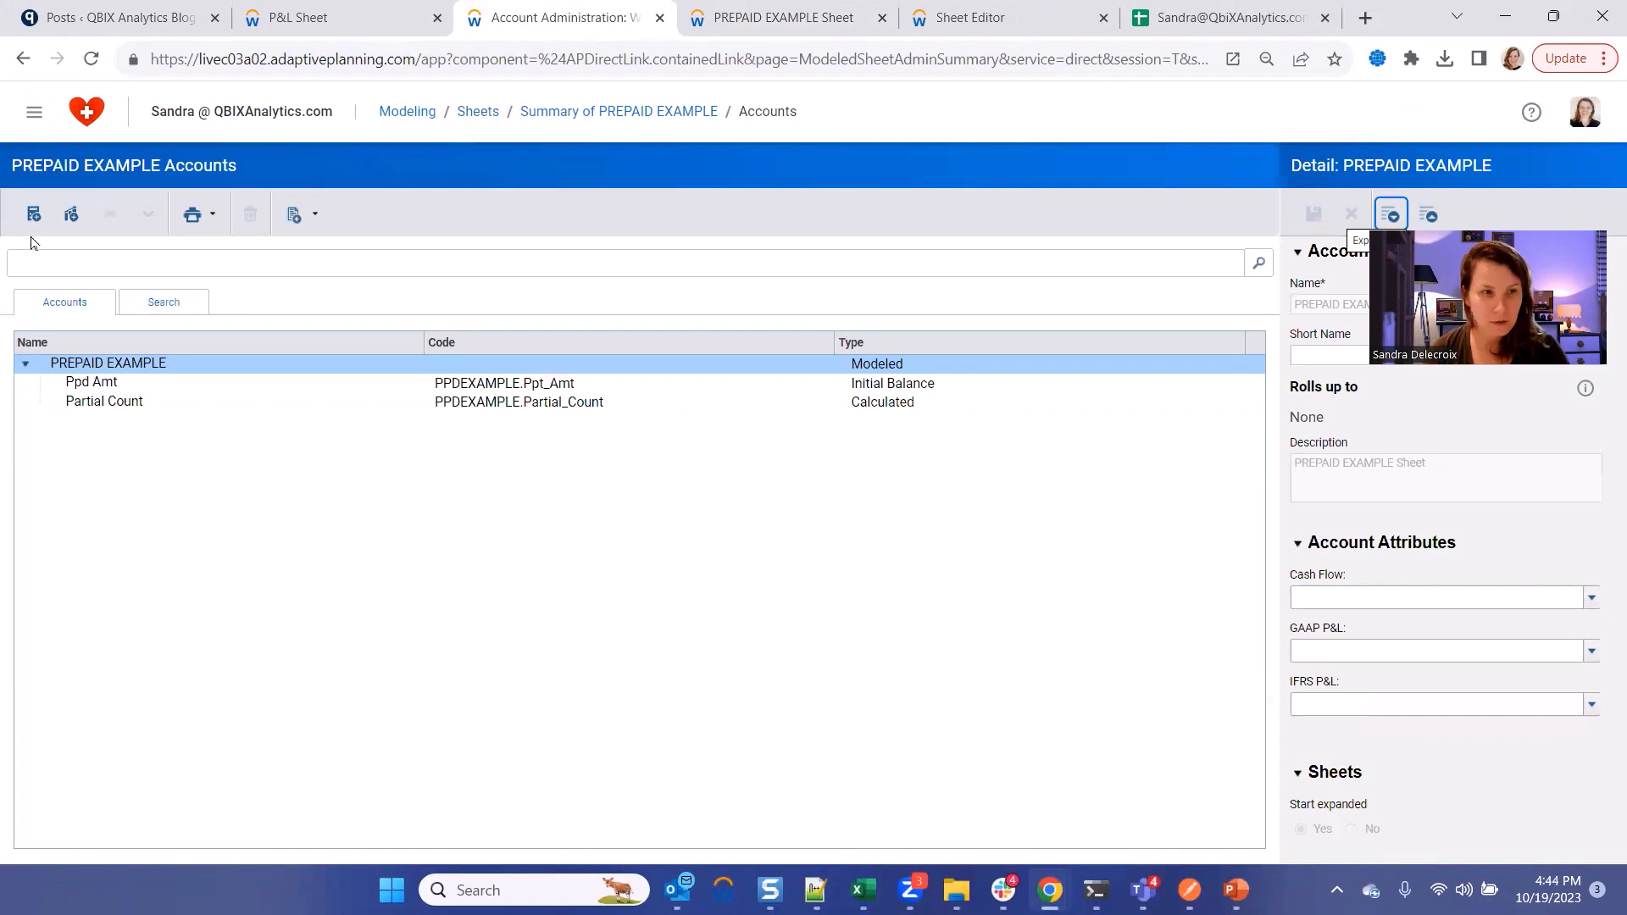
Create a calculated Term account with formula ROW.Partial_Count[time=this-360:this+360].
left_click(34, 214)
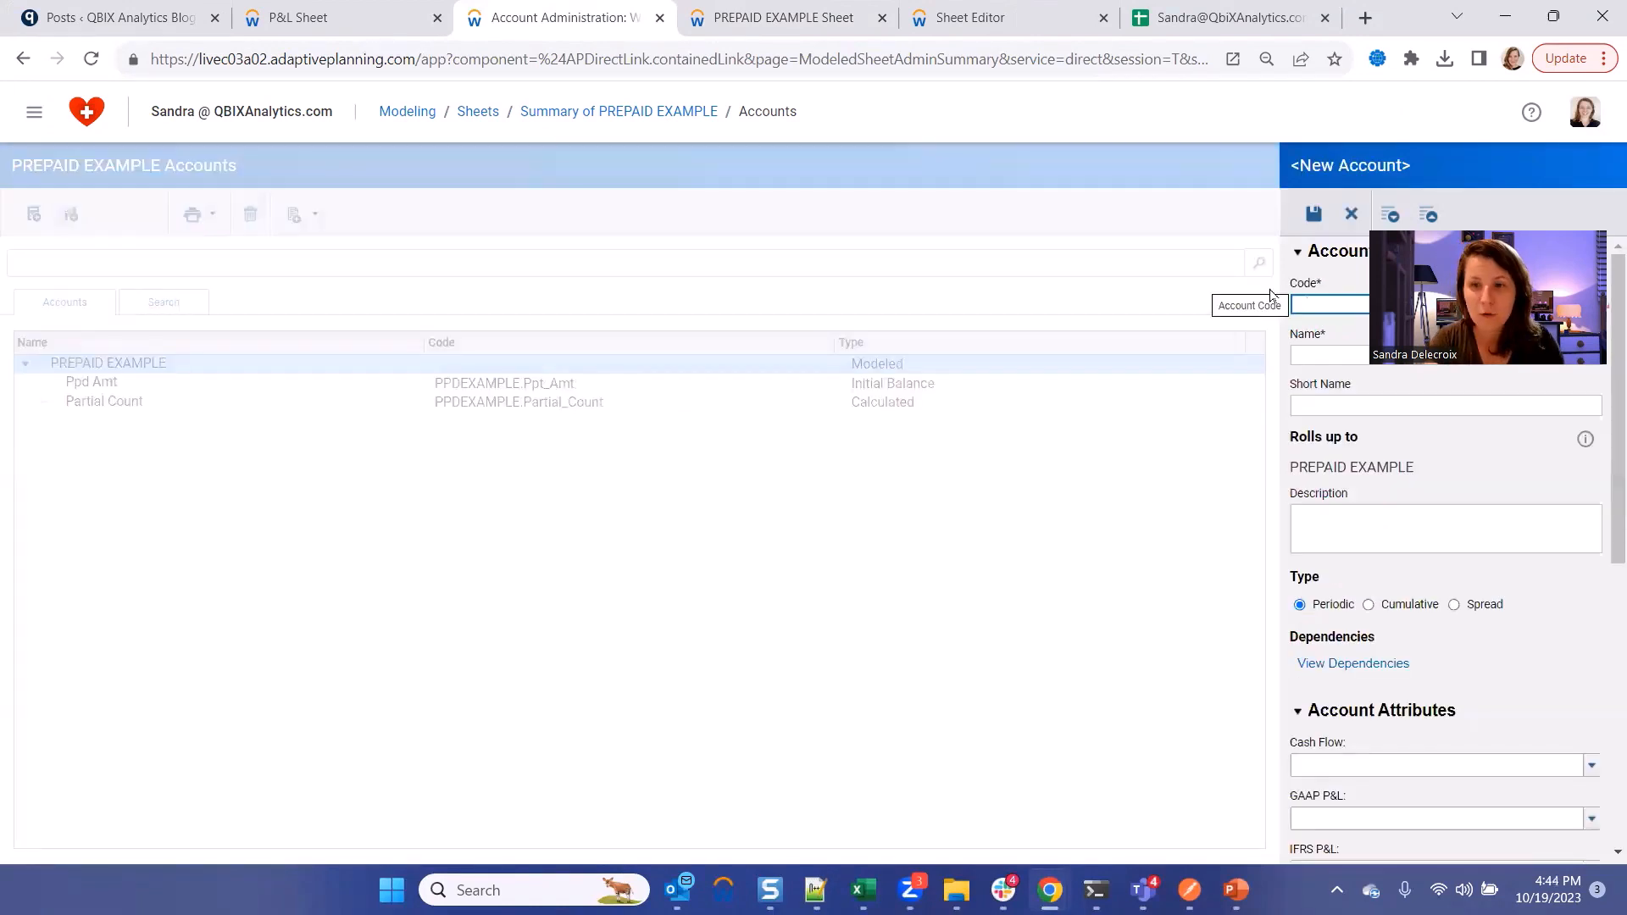
type("Term")
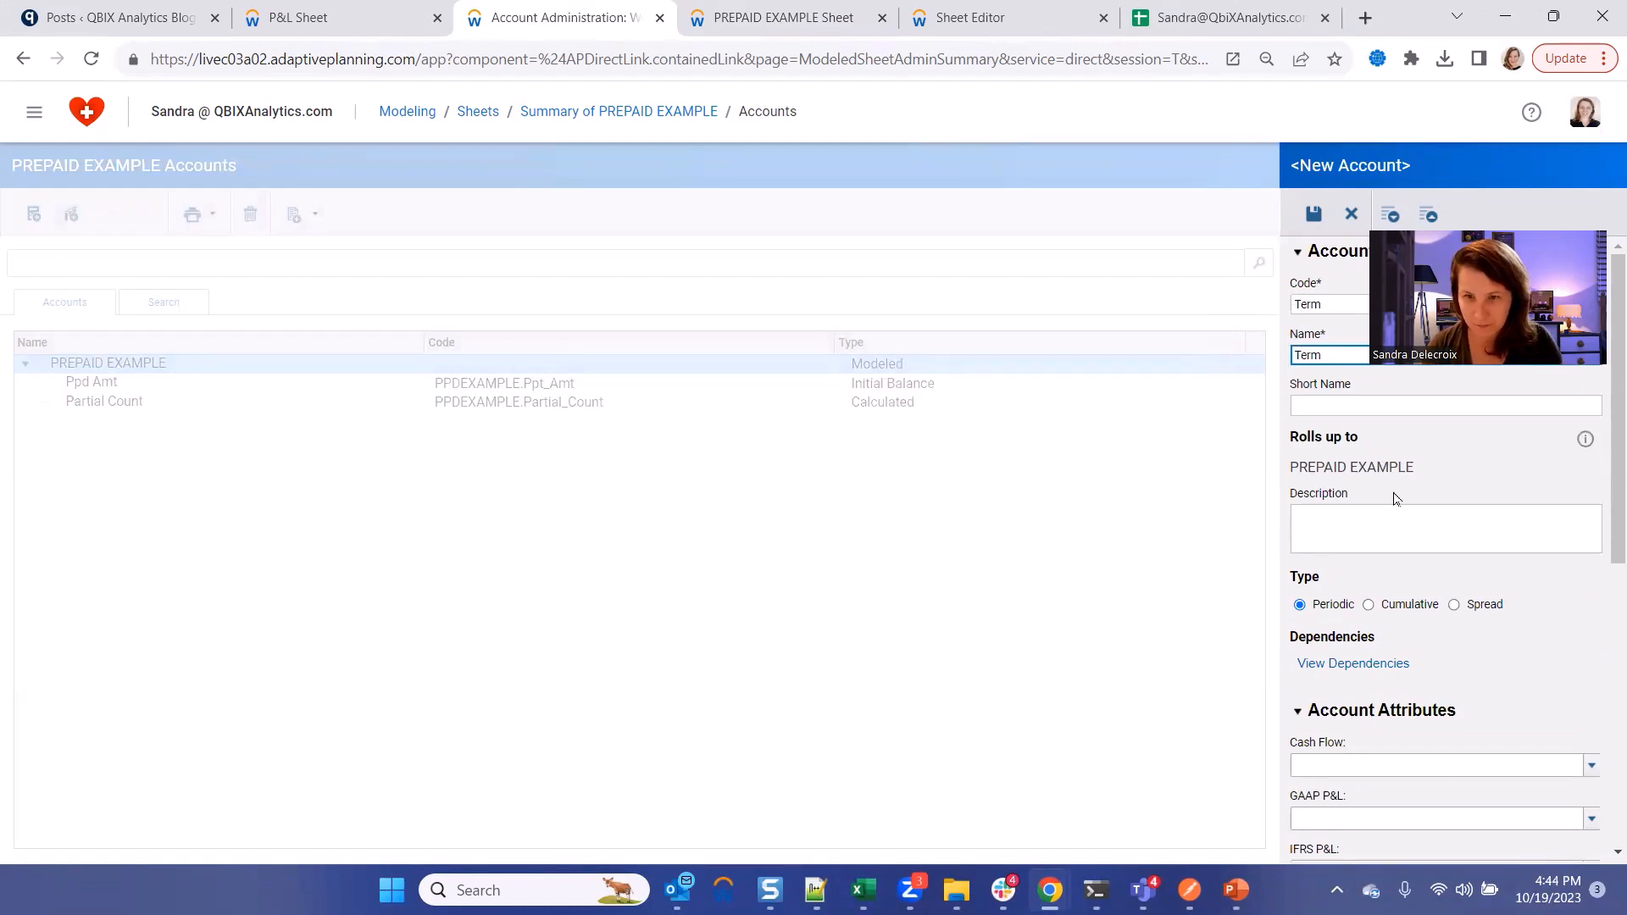
scroll("down", 3)
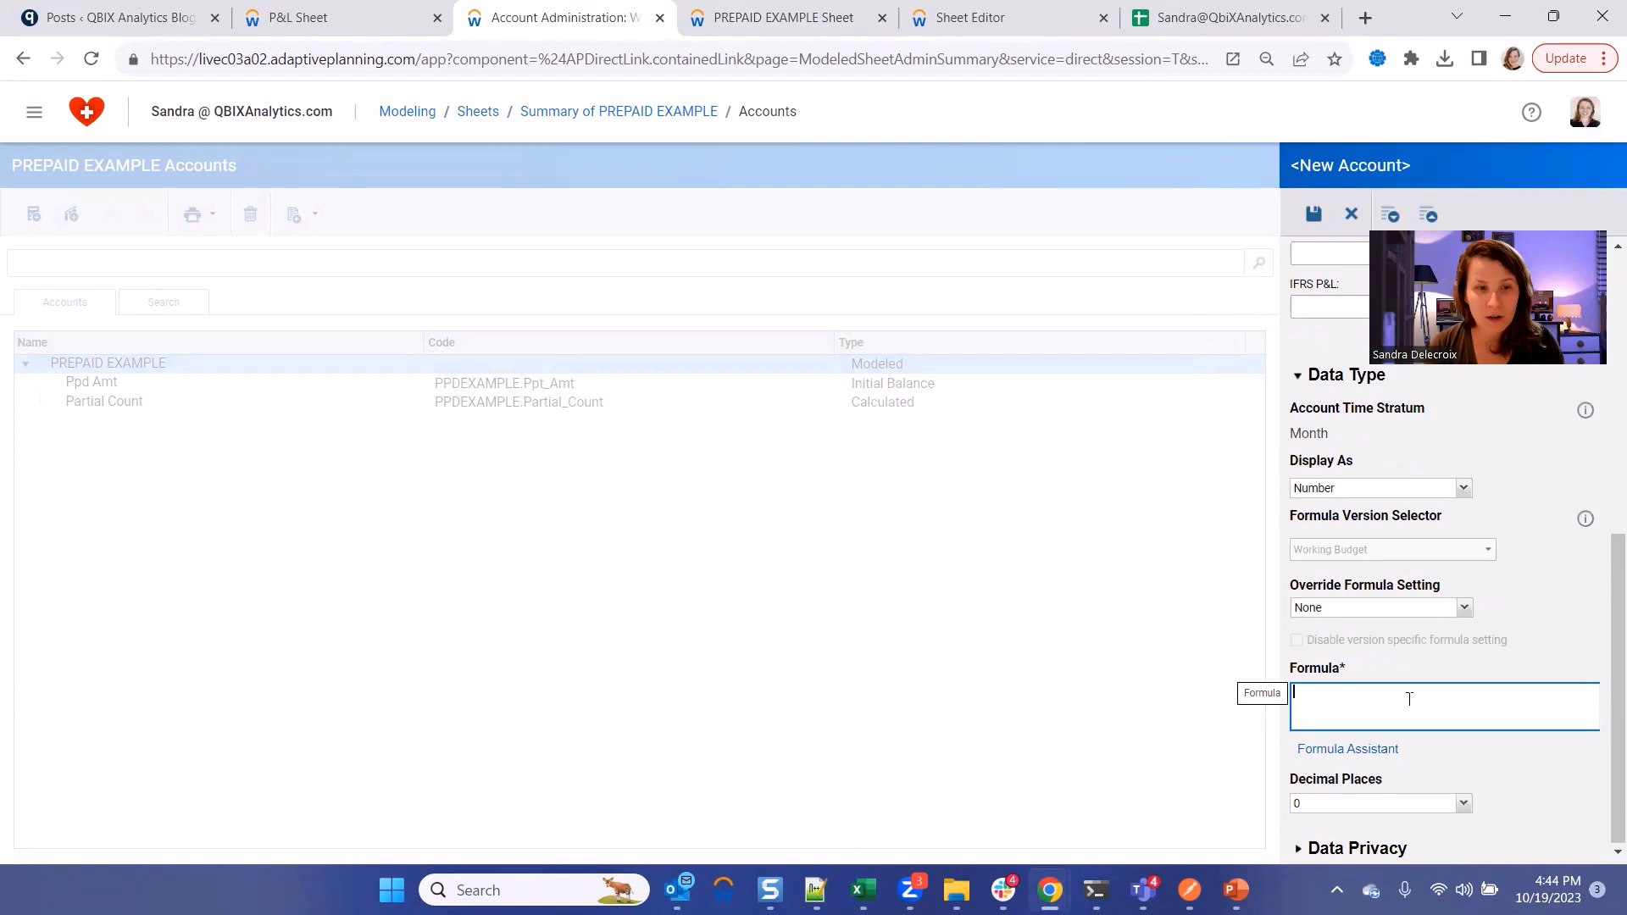
type("Row.Partial_count[")
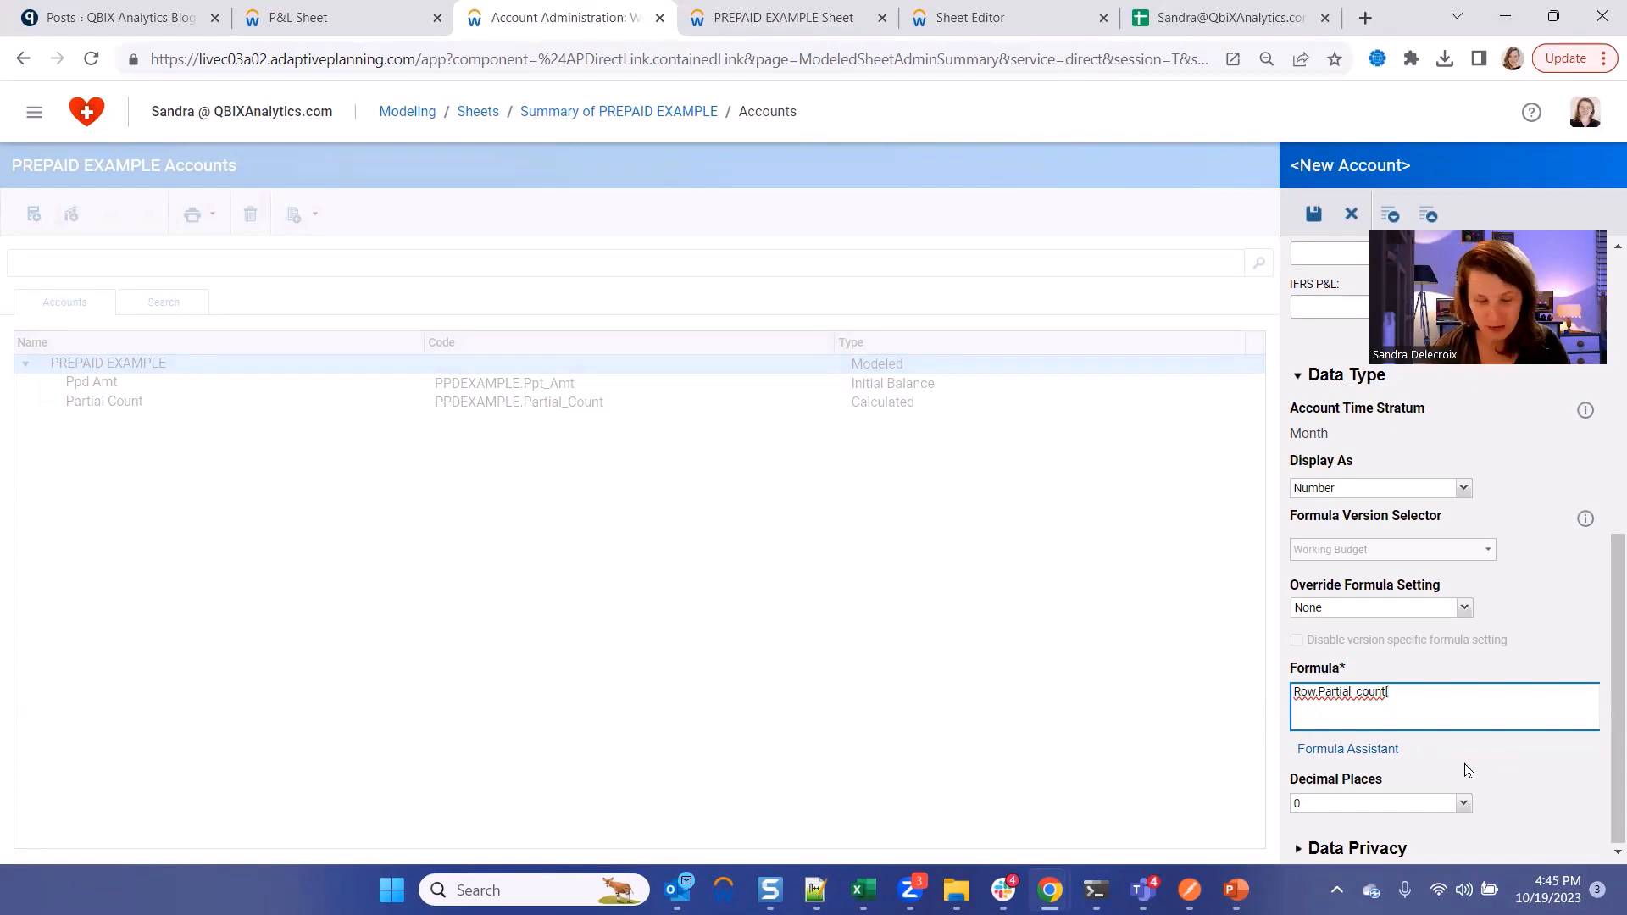
type("[time=this-360:this+360")
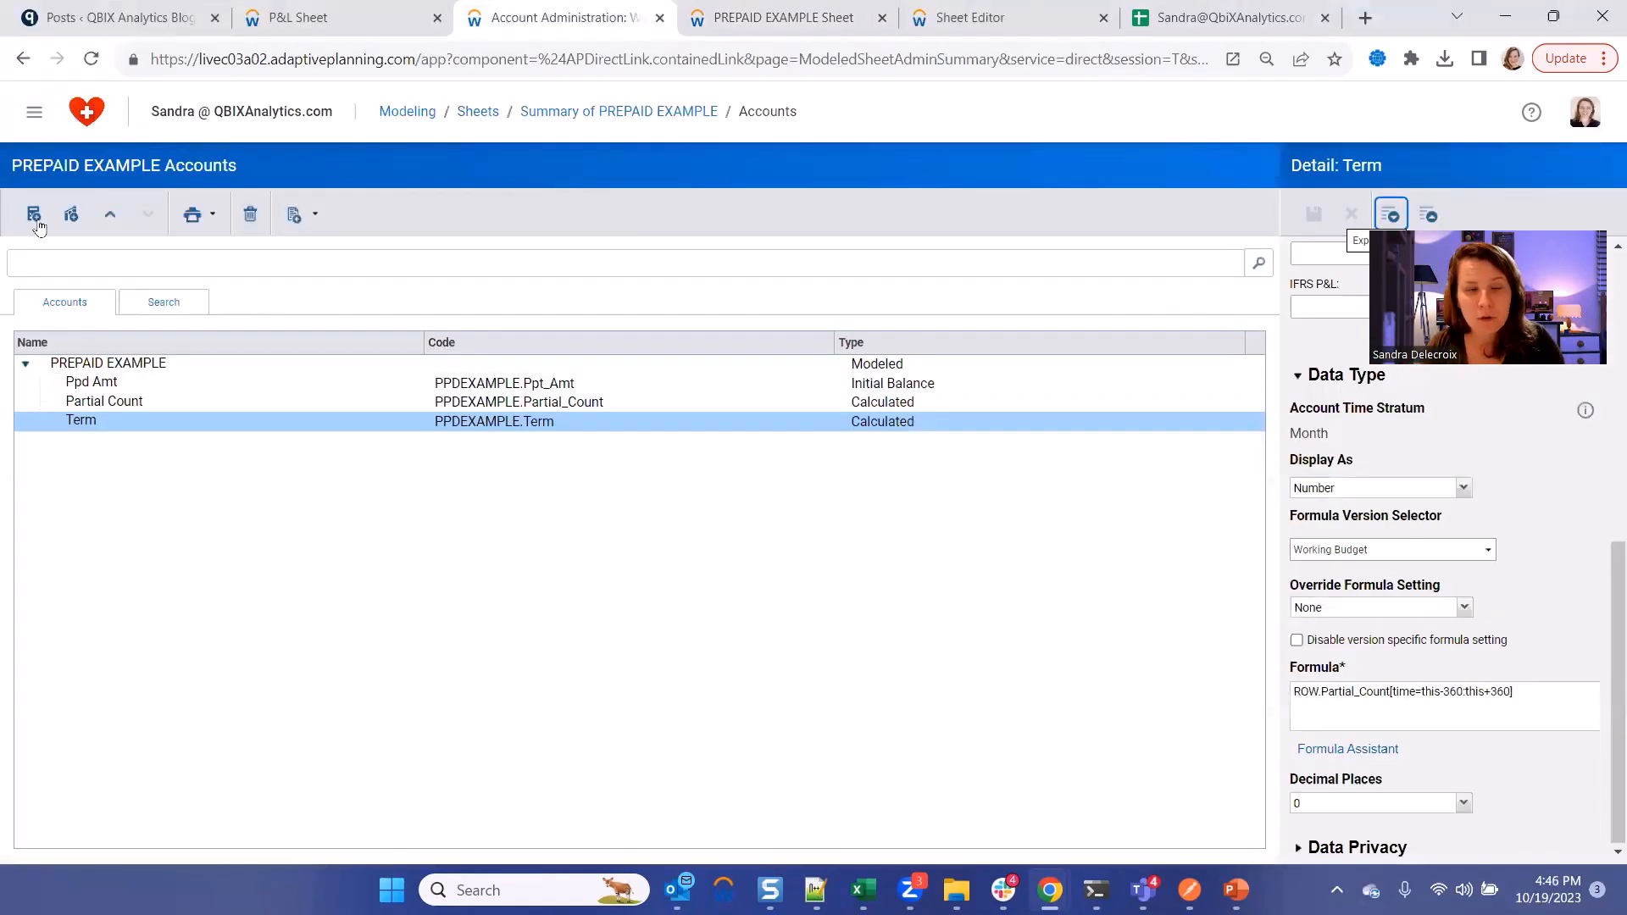
Start a new currency account with formula divf(Row.ppt_amt, Row.term).
left_click(71, 214)
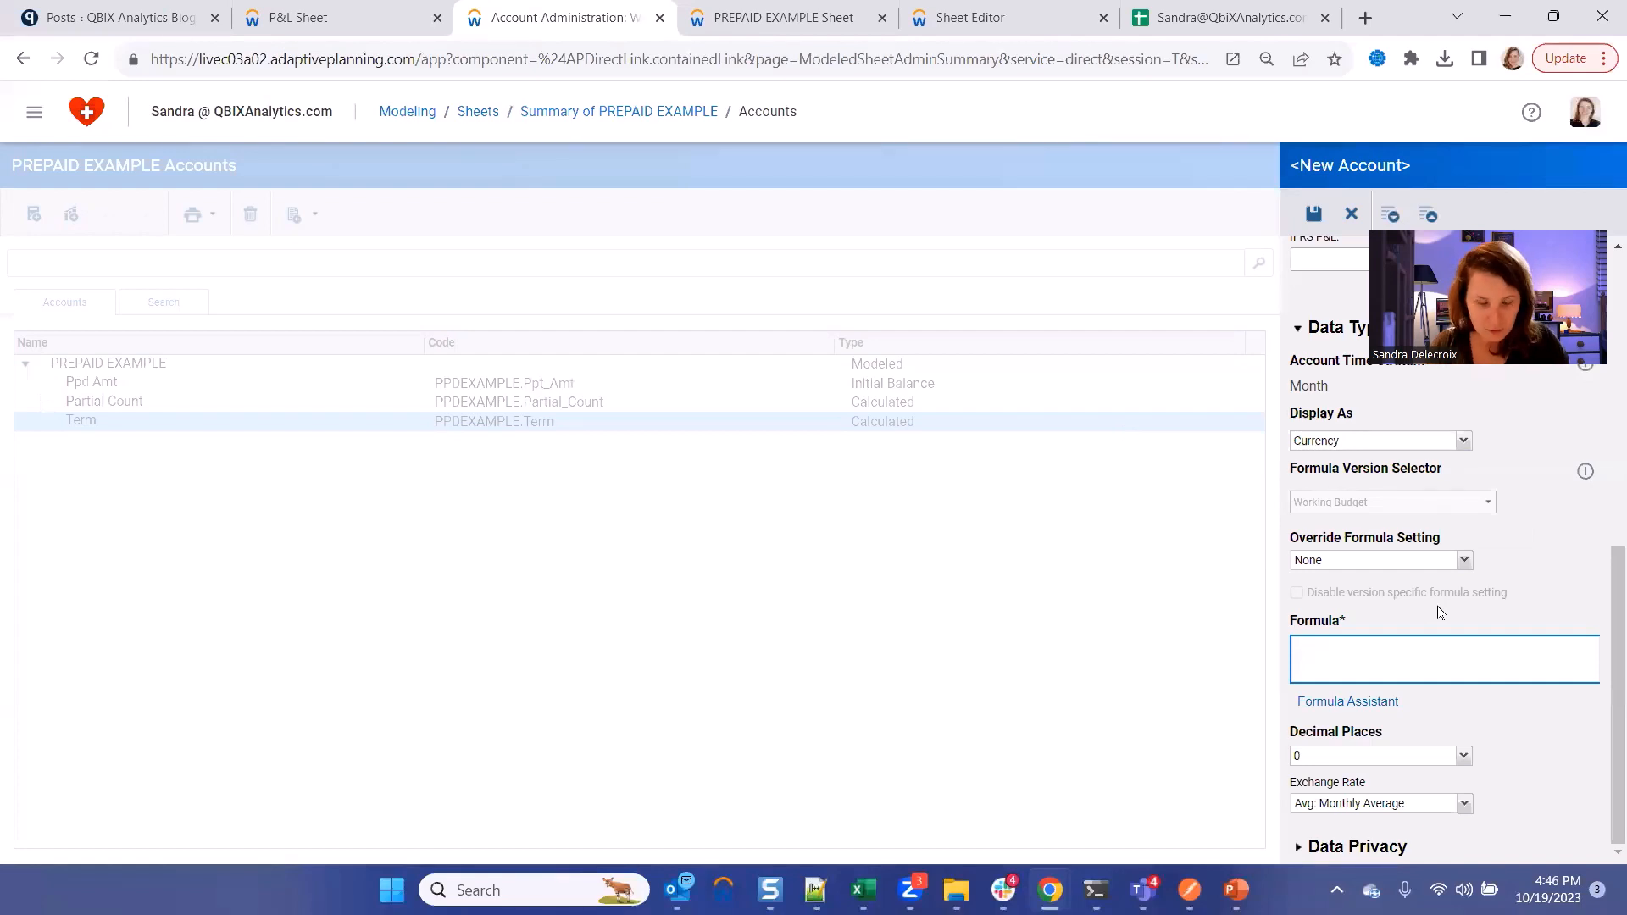
type("Row.ppt_amt / Row.term")
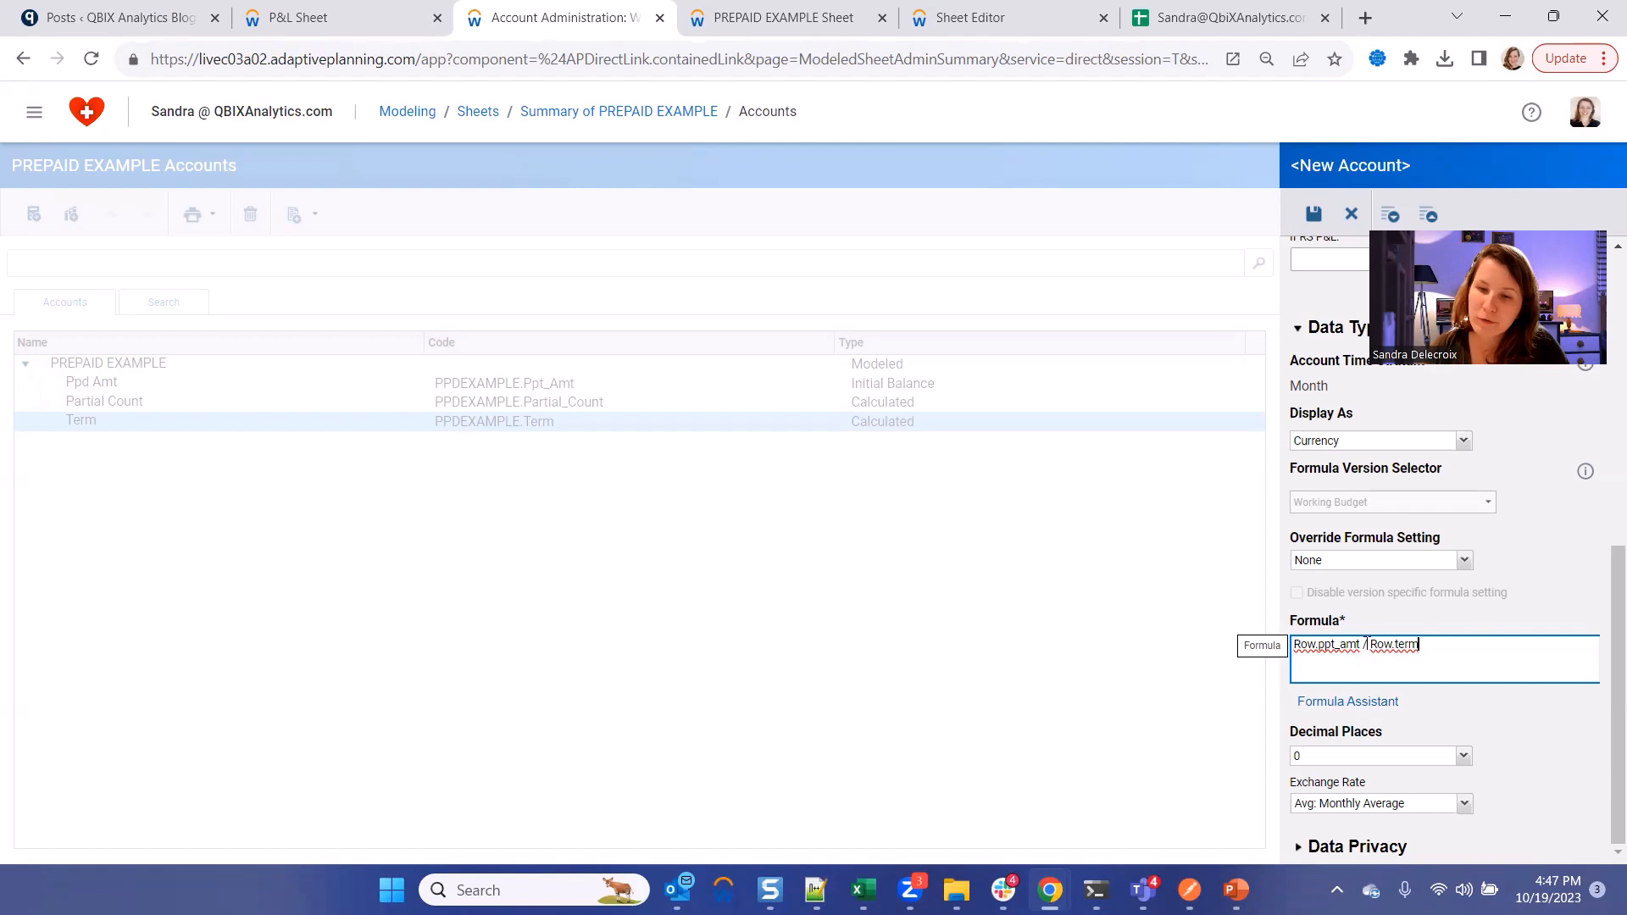
type("divf(Row.ppt_amt, Row.term")
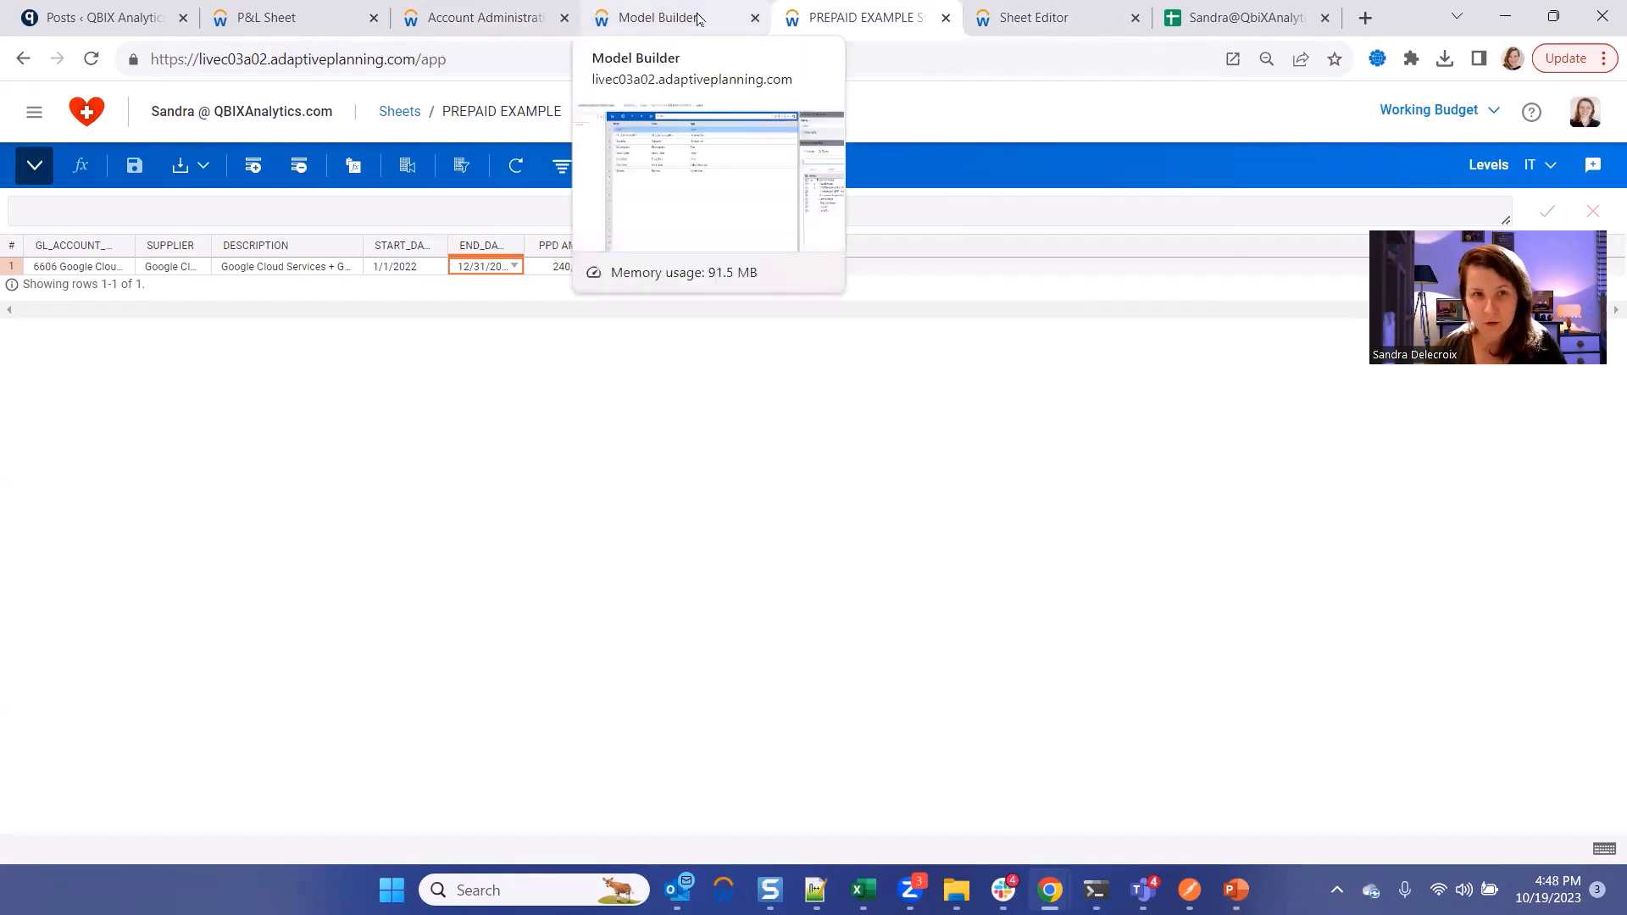
Add Term and Monthly Cost display columns to the sheet layout, then return to Account Administration.
left_click(654, 17)
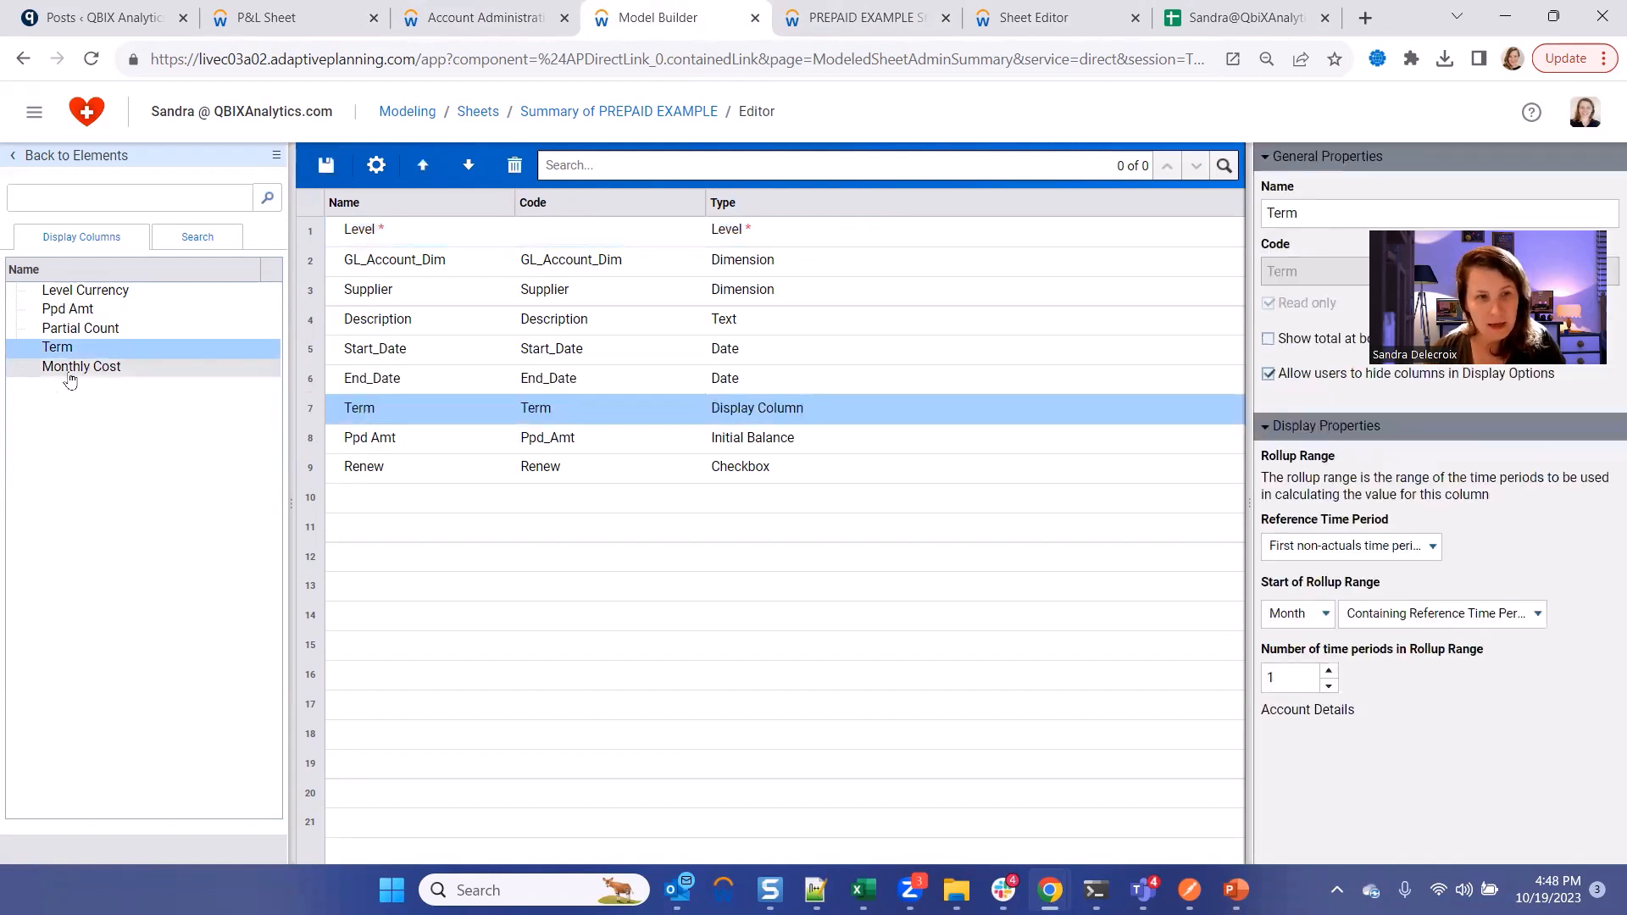
left_click(861, 17)
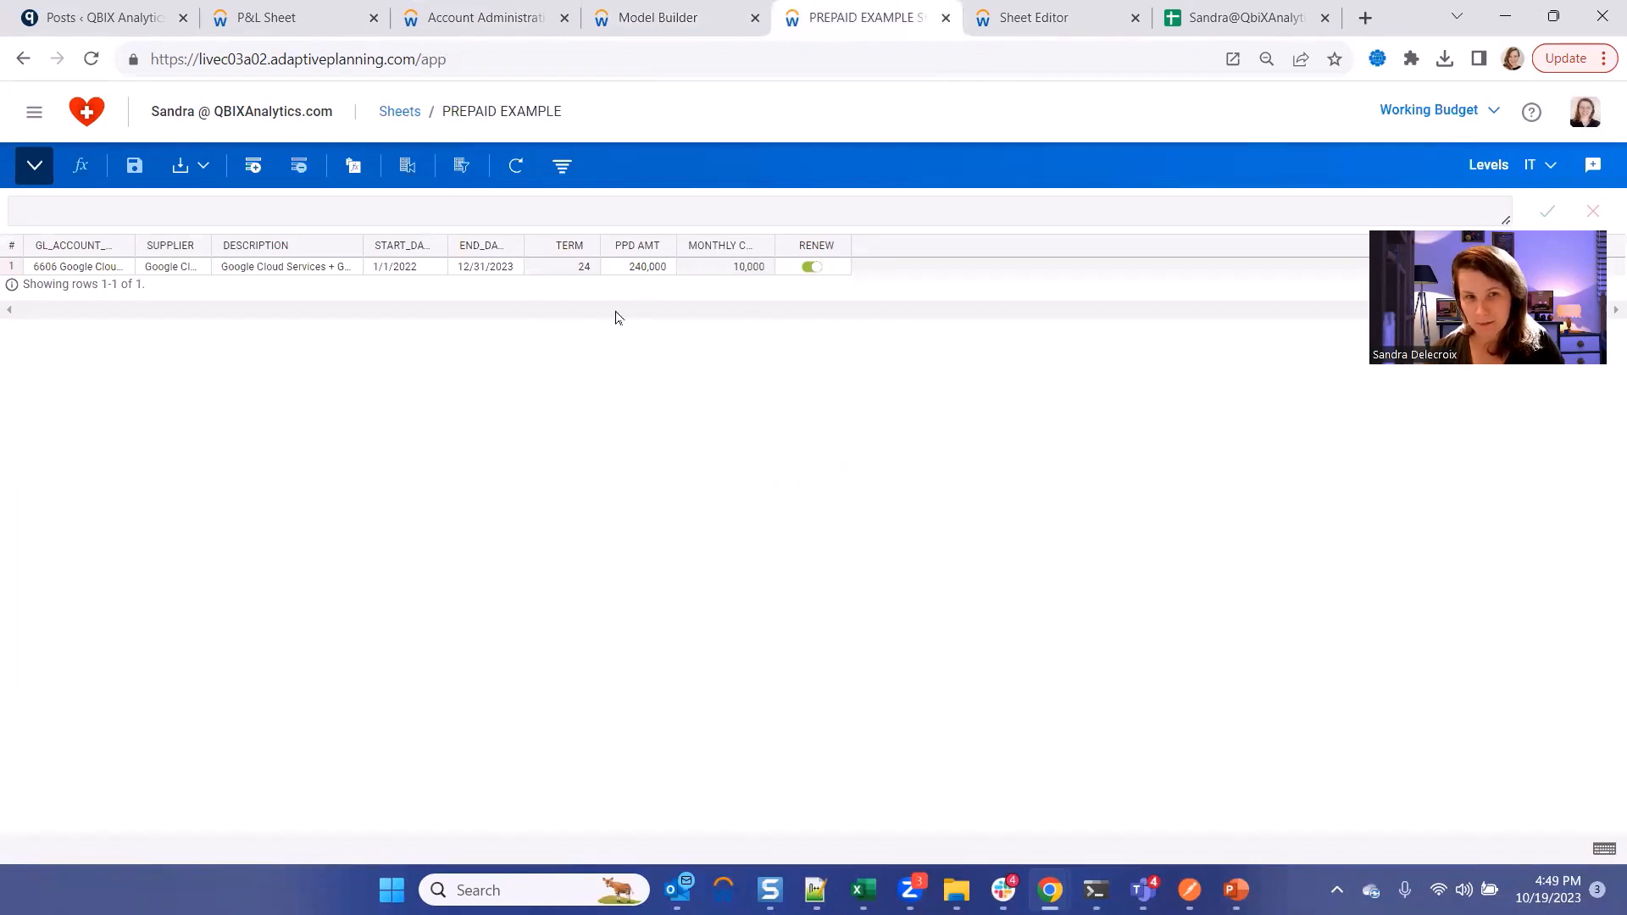
left_click(483, 17)
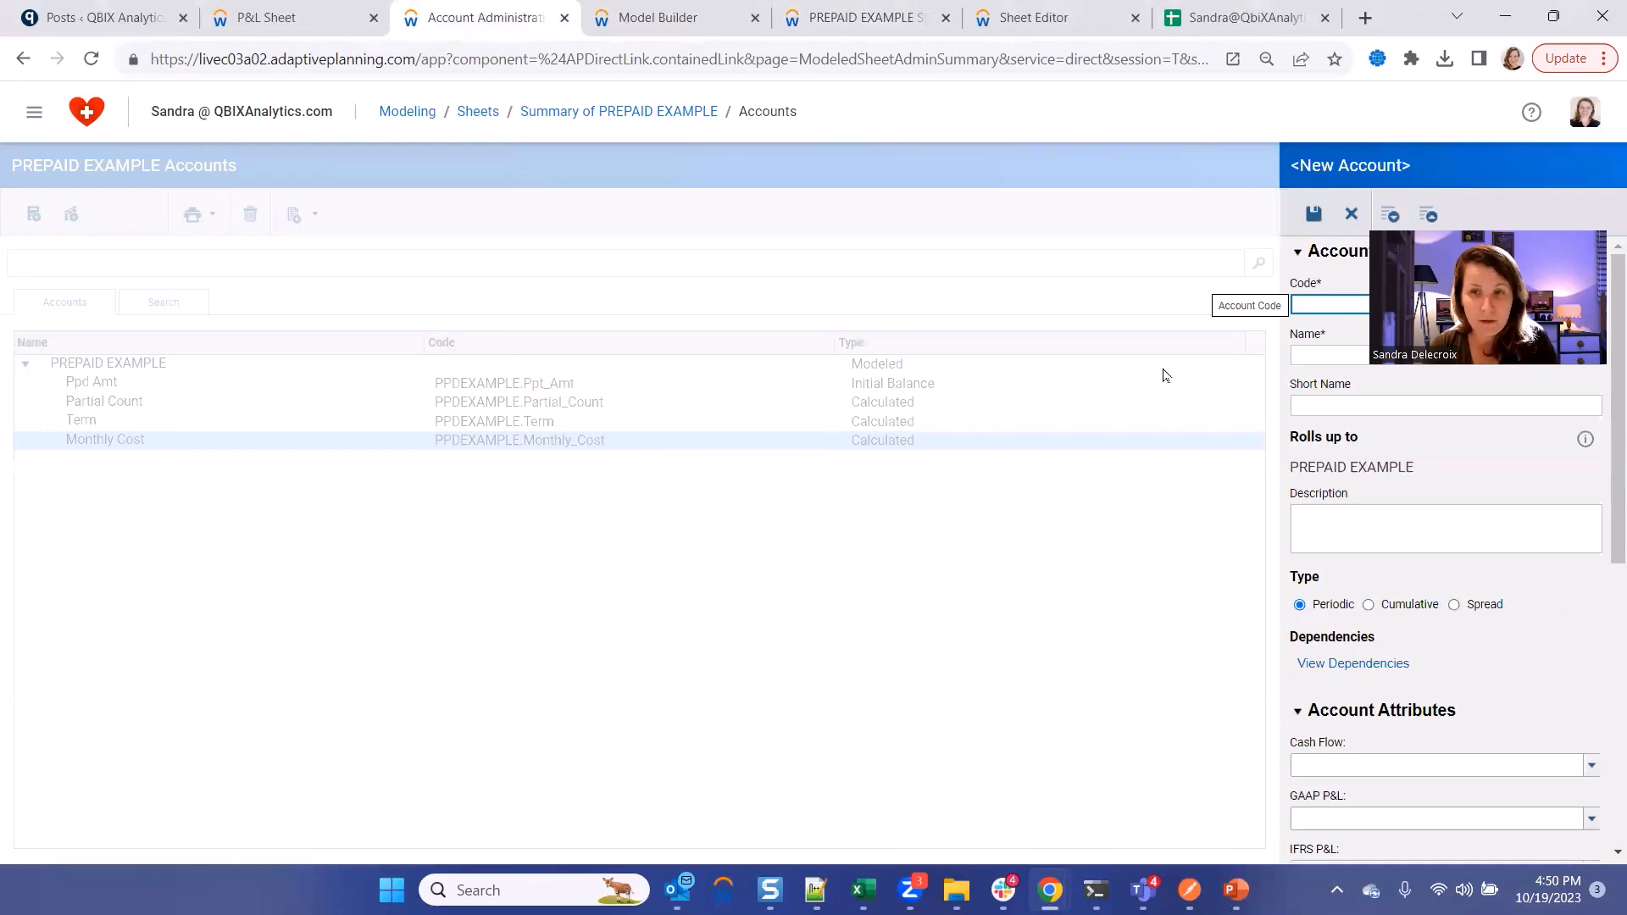
Create a calculated Renewal account whose formula is ROW.Renew via the Formula Assistant.
type("R")
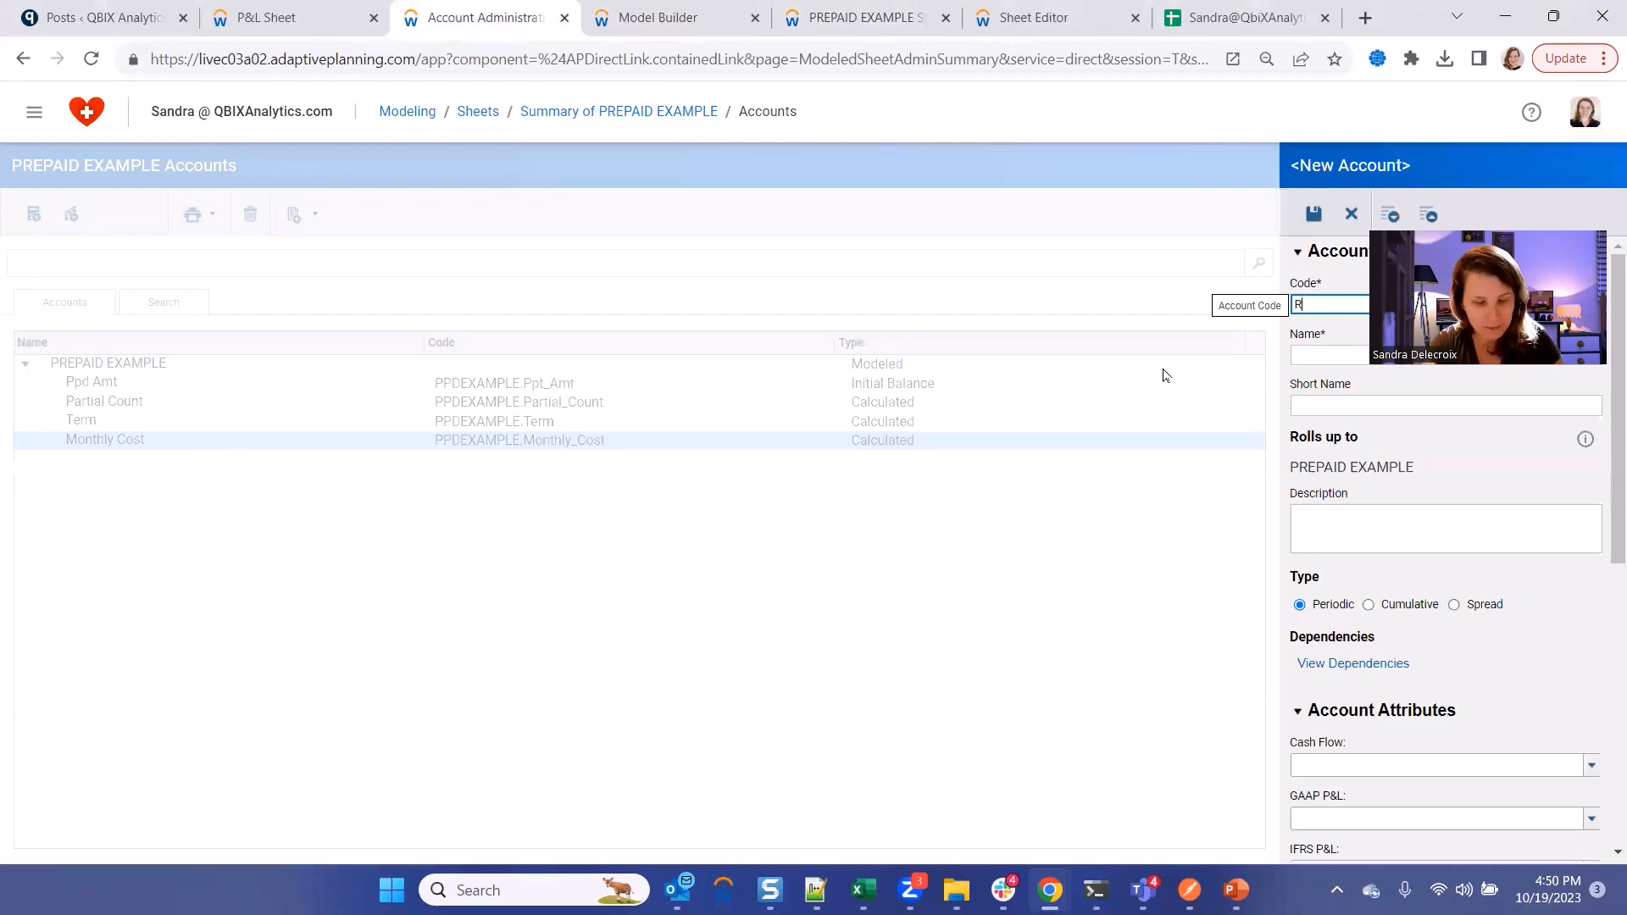
scroll("down", 3)
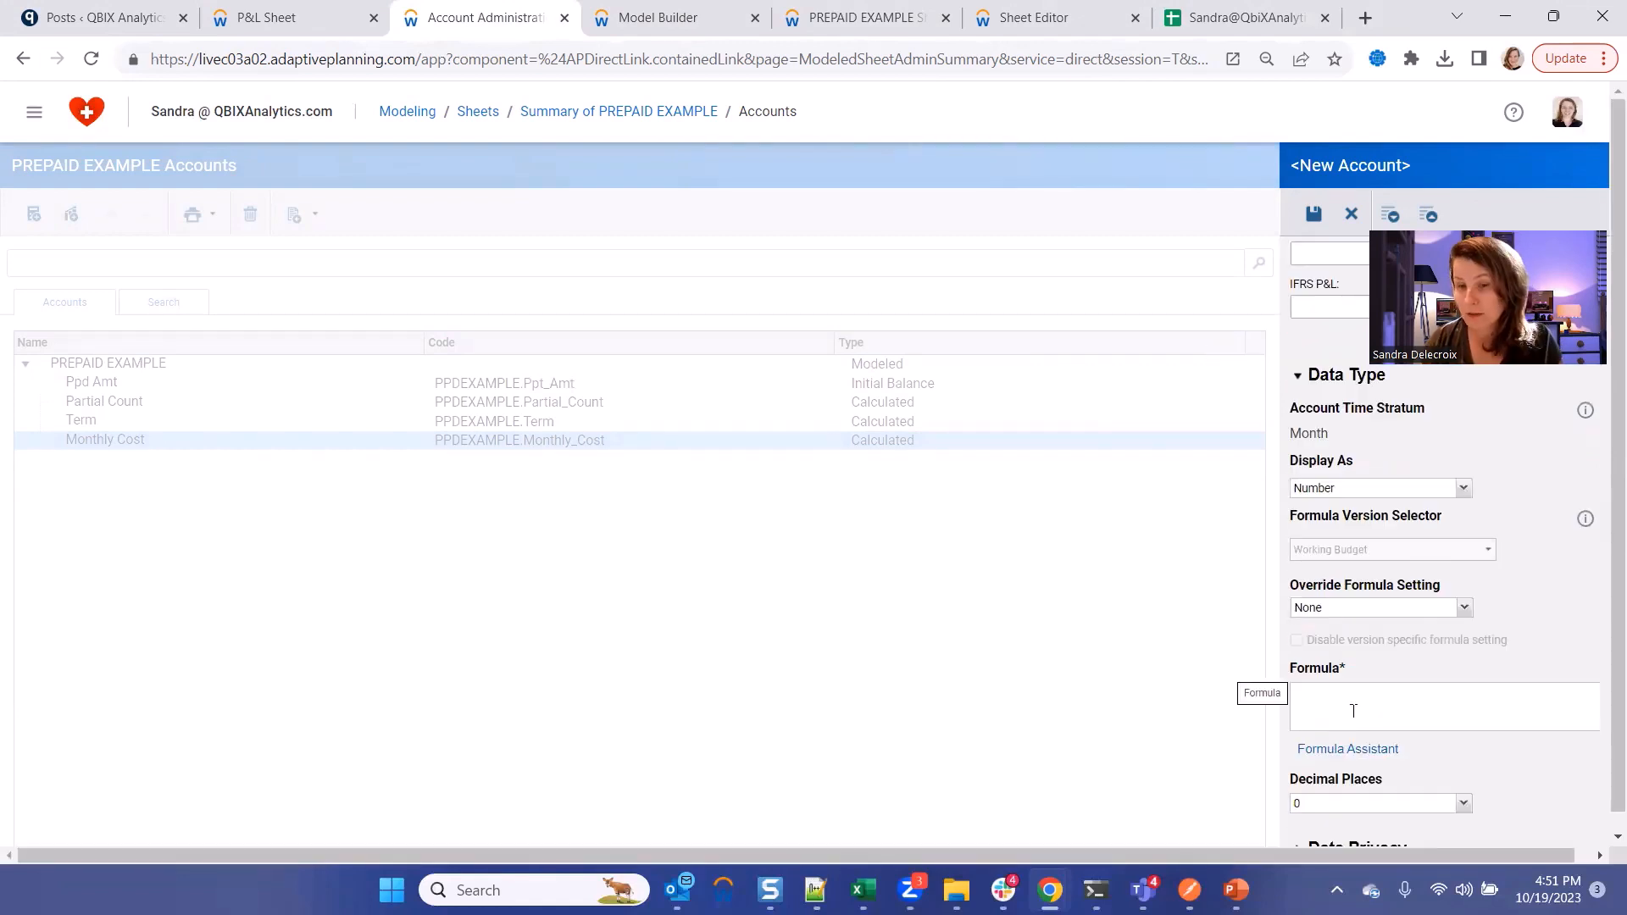
left_click(1347, 747)
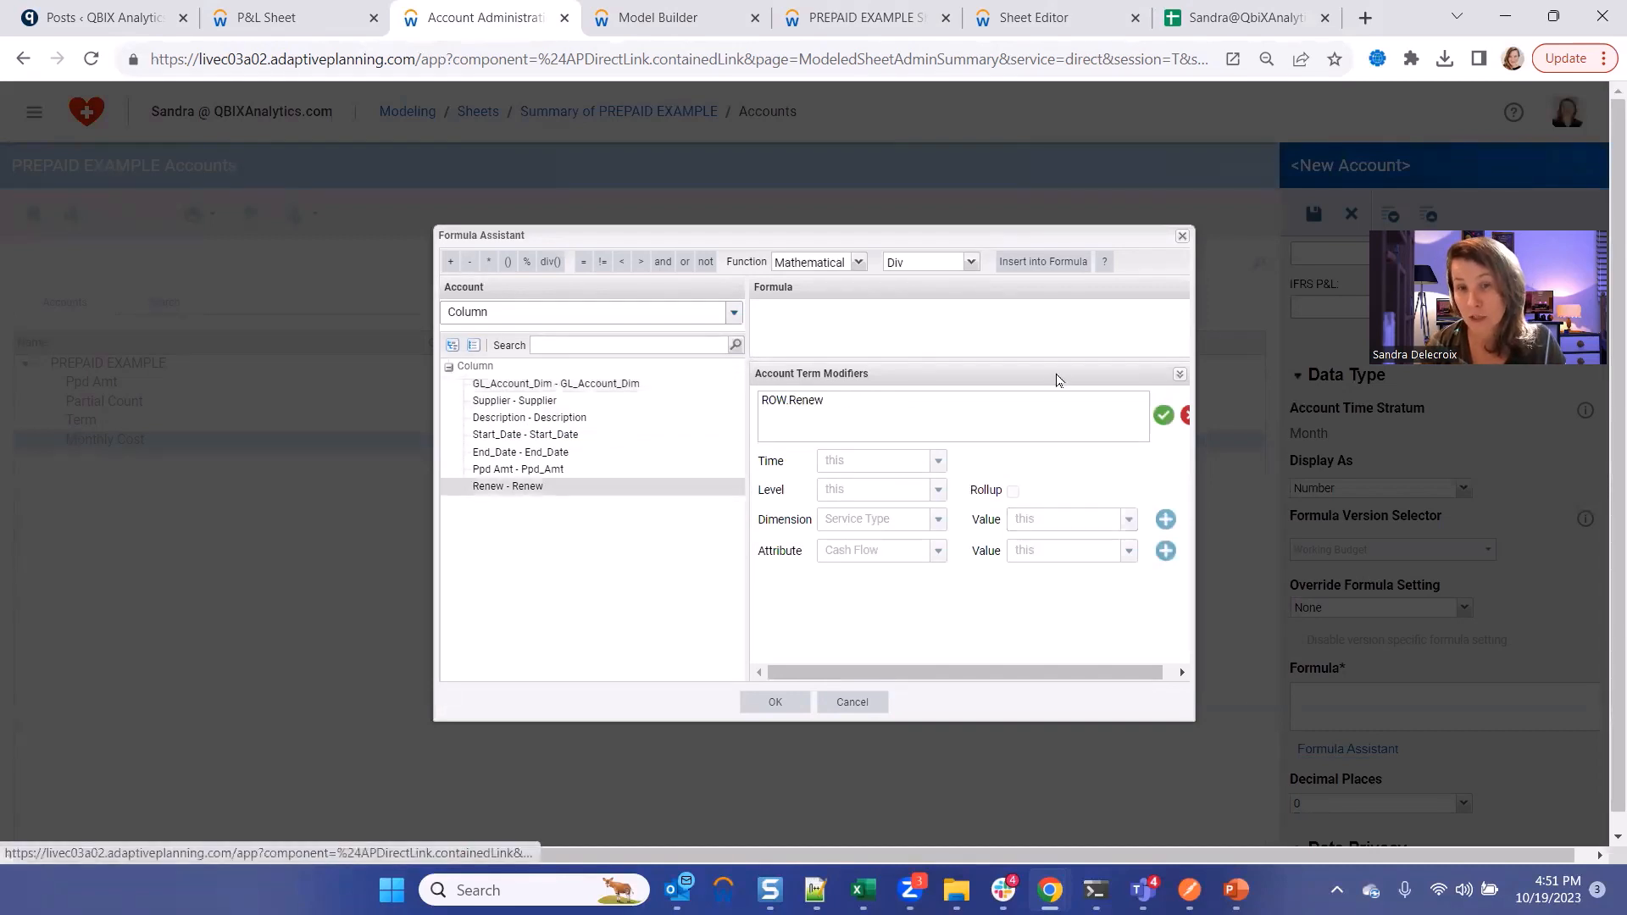
left_click(774, 702)
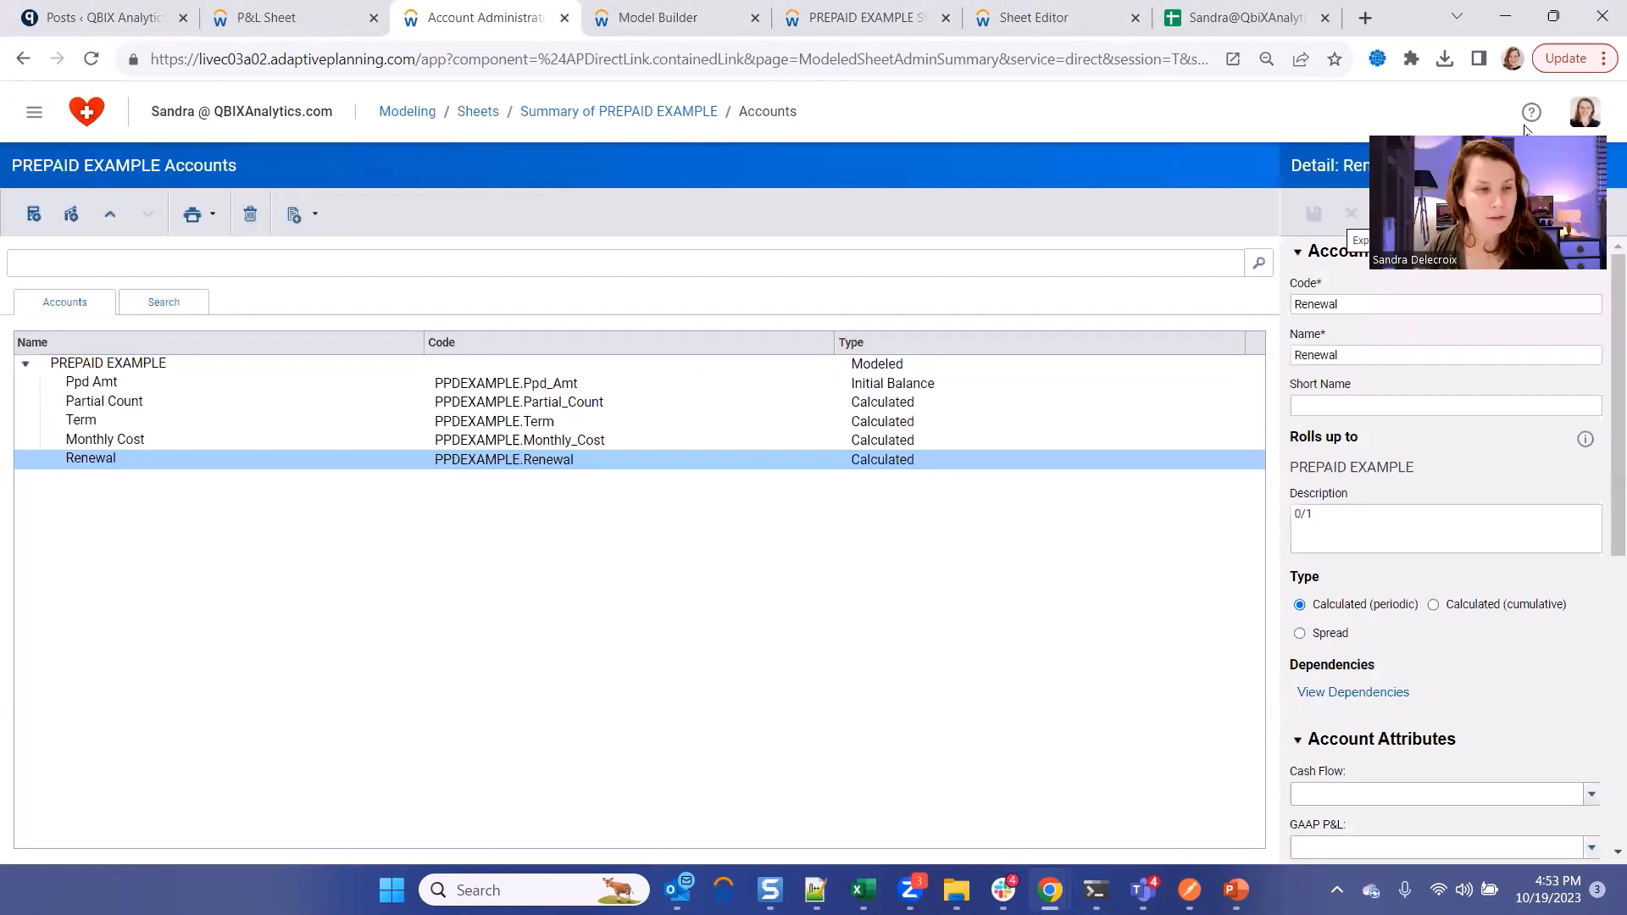
mouse_move(898, 349)
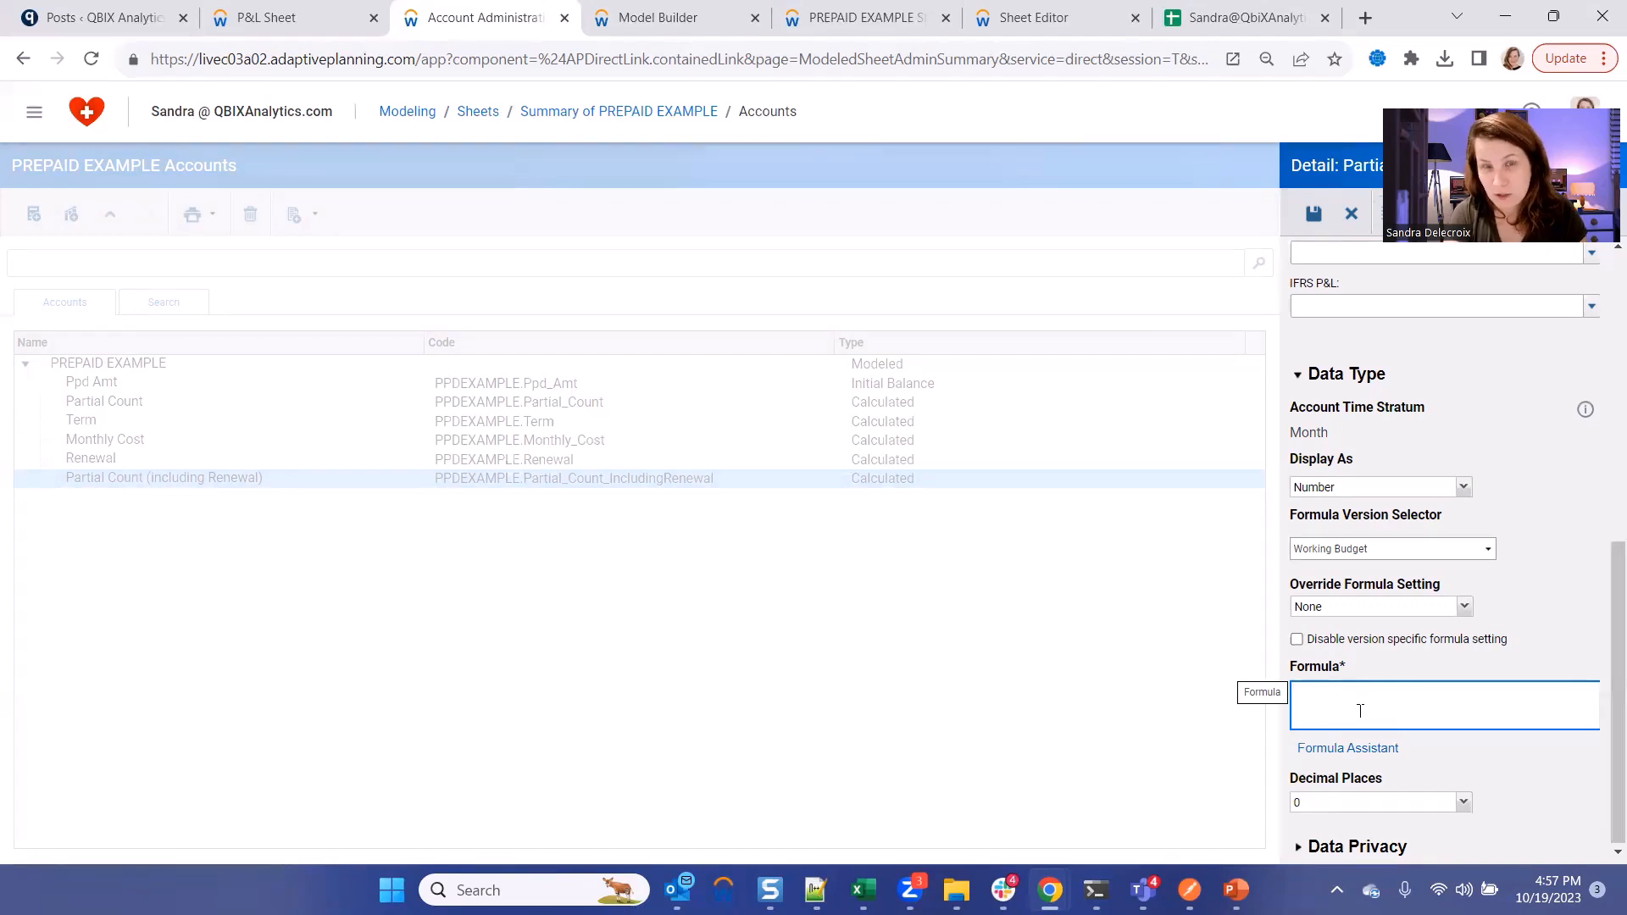
Build an iff(Row.Renewal = 1, timefraction..., ROW.Partial_Count) formula for Partial Count (Including Renewal).
type("iff")
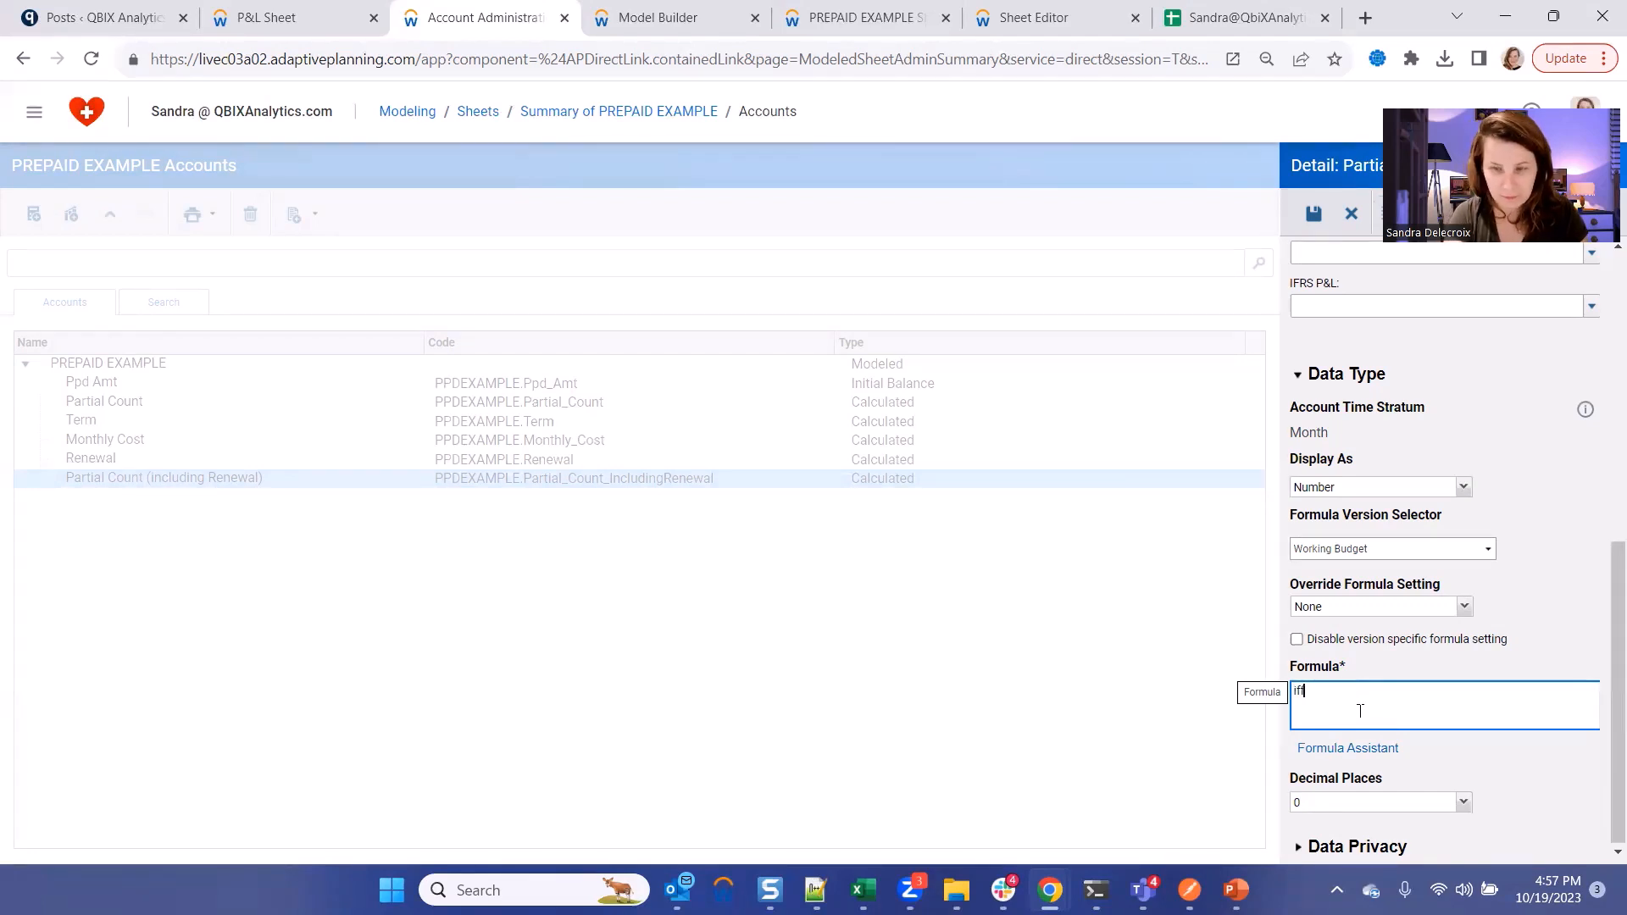
type("(Row.Renew")
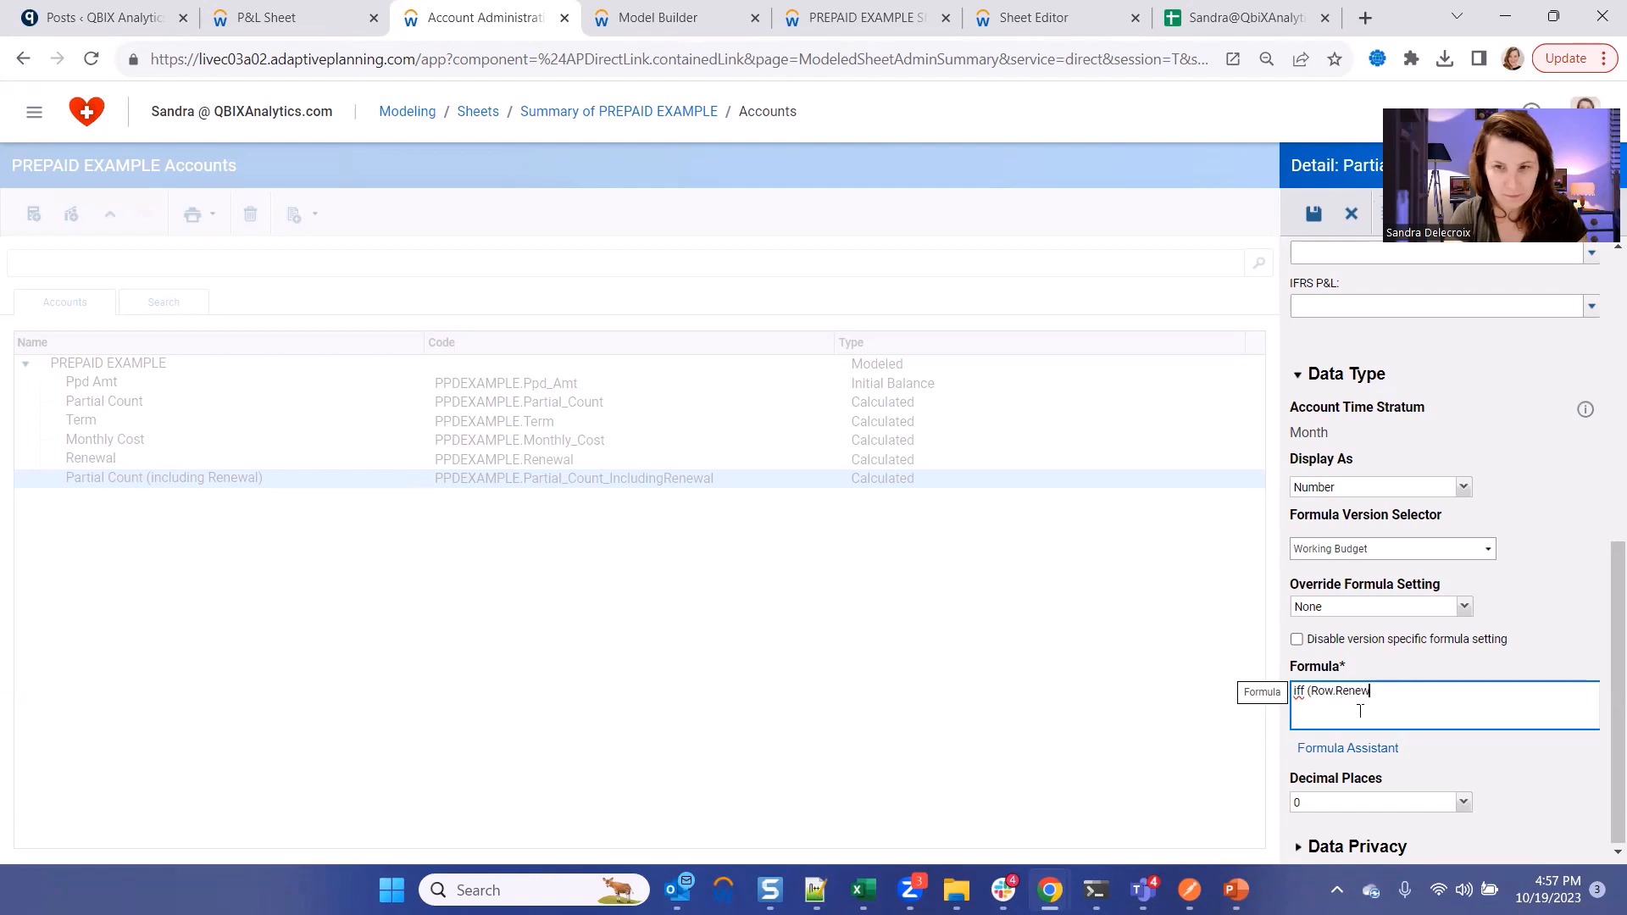
type("al = 1")
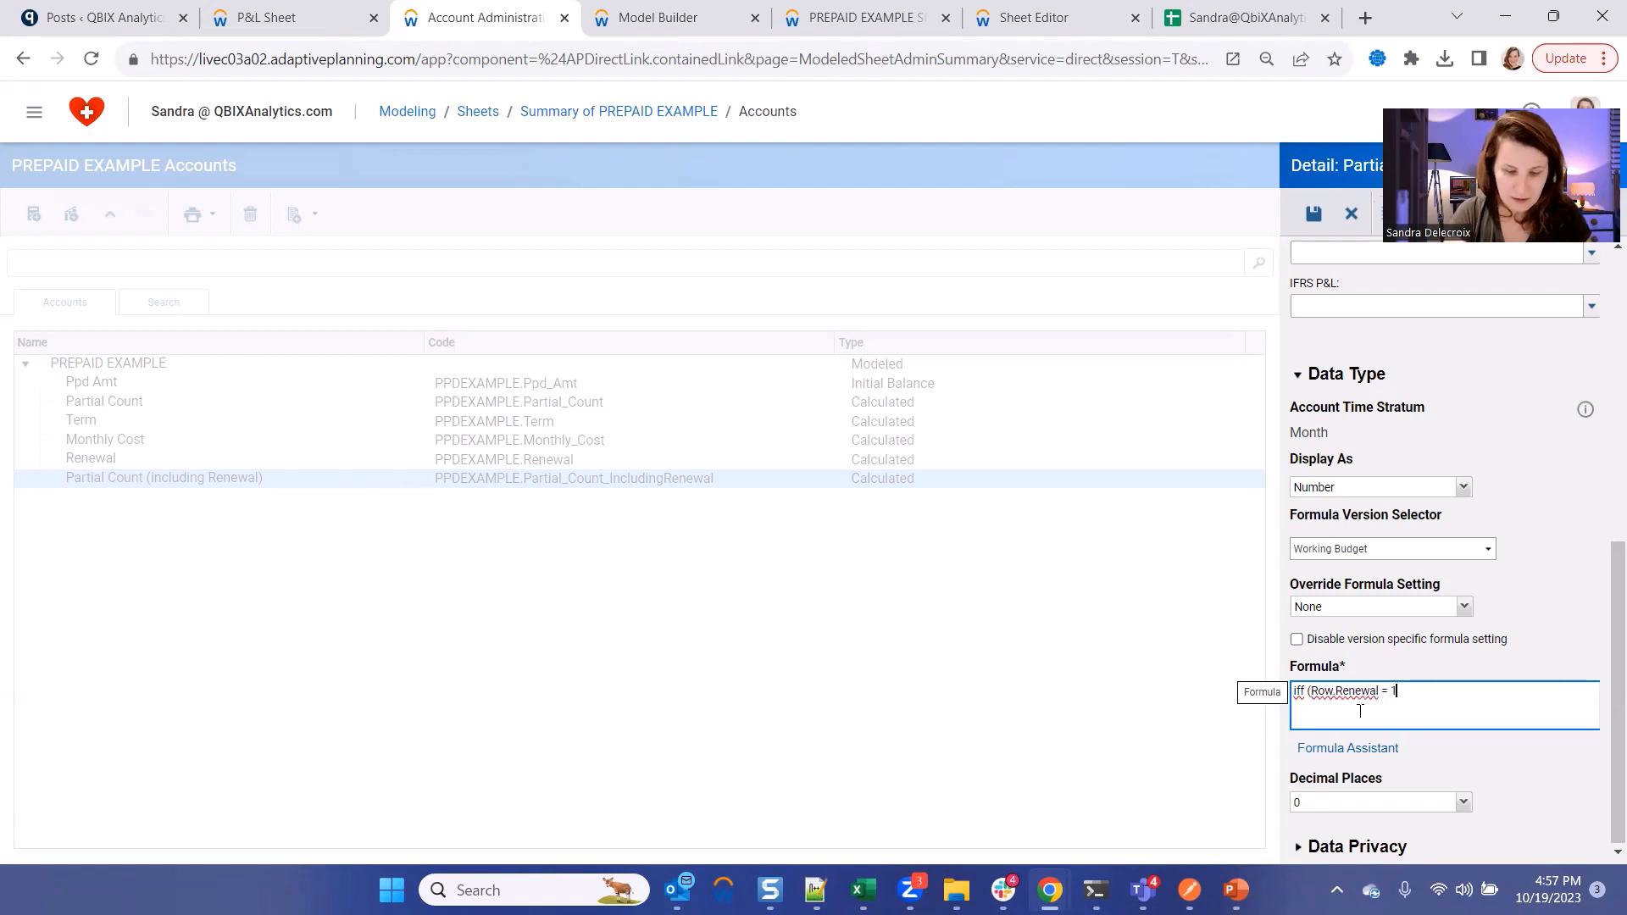
type(",")
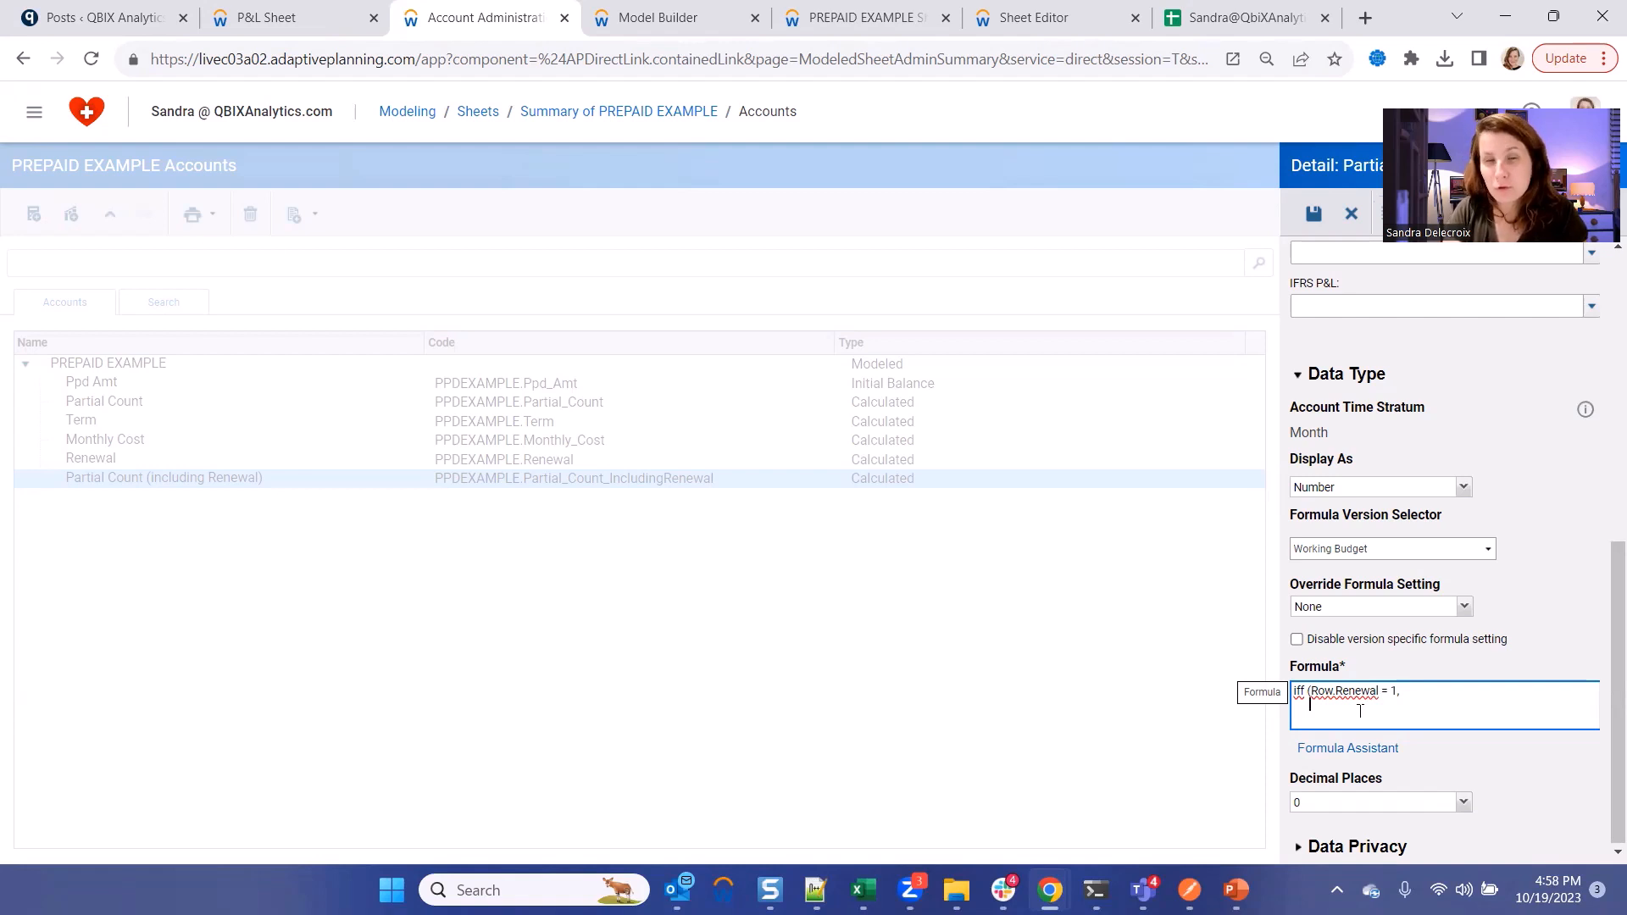
type("timefi")
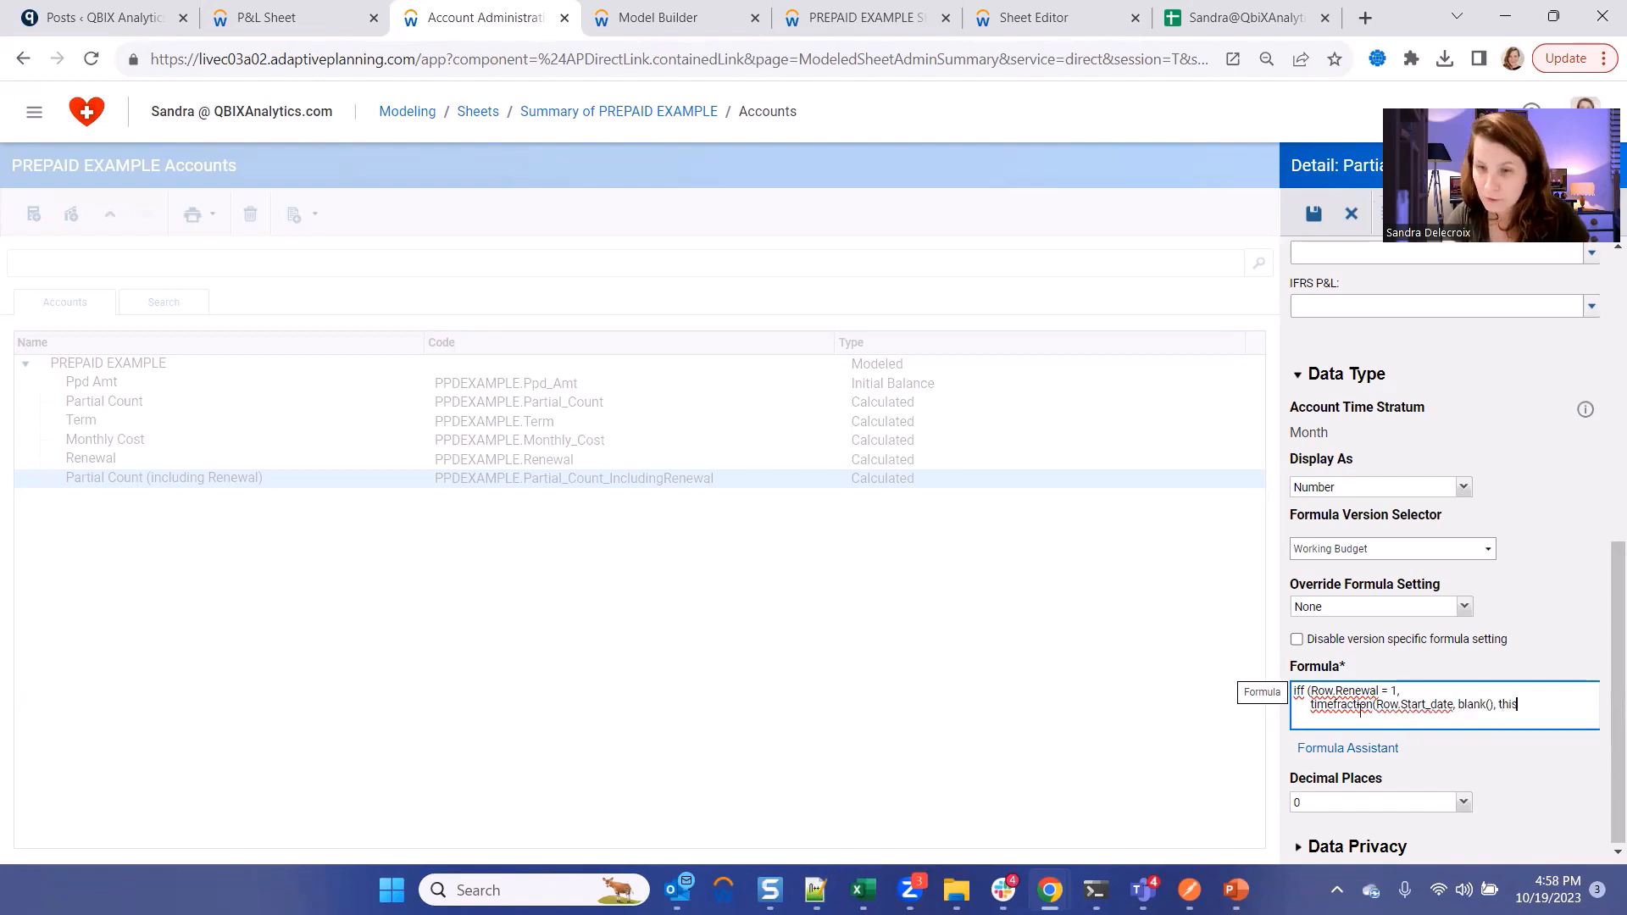
left_click(1348, 748)
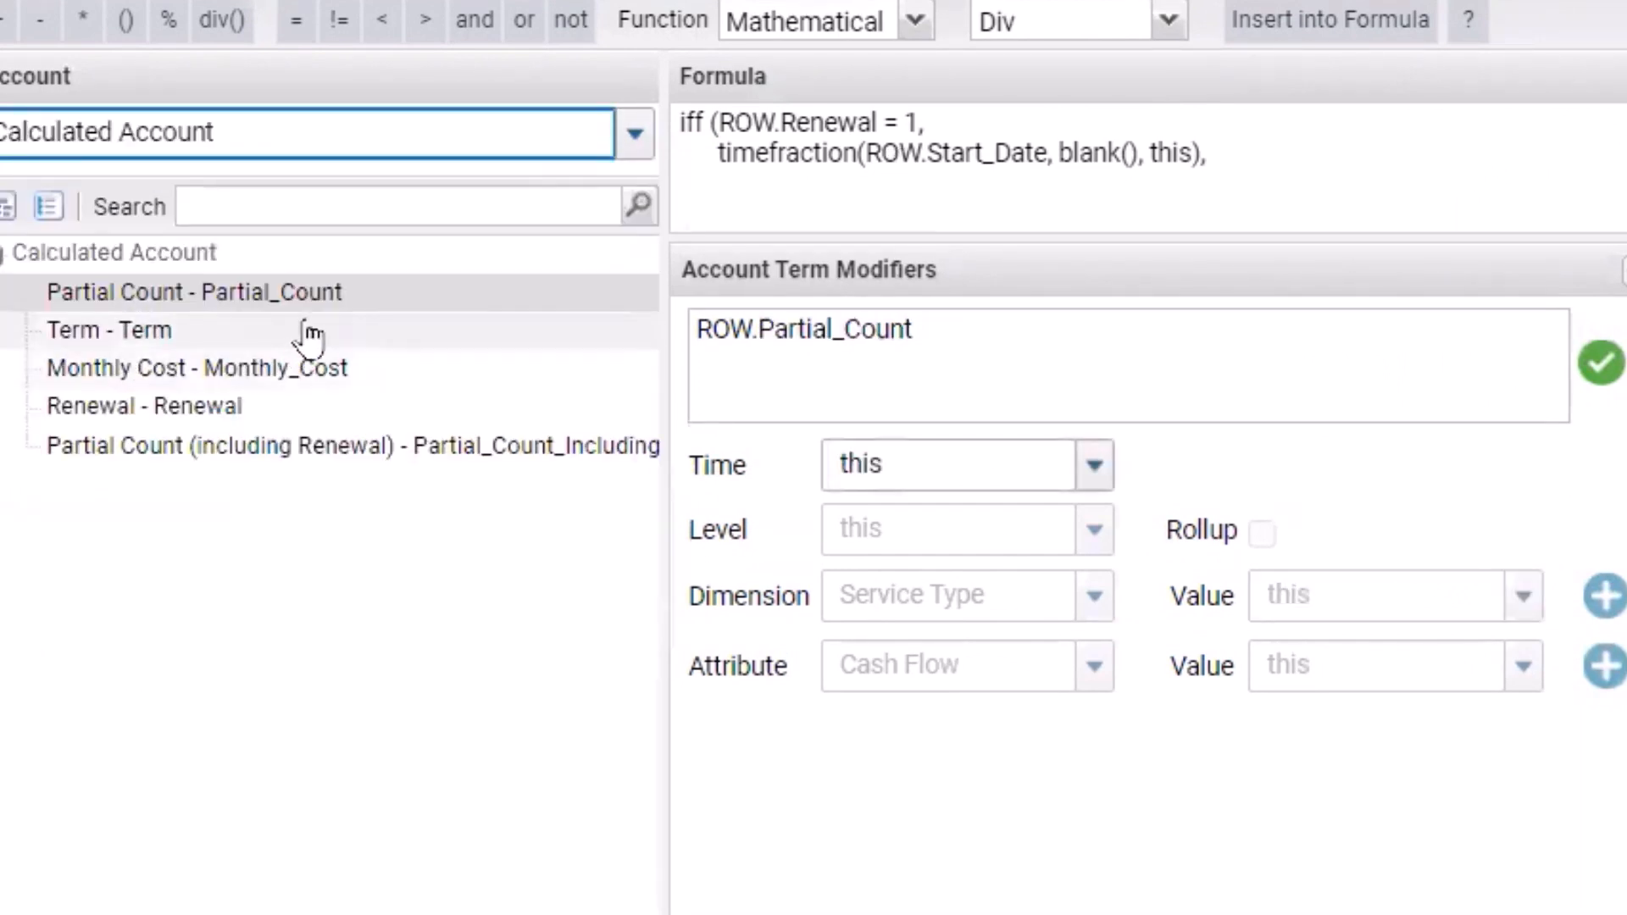
left_click(1331, 19)
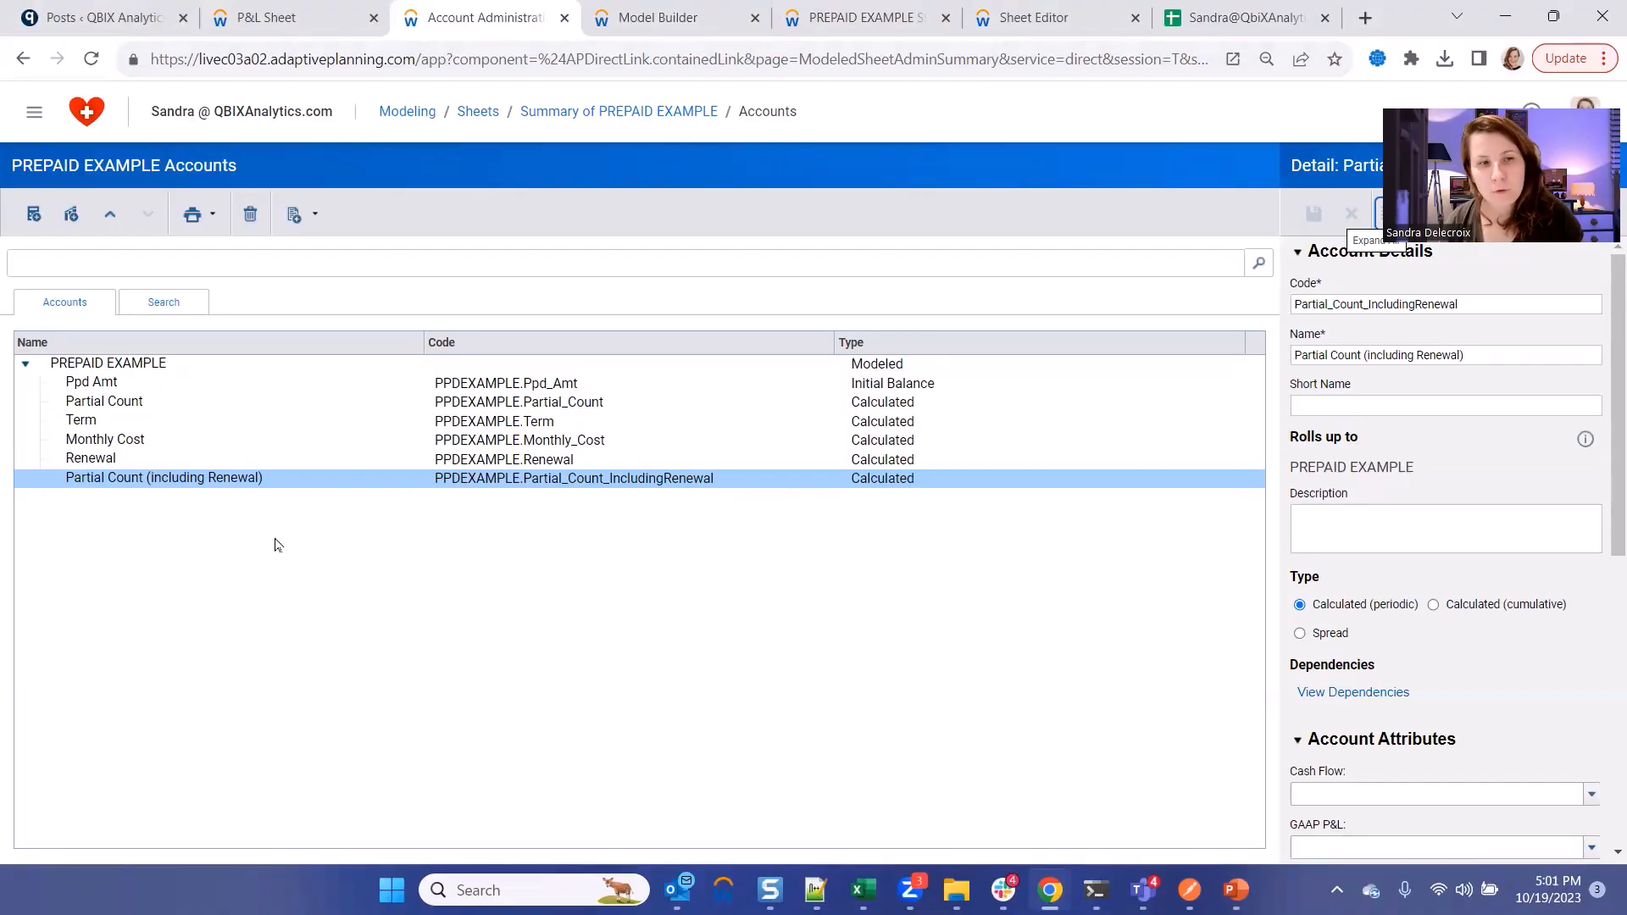
mouse_move(175, 456)
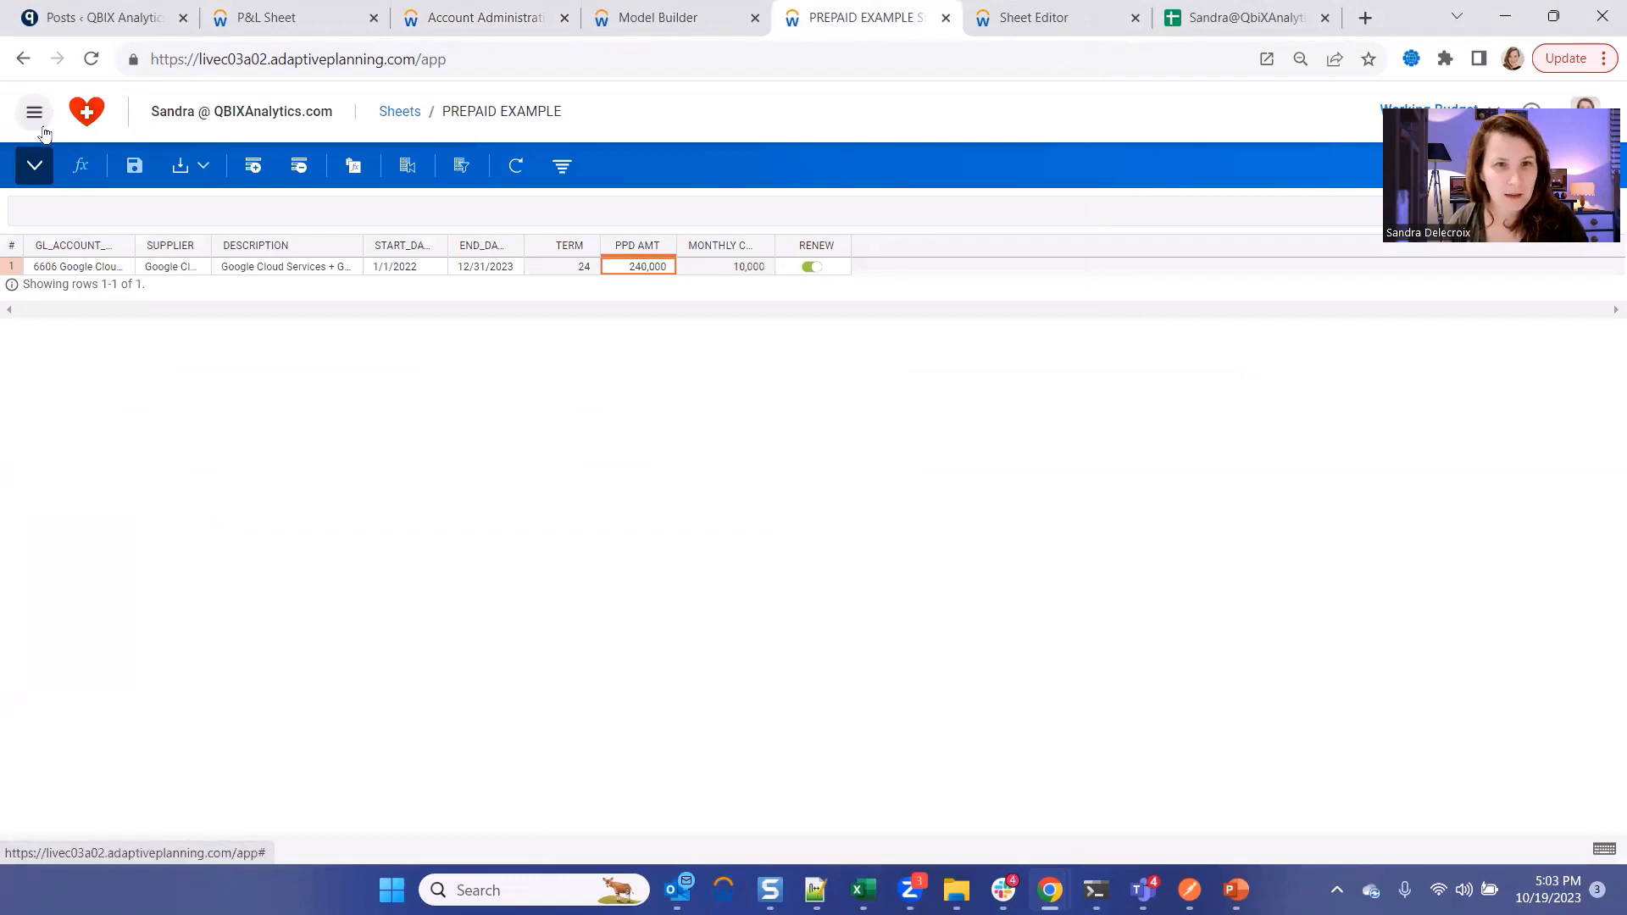
Navigate to General Ledger Accounts and expand 6600 Operations to reach account 6606.
left_click(483, 17)
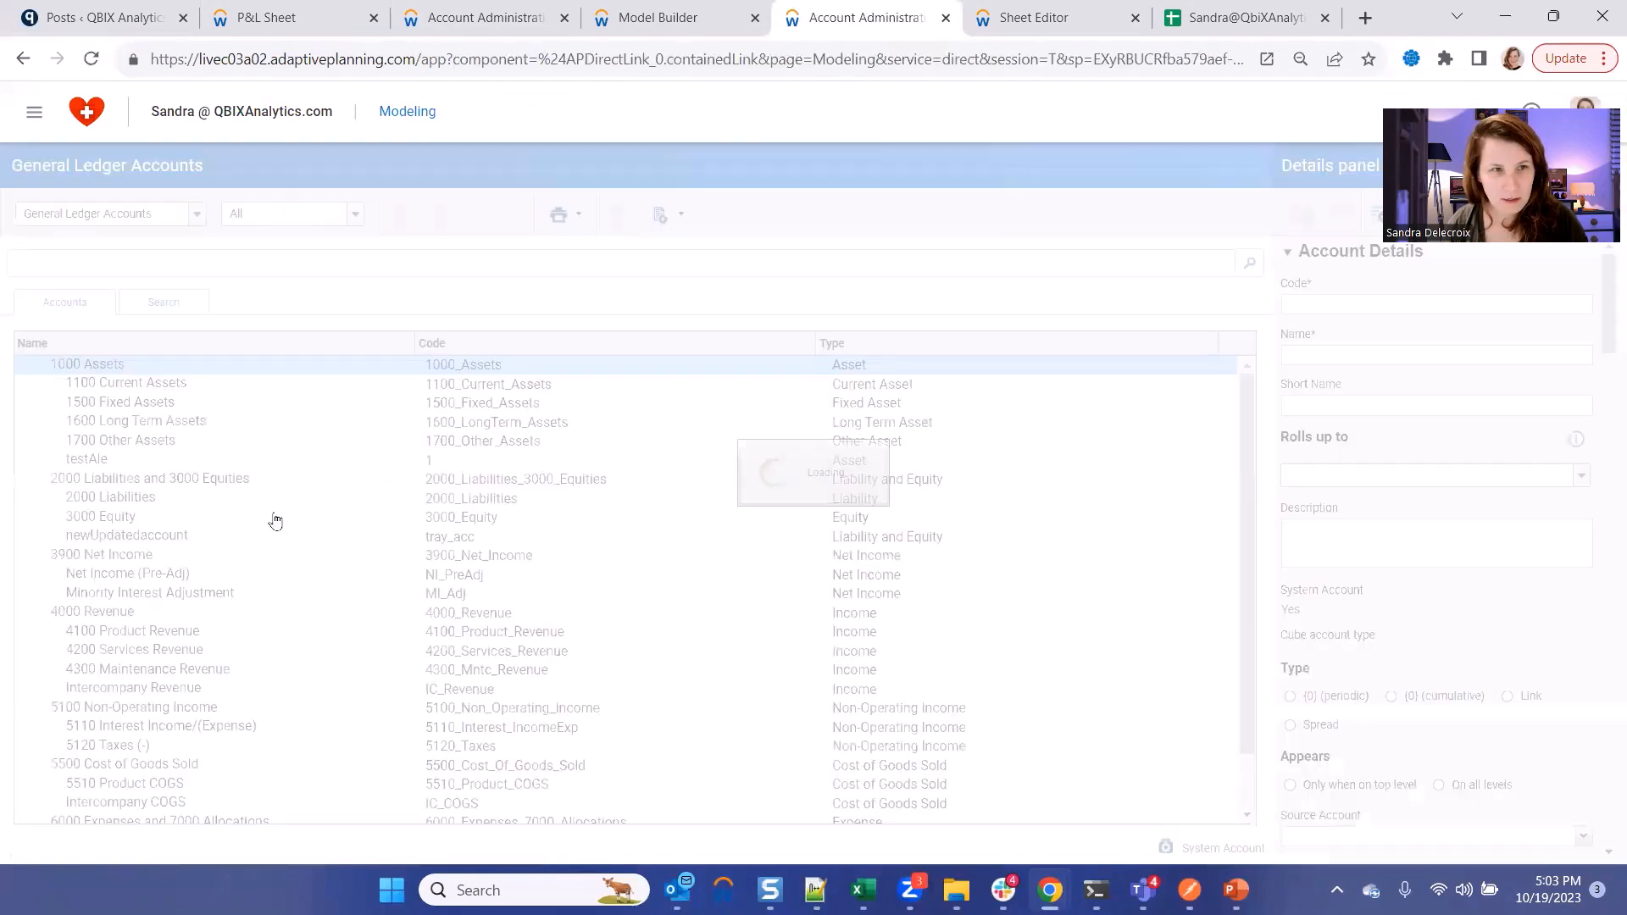
left_click(86, 364)
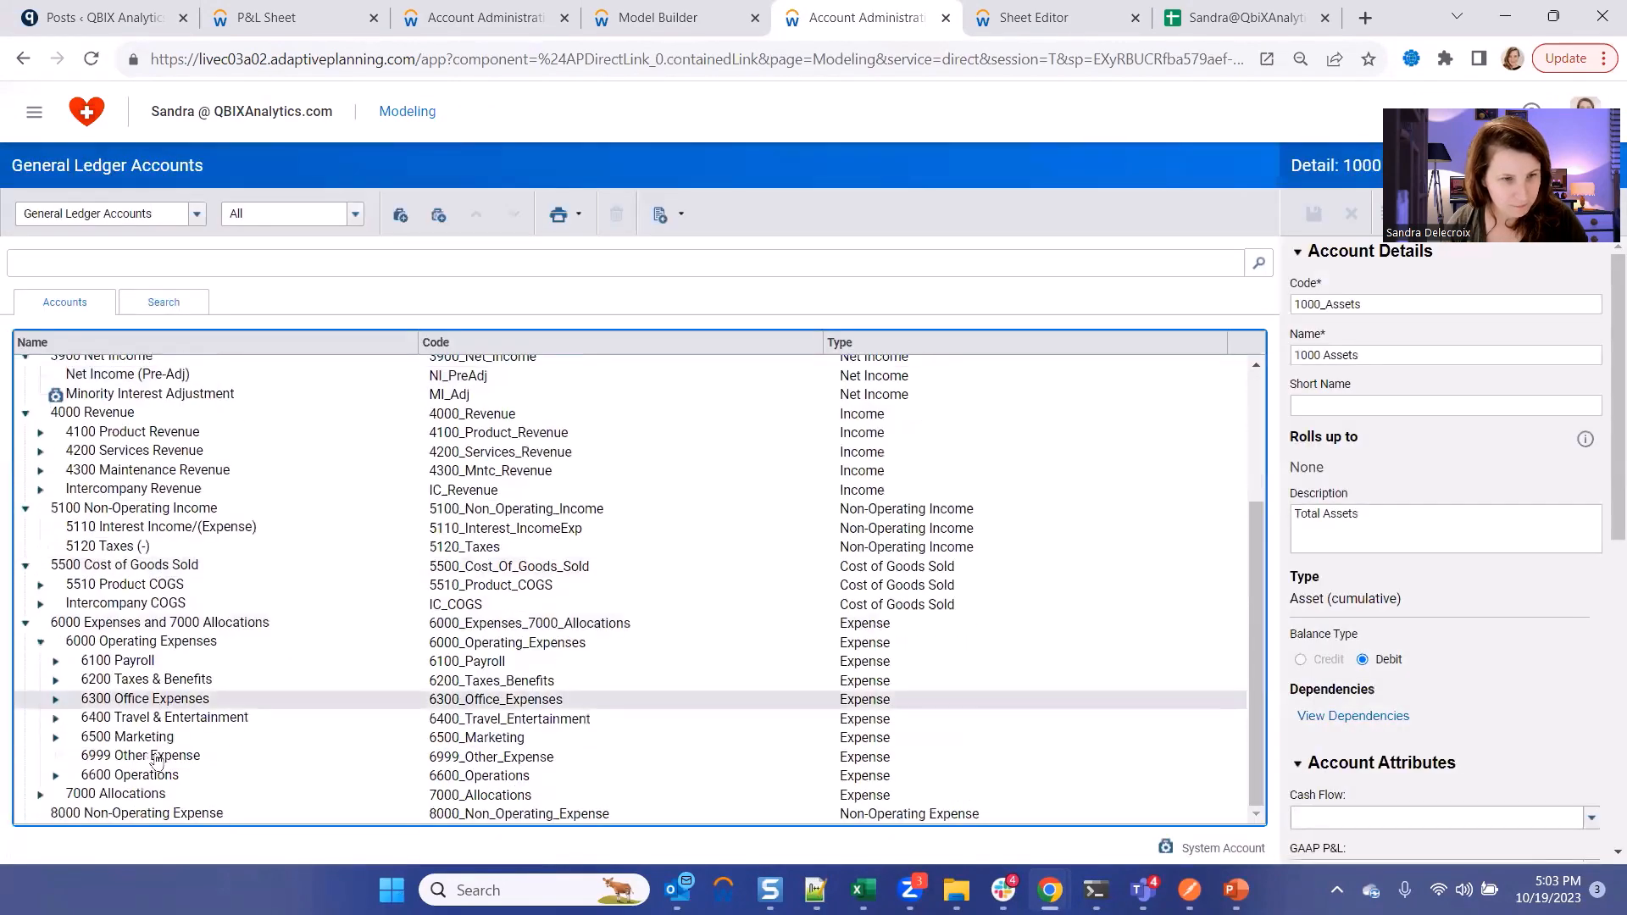
left_click(178, 737)
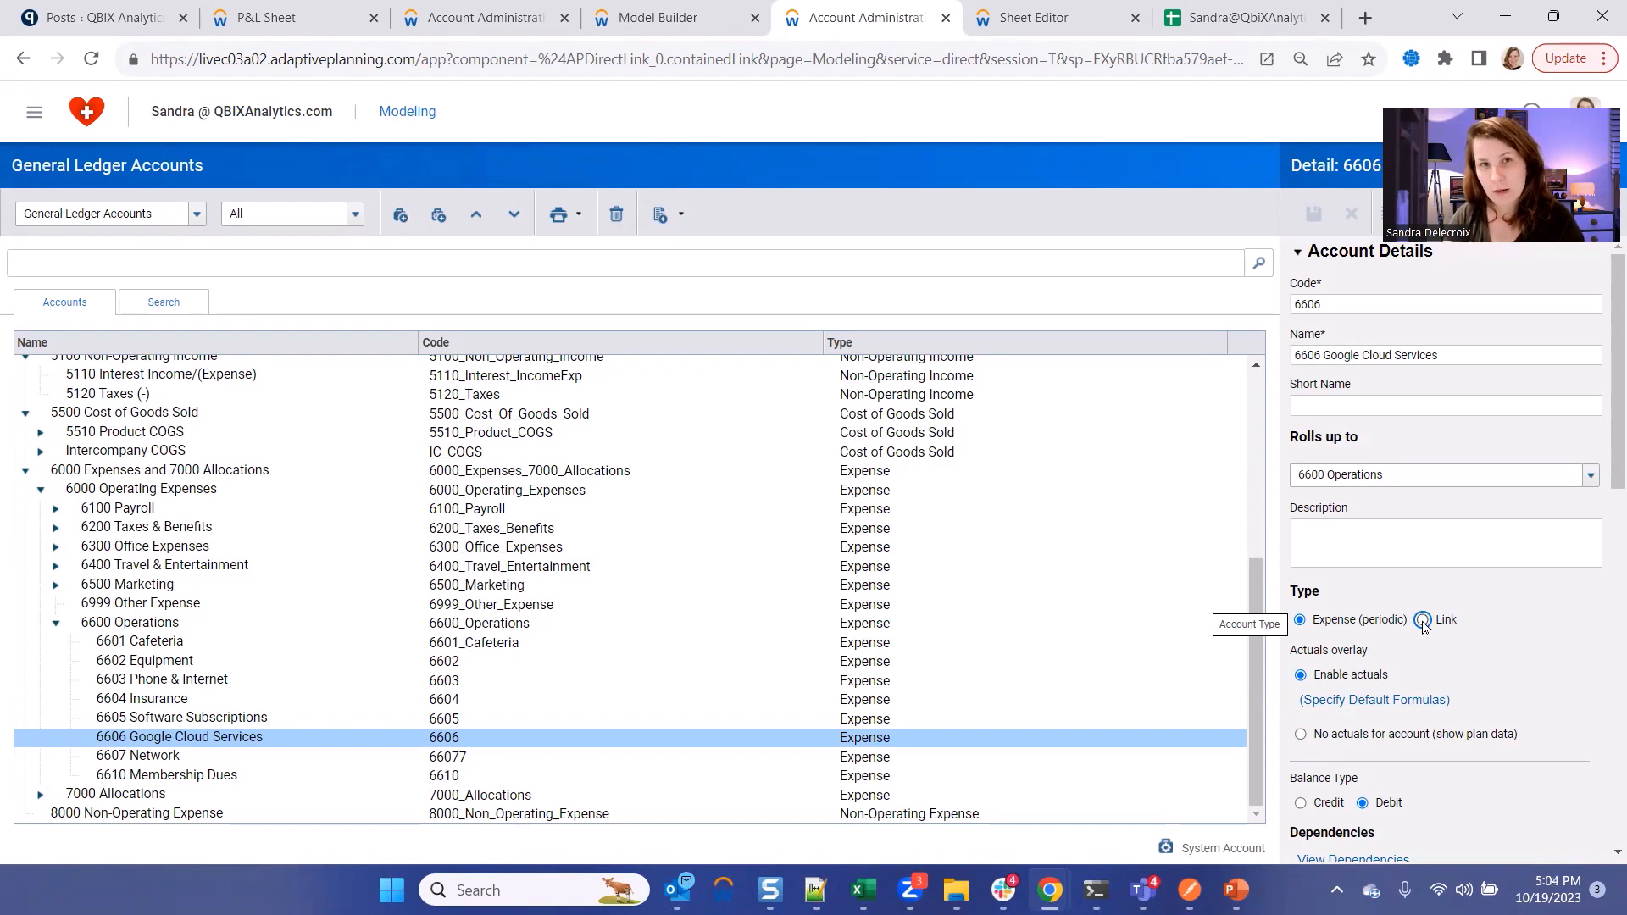
Link 6606 Google Cloud Services to PREPAID EXAMPLE's To_IS_Monthly_Prepaid, save, and view the P&L sheet.
left_click(1422, 621)
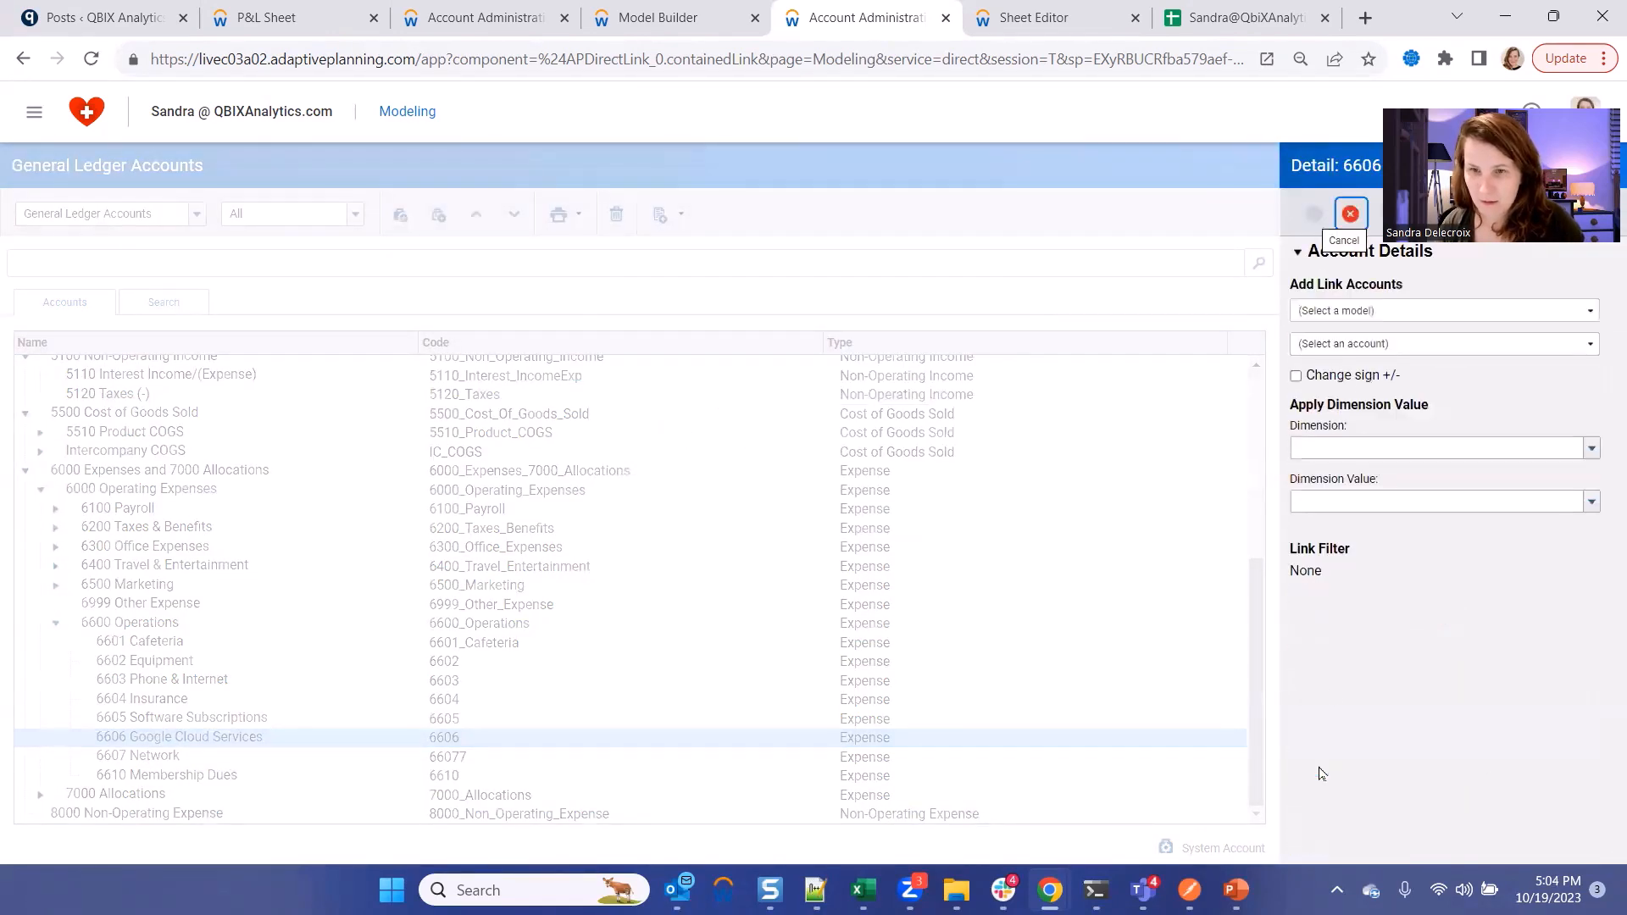
left_click(1441, 310)
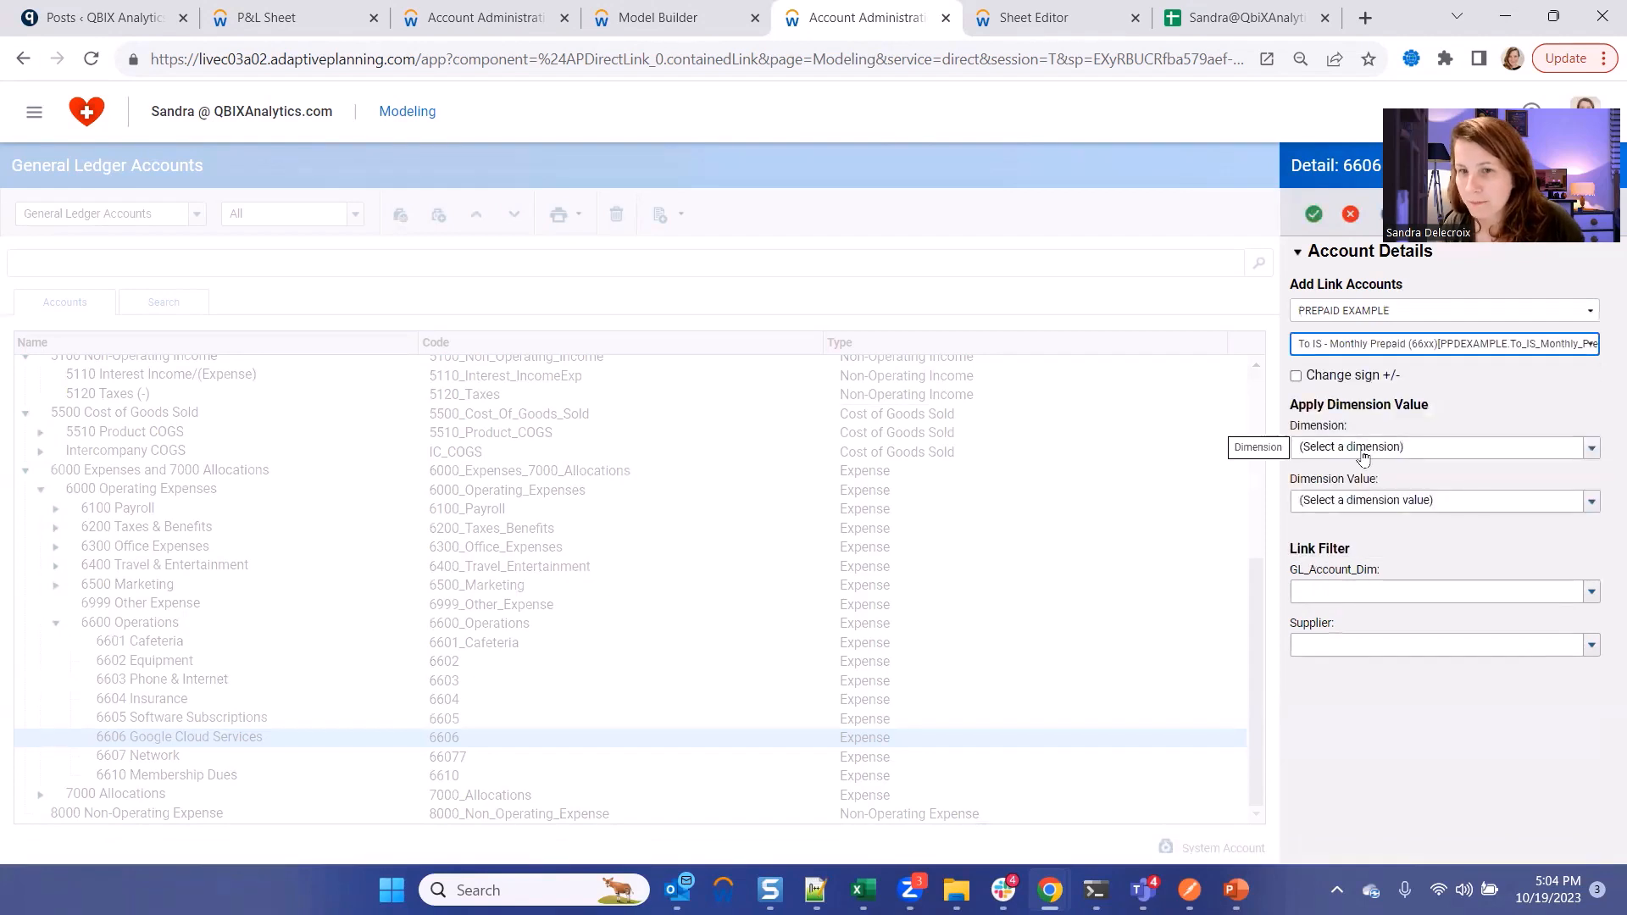
left_click(1312, 213)
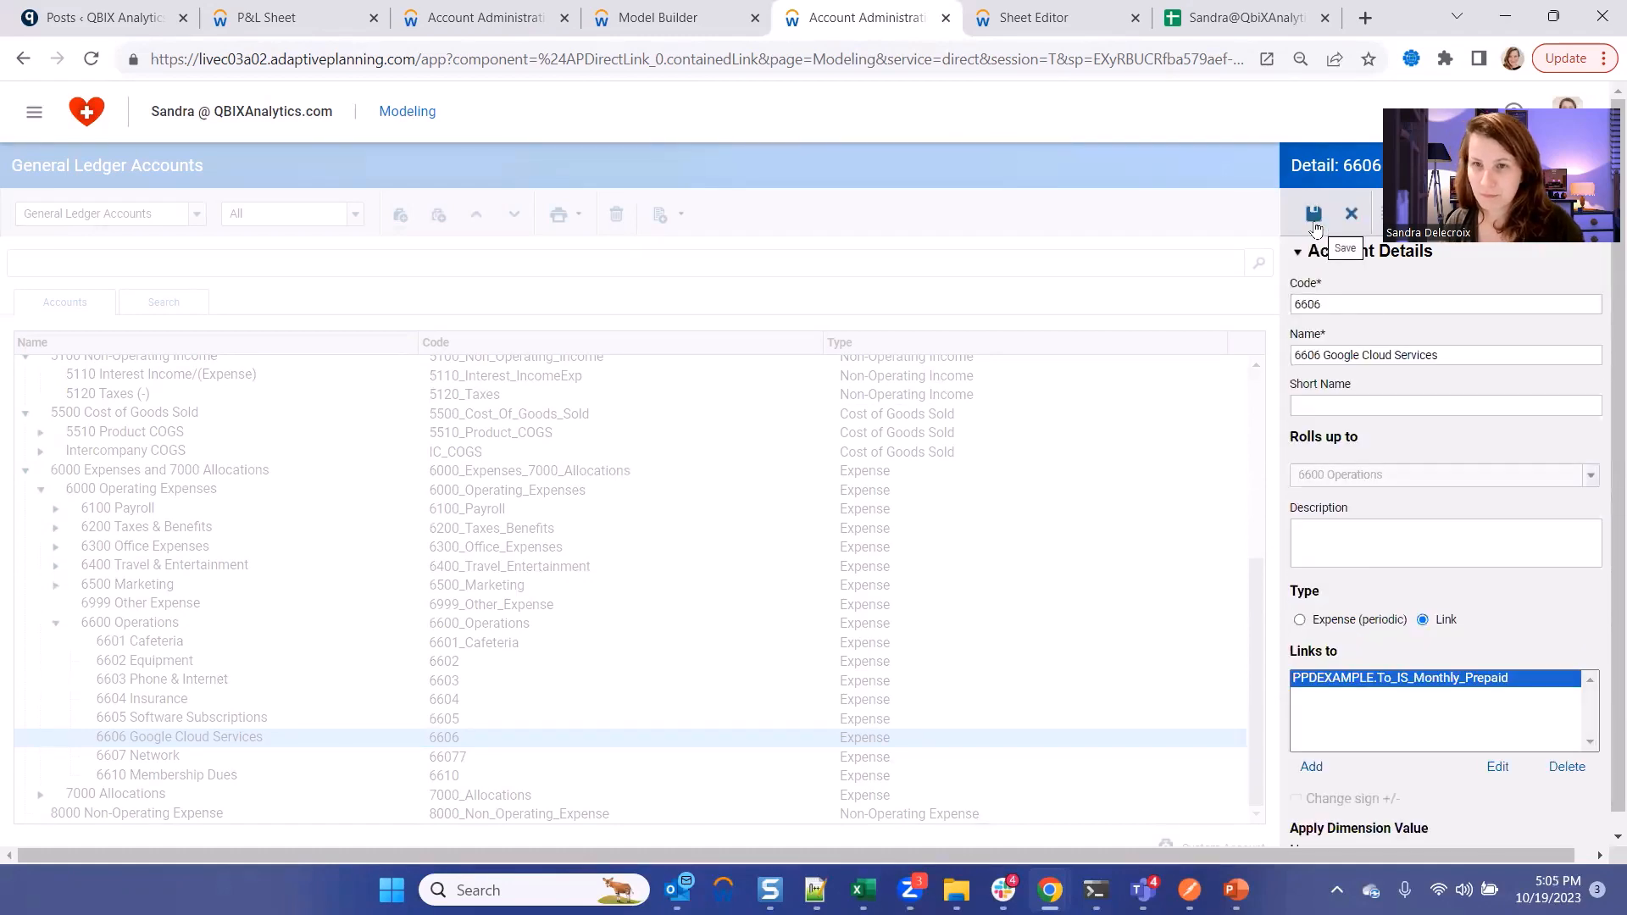
left_click(1312, 214)
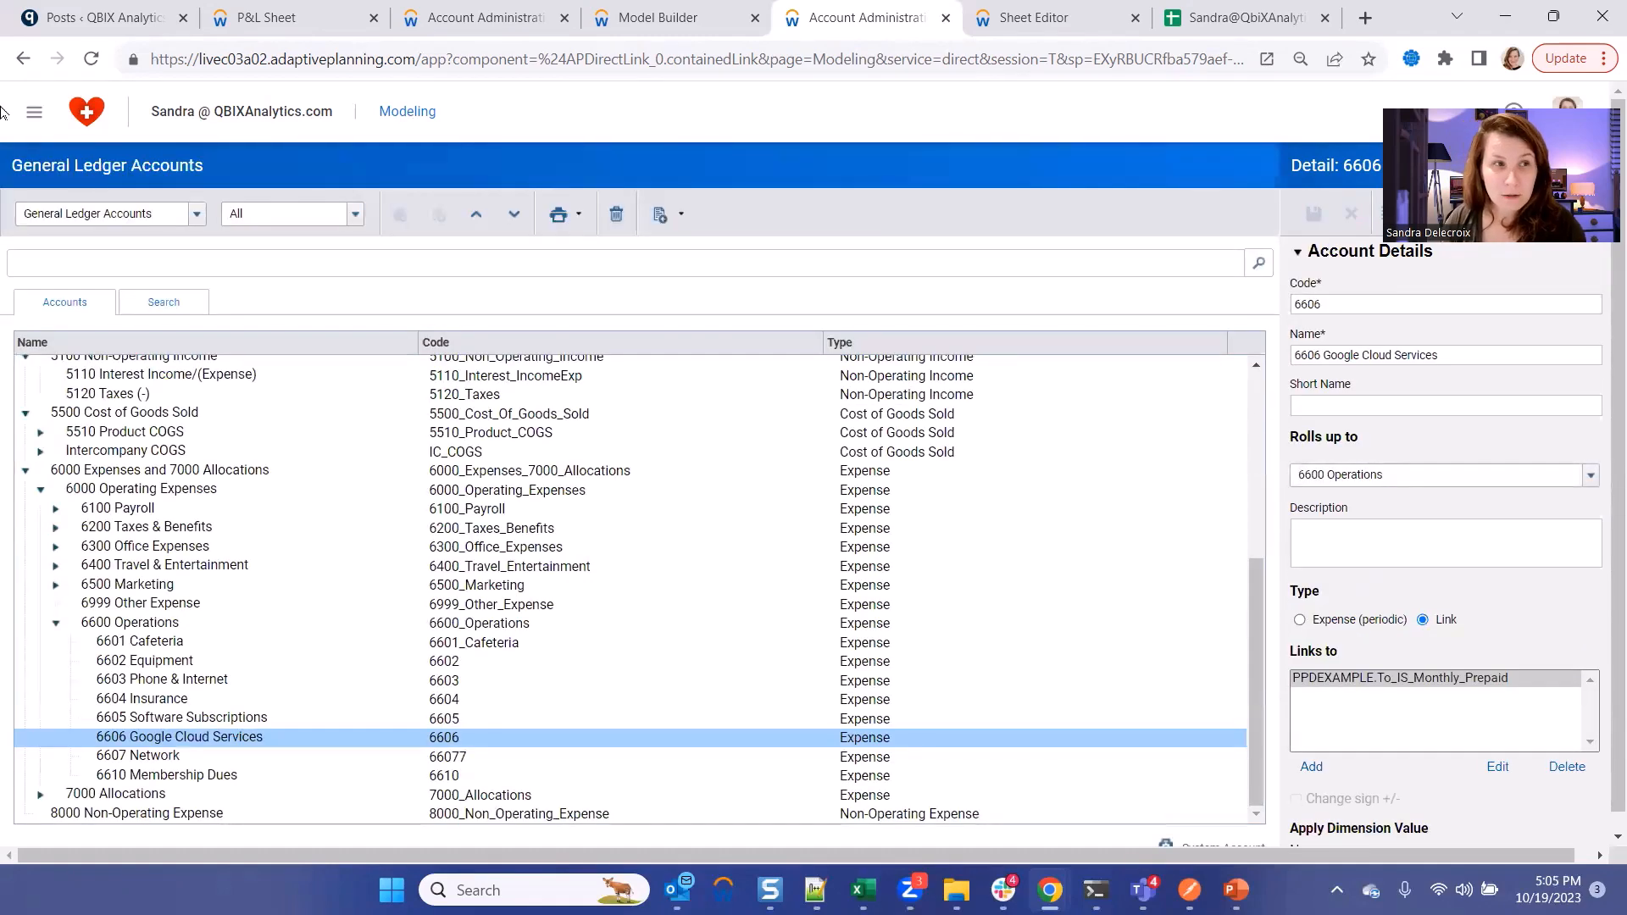
left_click(280, 17)
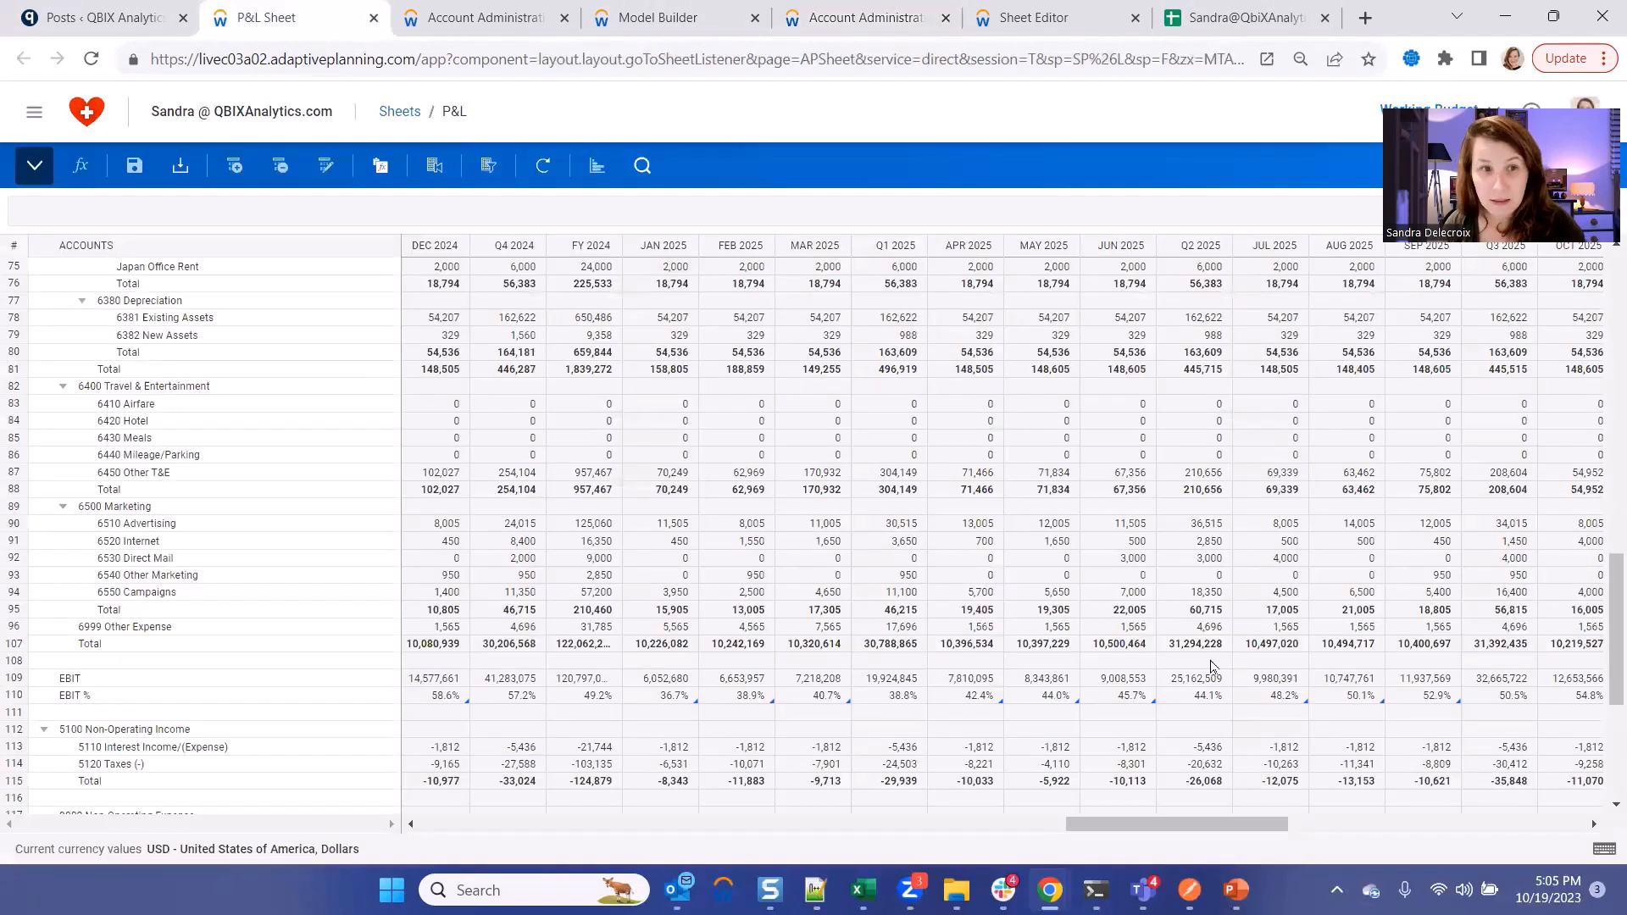